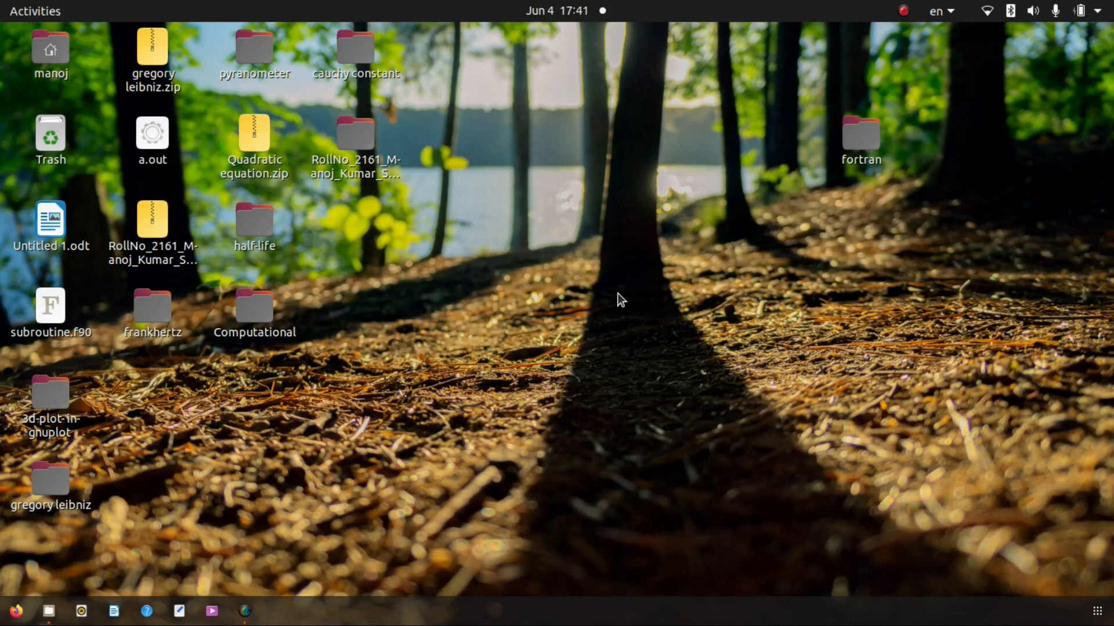
pyautogui.moveTo(743, 154)
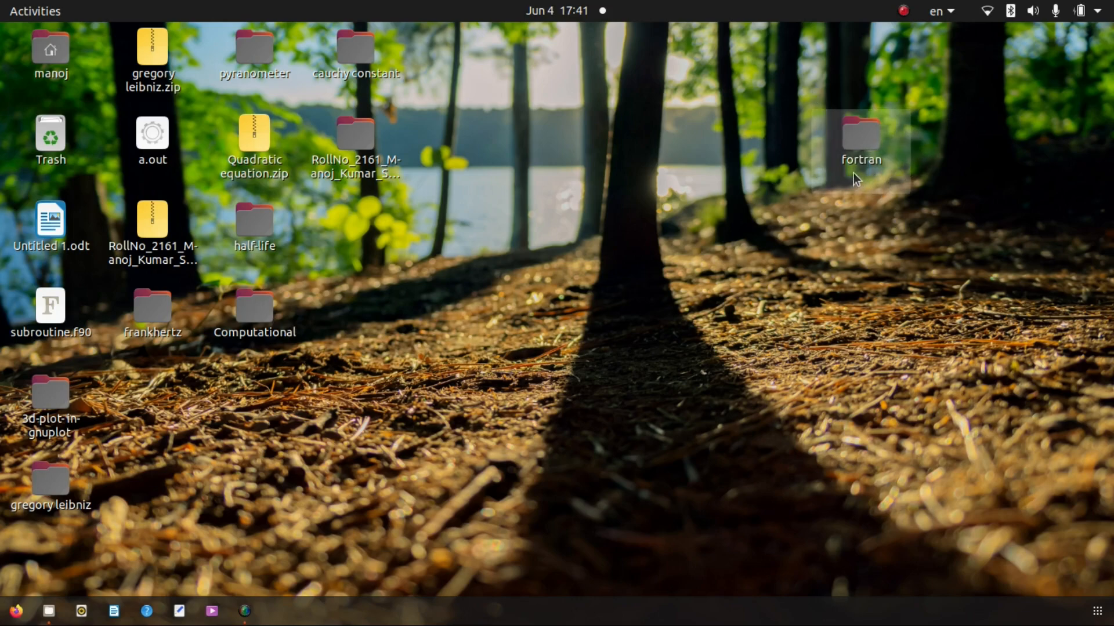
# - Open the fortran folder from the desktop in GNOME Files
pyautogui.doubleClick(861, 132)
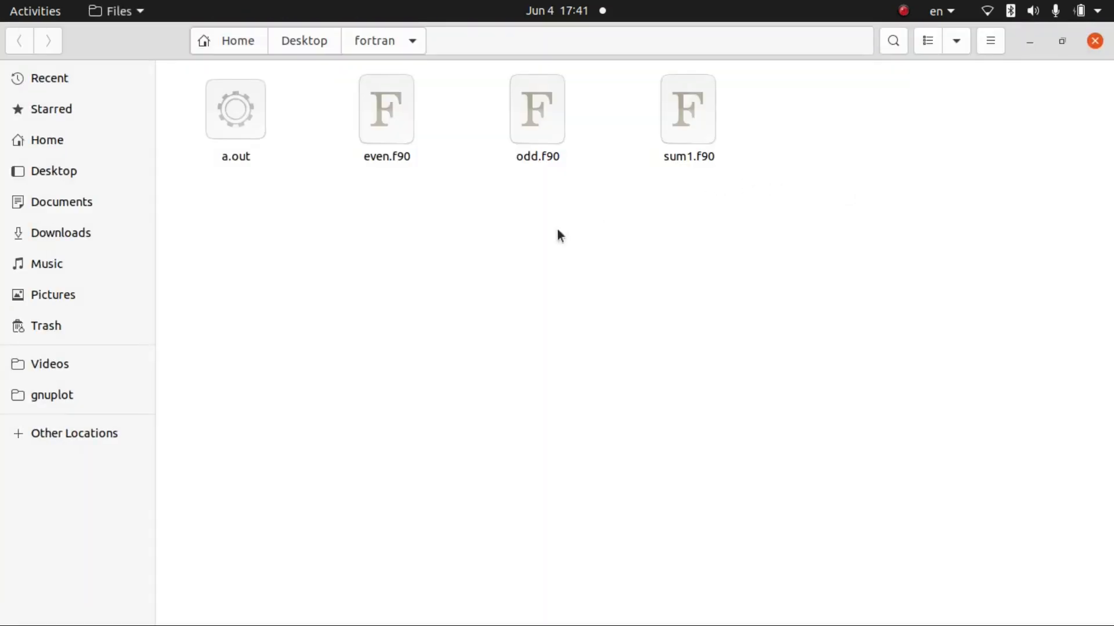
pyautogui.moveTo(417, 161)
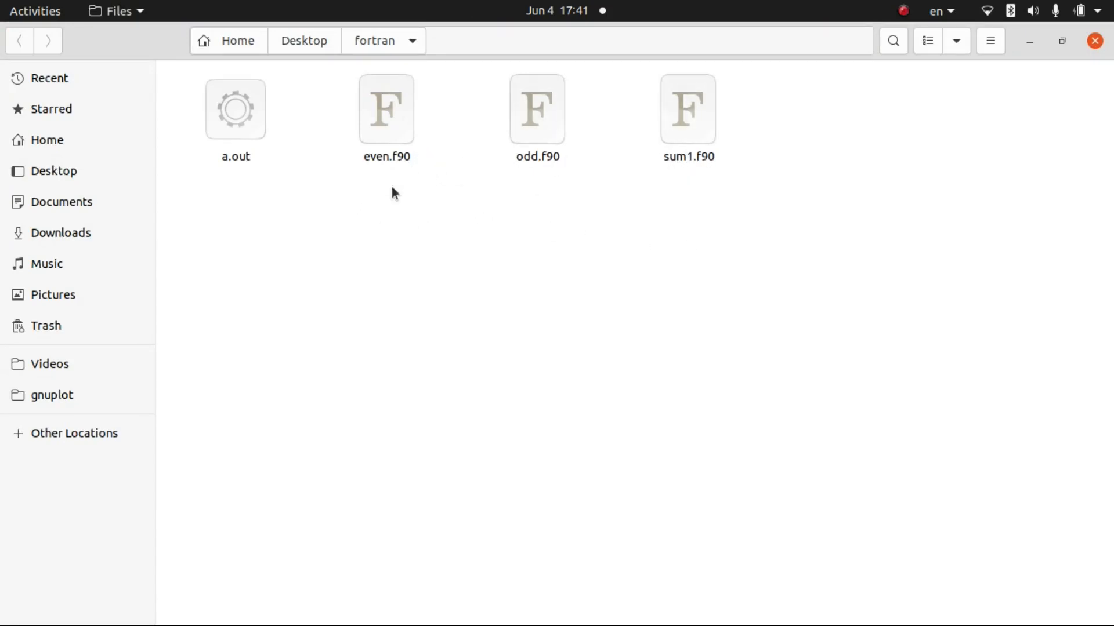
pyautogui.moveTo(684, 325)
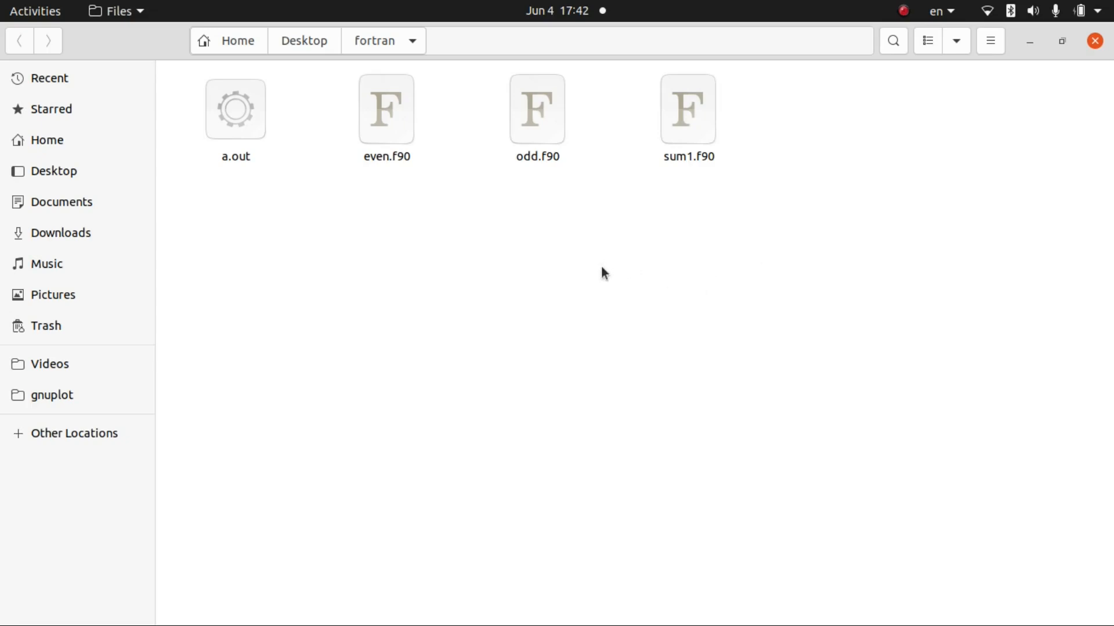
pyautogui.moveTo(497, 302)
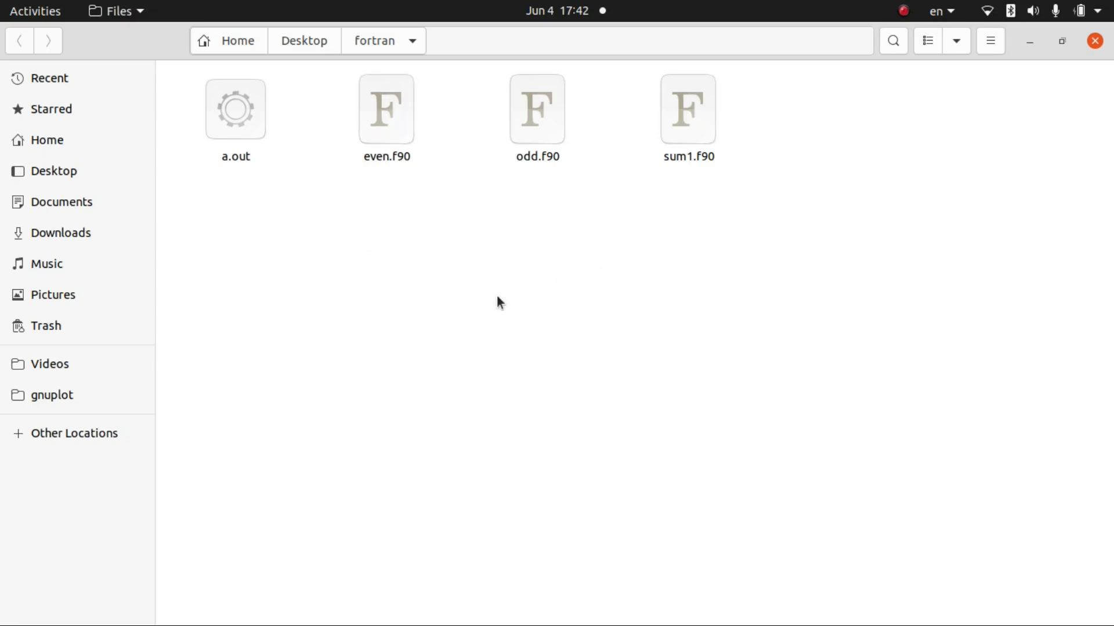
pyautogui.moveTo(507, 313)
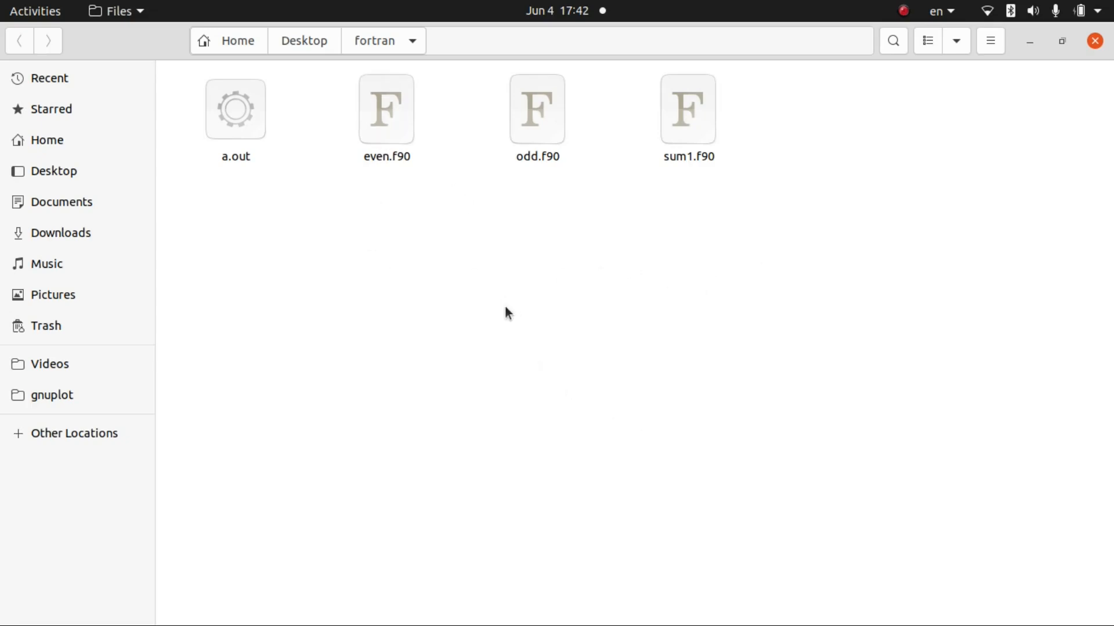
pyautogui.moveTo(529, 221)
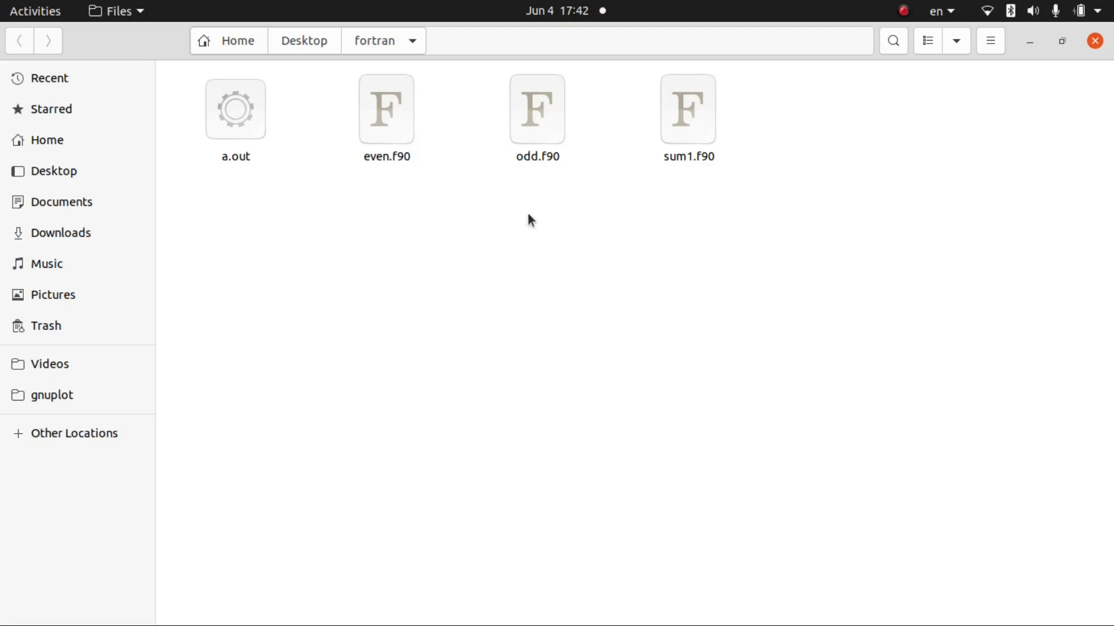
pyautogui.moveTo(584, 345)
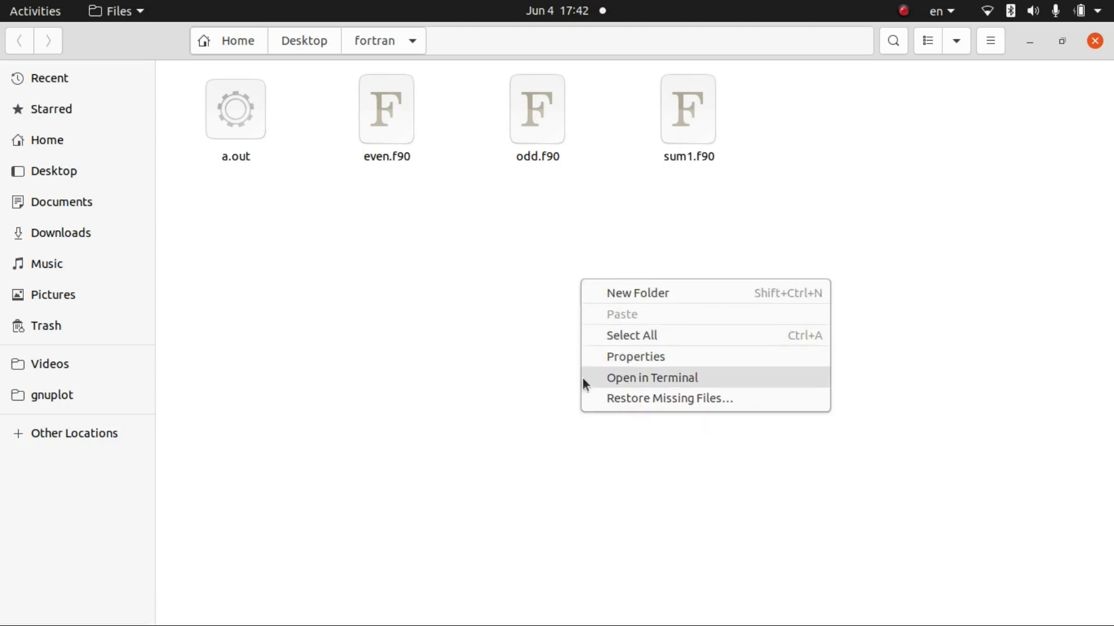
pyautogui.moveTo(623, 383)
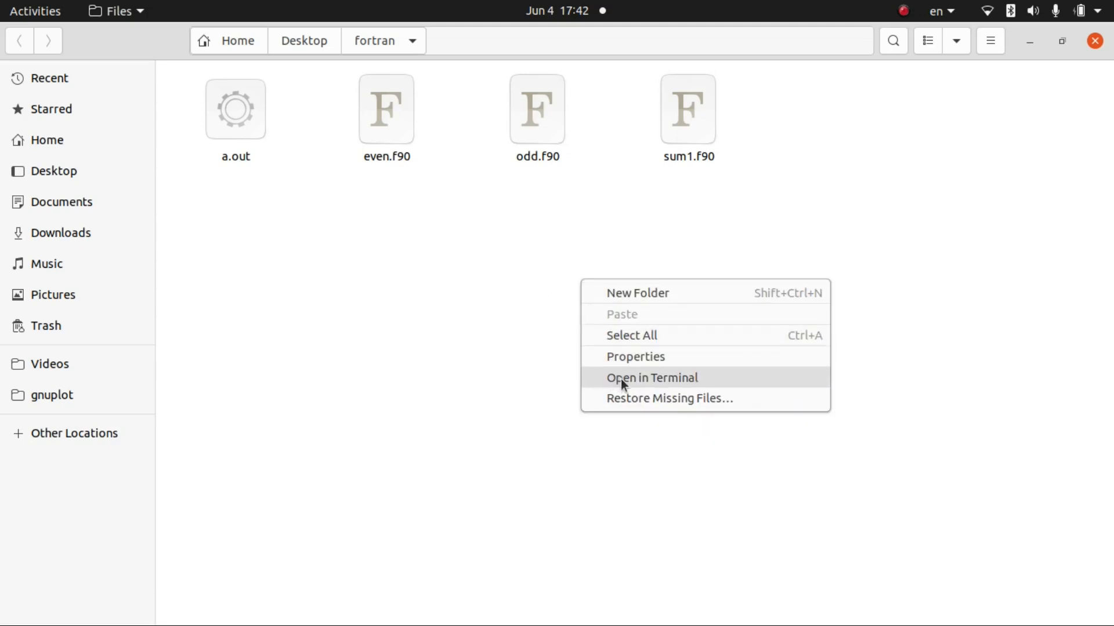
# - Open a terminal inside the fortran folder and bring it to the front
pyautogui.click(651, 377)
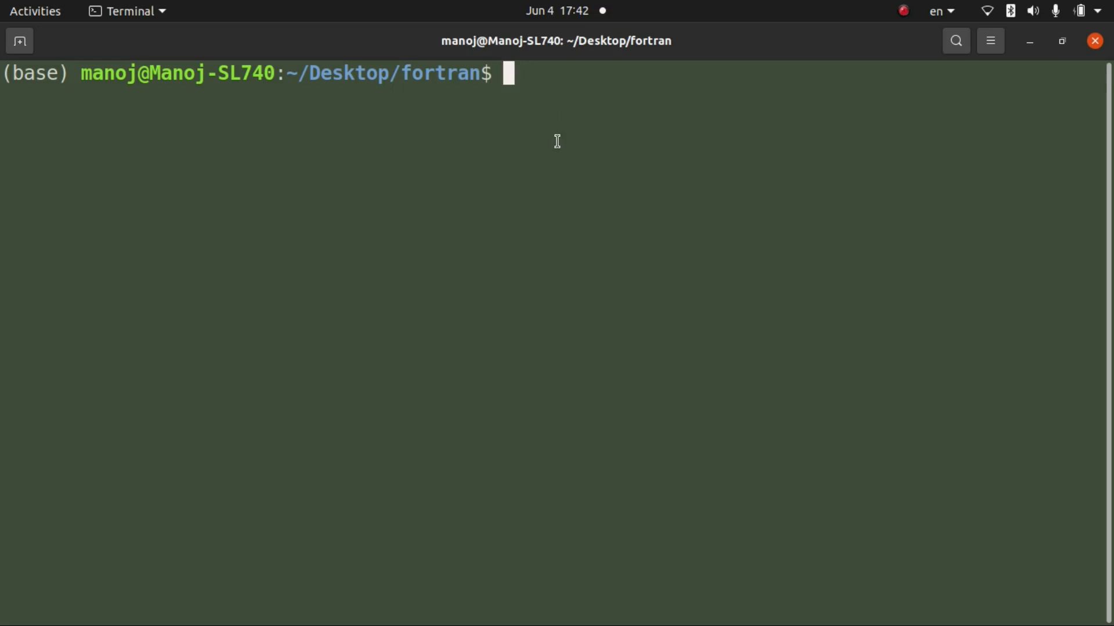
pyautogui.moveTo(519, 98)
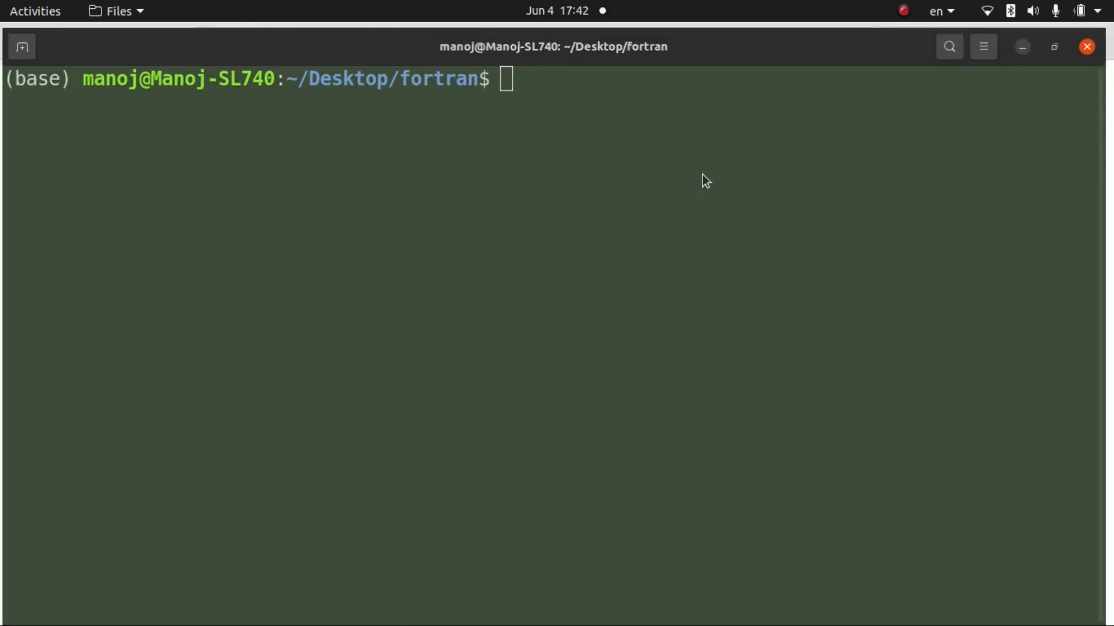
pyautogui.click(48, 611)
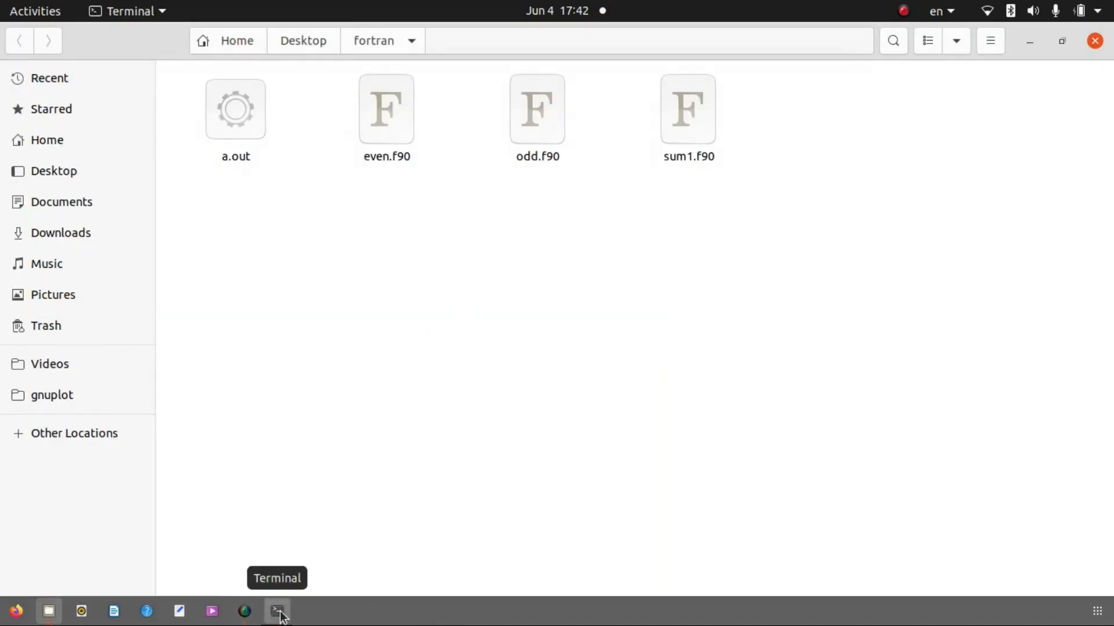
pyautogui.click(277, 610)
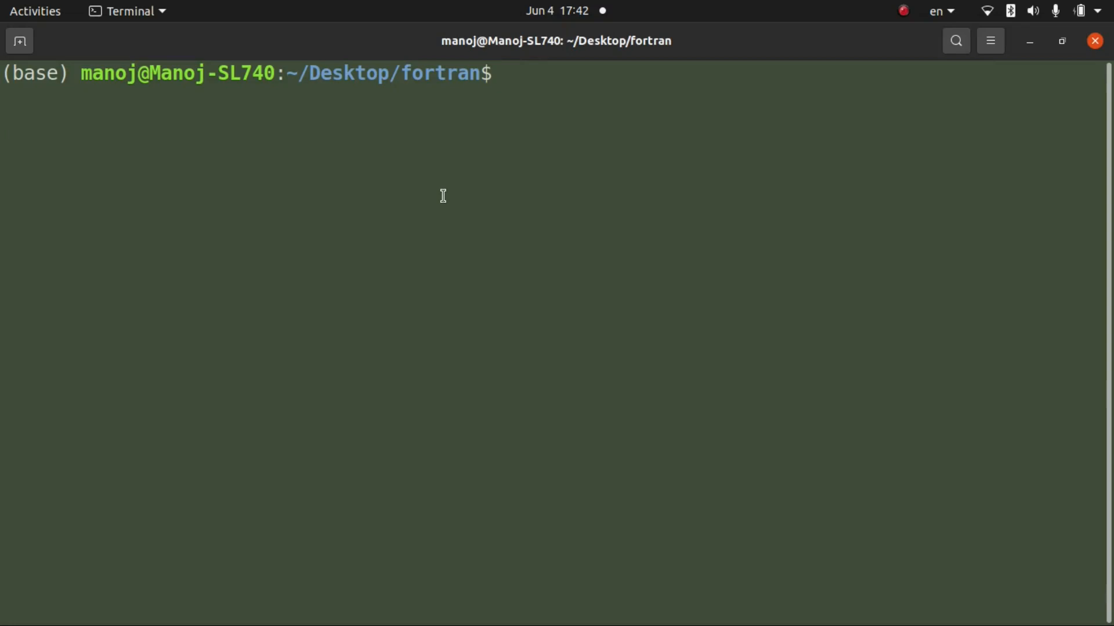
# - Run 'gedit while.f90' to create the new source file in the editor
pyautogui.write('gedit')
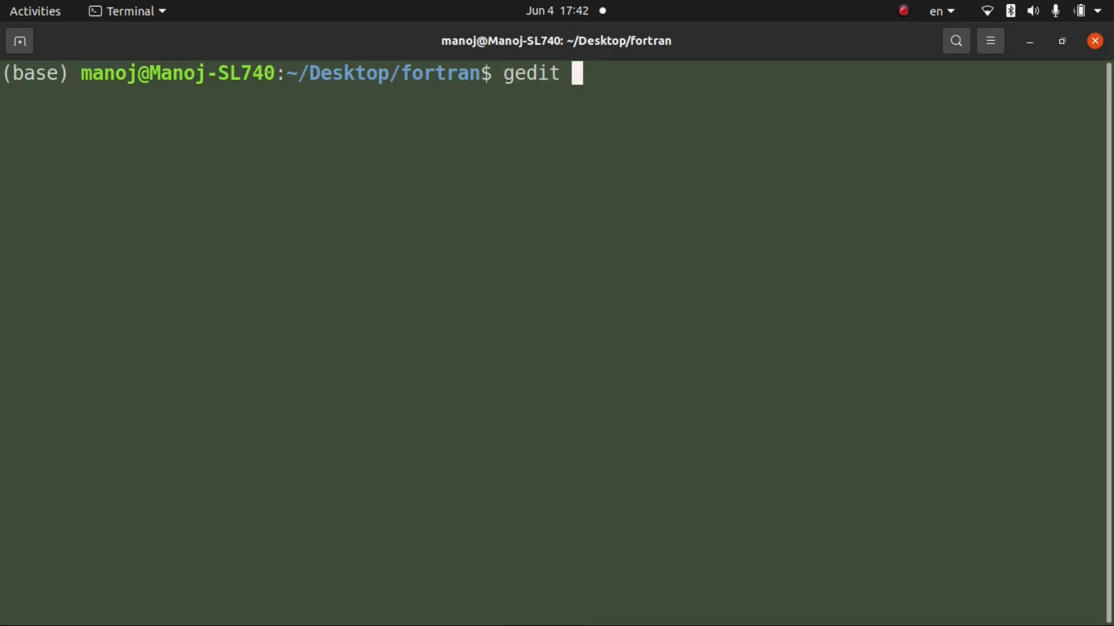
pyautogui.write('wh')
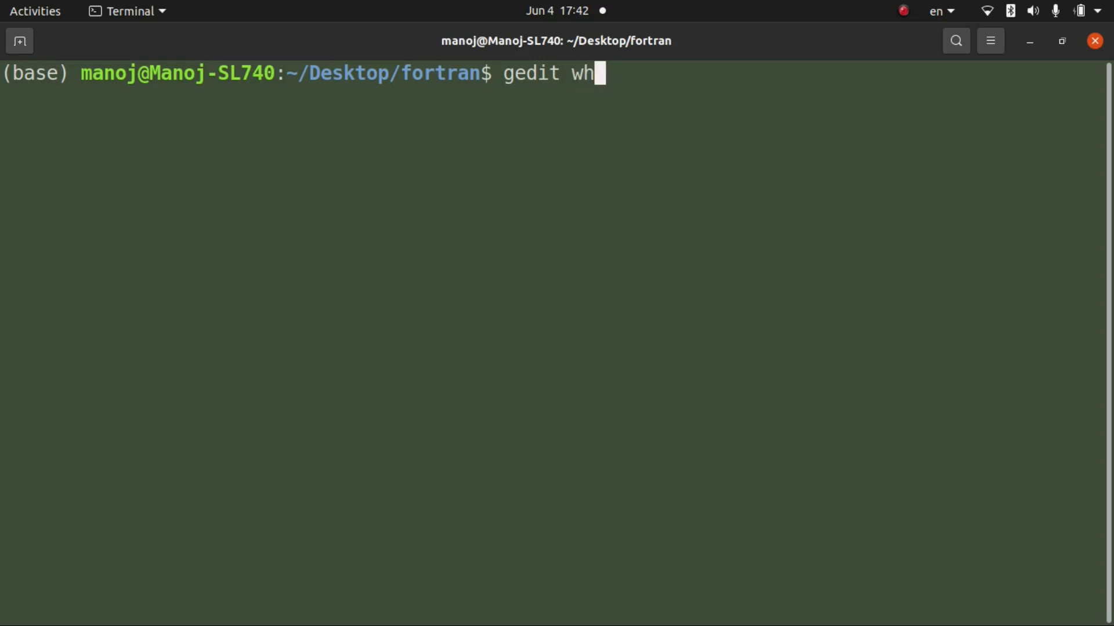
pyautogui.write('ile.f')
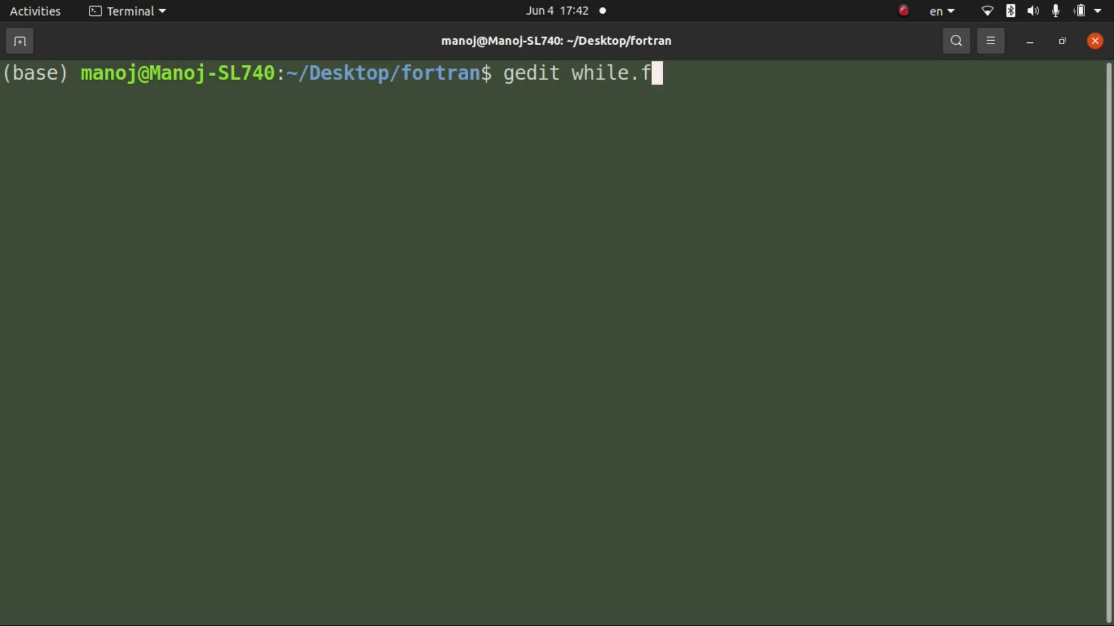
pyautogui.write('90')
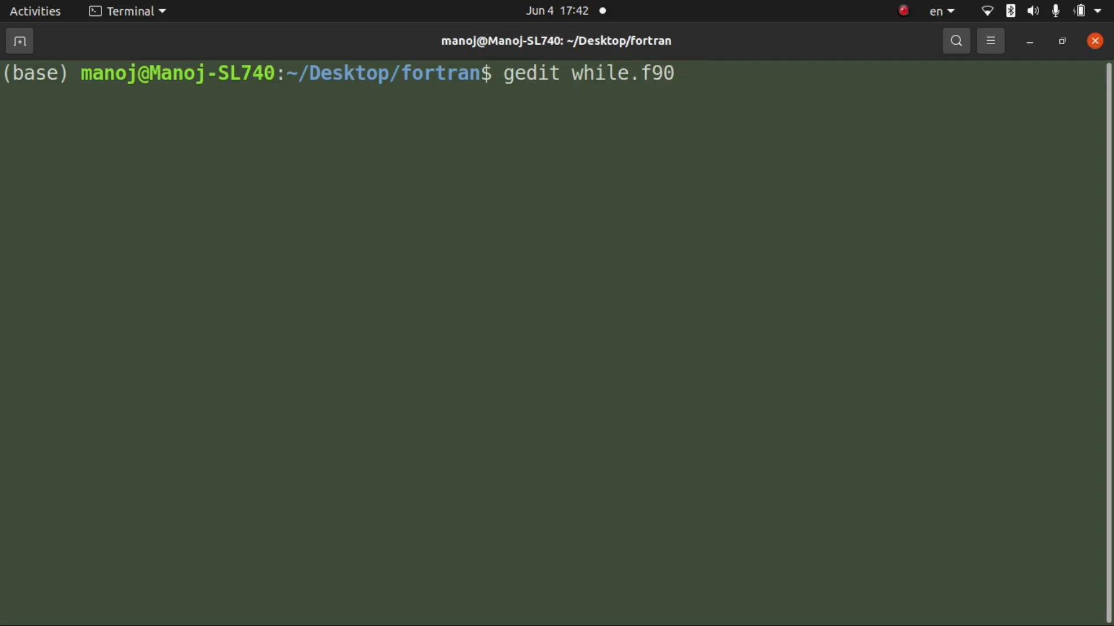
pyautogui.press('Return')
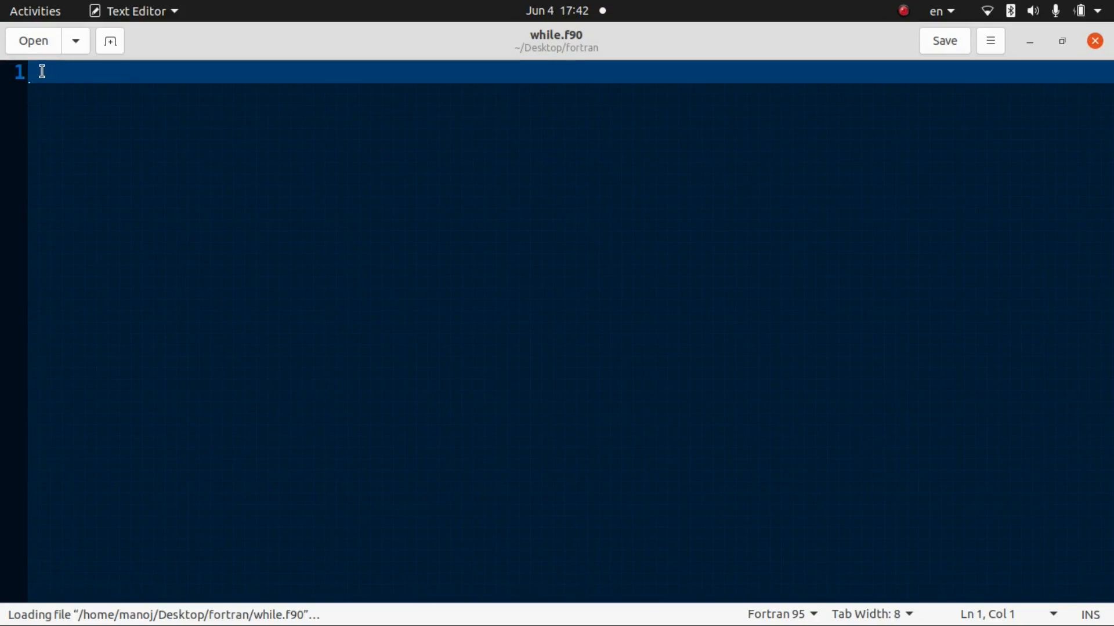
# - Write the comment 'Use Do while loop to get the sum of numbers divisible by 7 from 1 to 500.'
pyautogui.write('Use Do while loop to get the sum of numbers divisible by 7 from 1 to 500.')
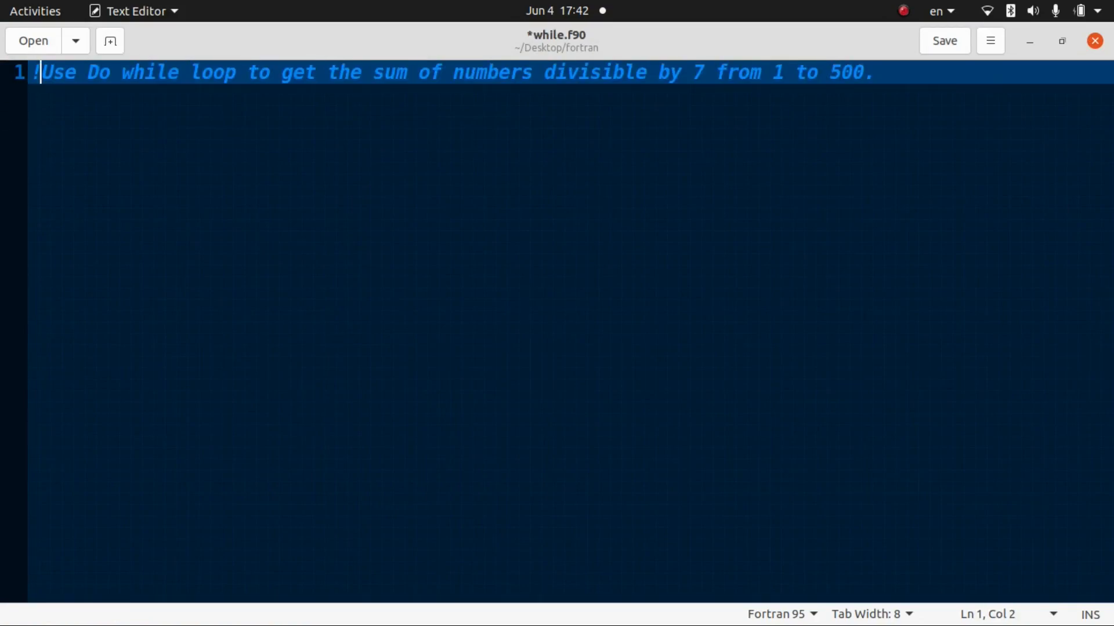
pyautogui.moveTo(279, 74)
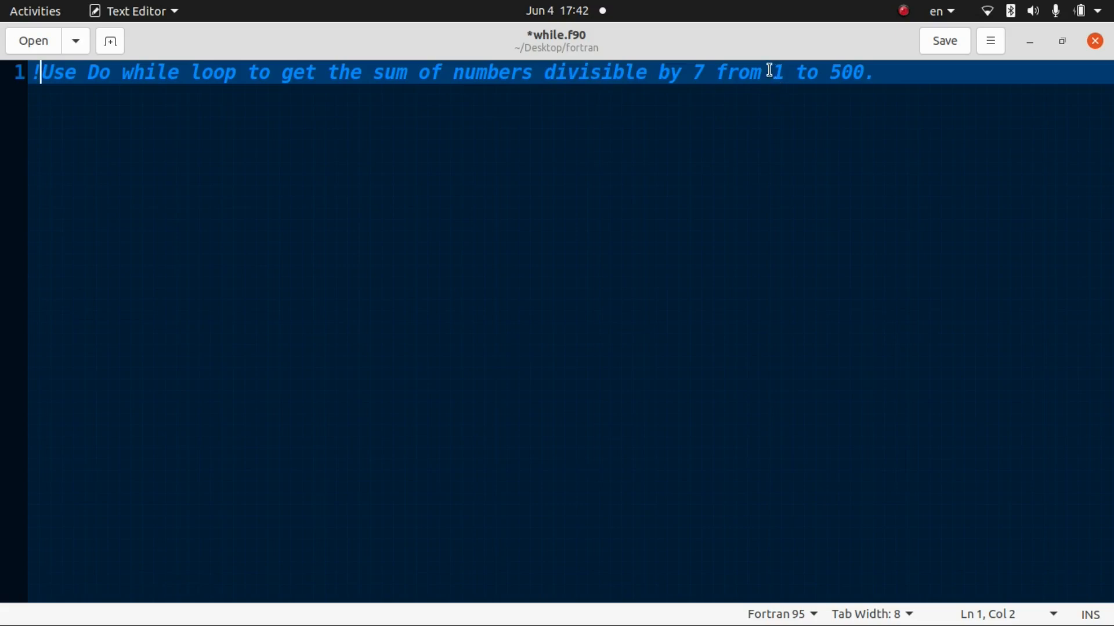
pyautogui.click(870, 72)
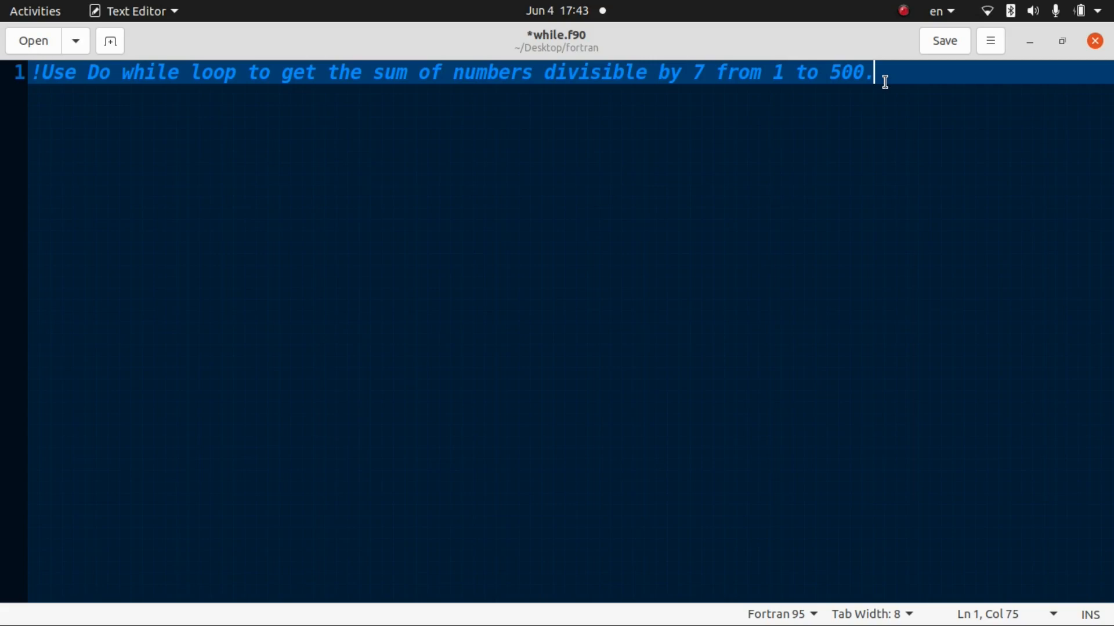
pyautogui.moveTo(798, 114)
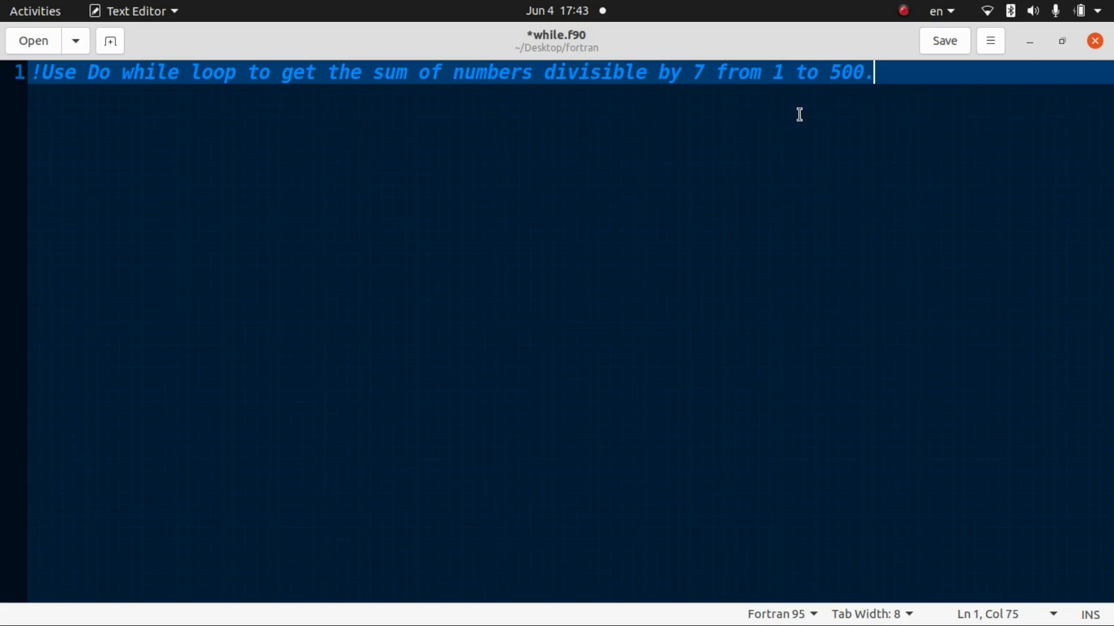
pyautogui.moveTo(772, 142)
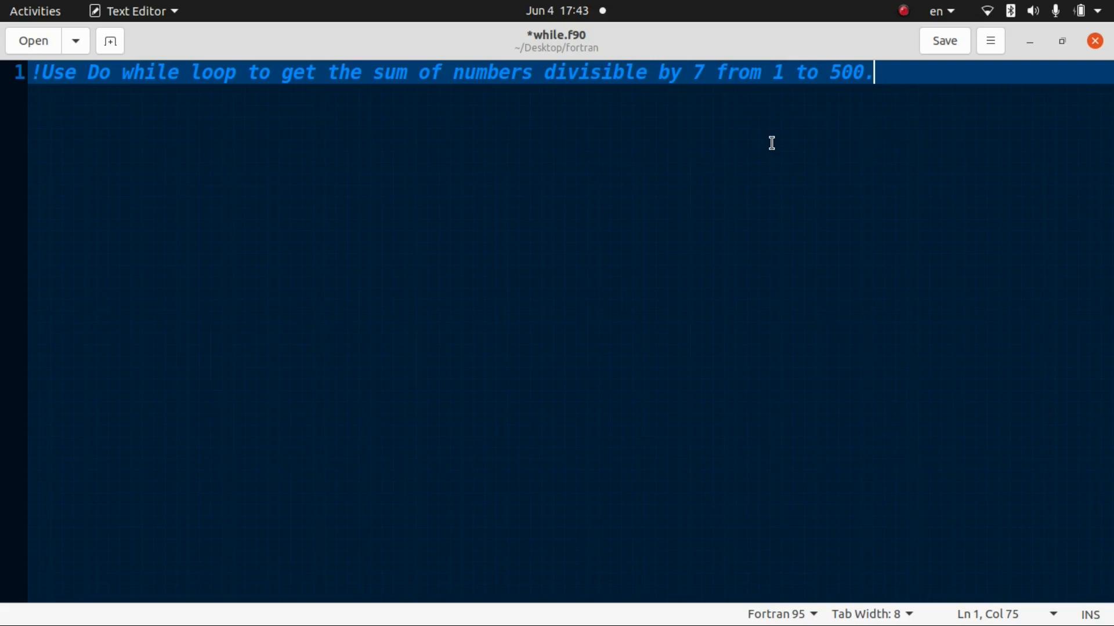
pyautogui.moveTo(151, 145)
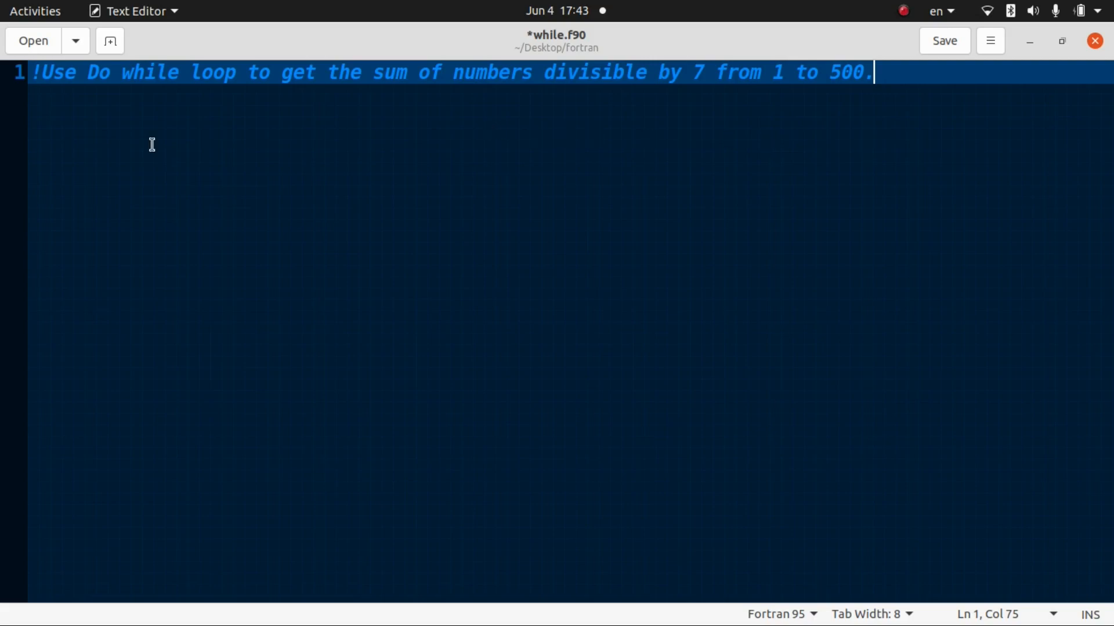
pyautogui.click(248, 73)
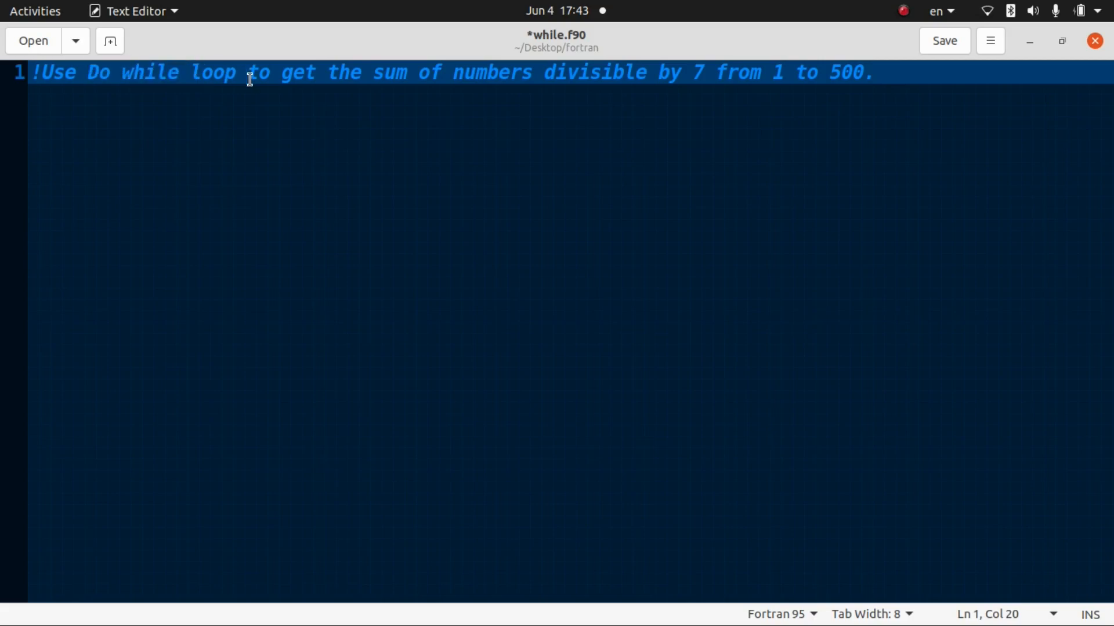
pyautogui.moveTo(72, 150)
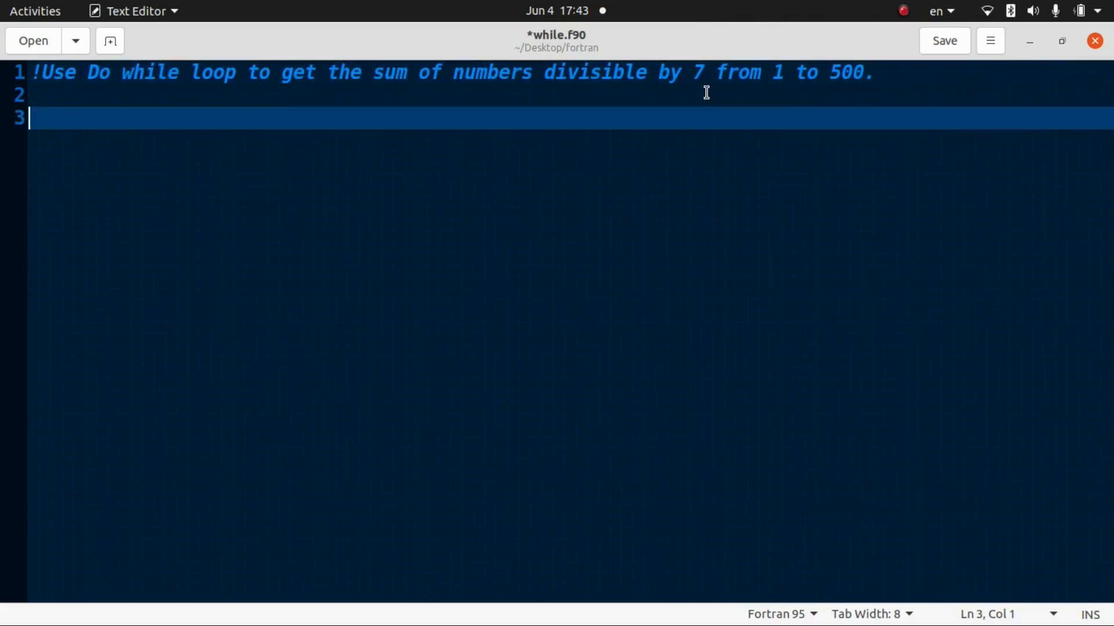
pyautogui.moveTo(671, 93)
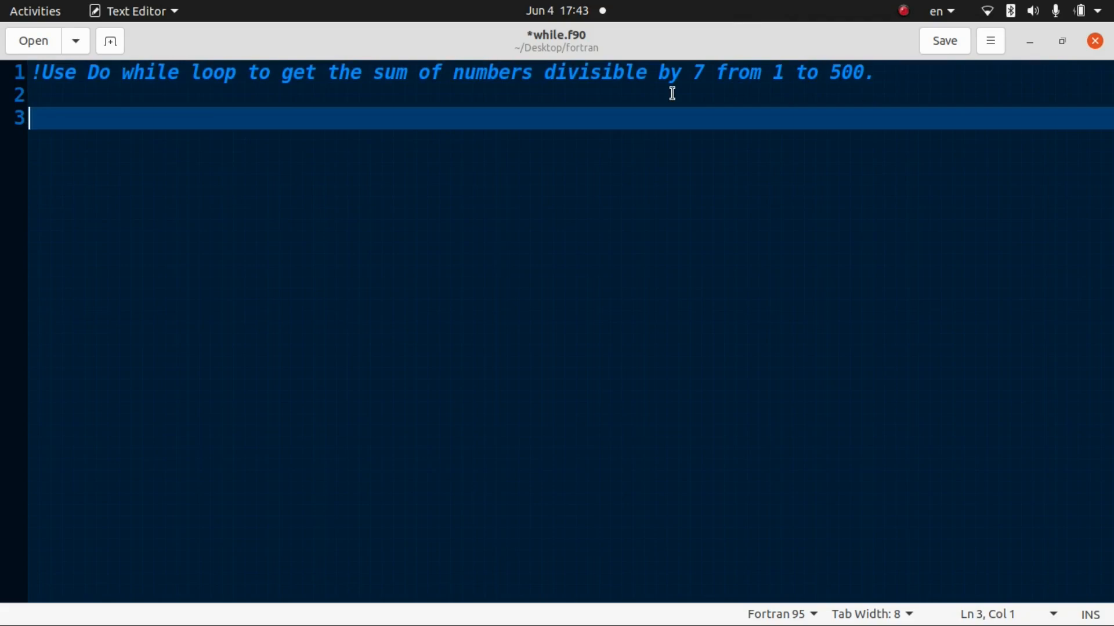
# - Write the 'program dowhile' line followed by 'implicit none'
pyautogui.write('program')
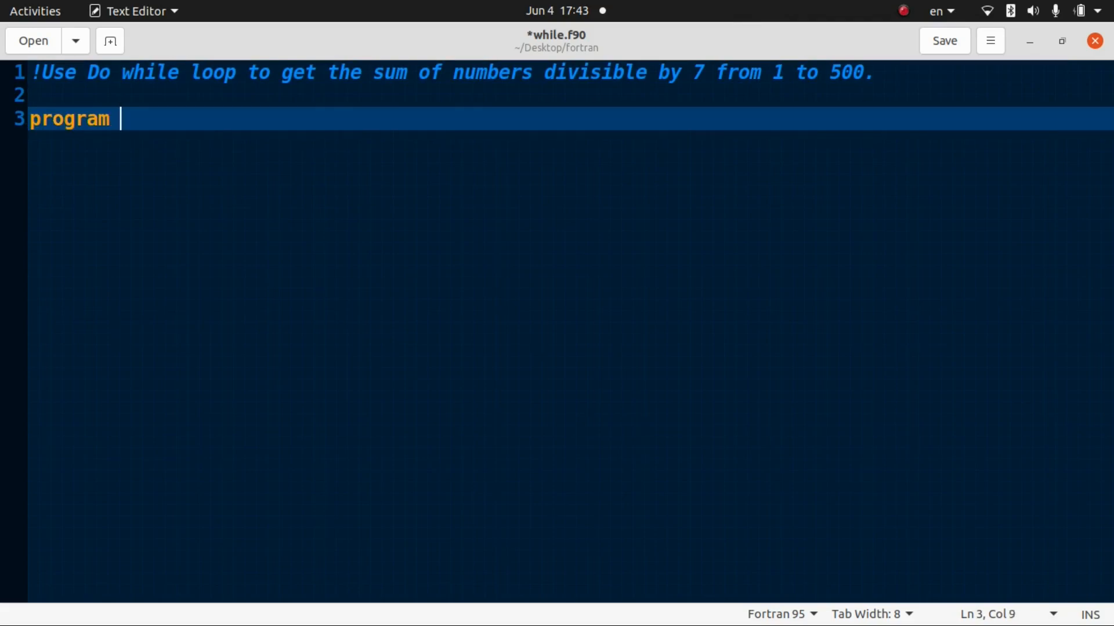
pyautogui.write('do')
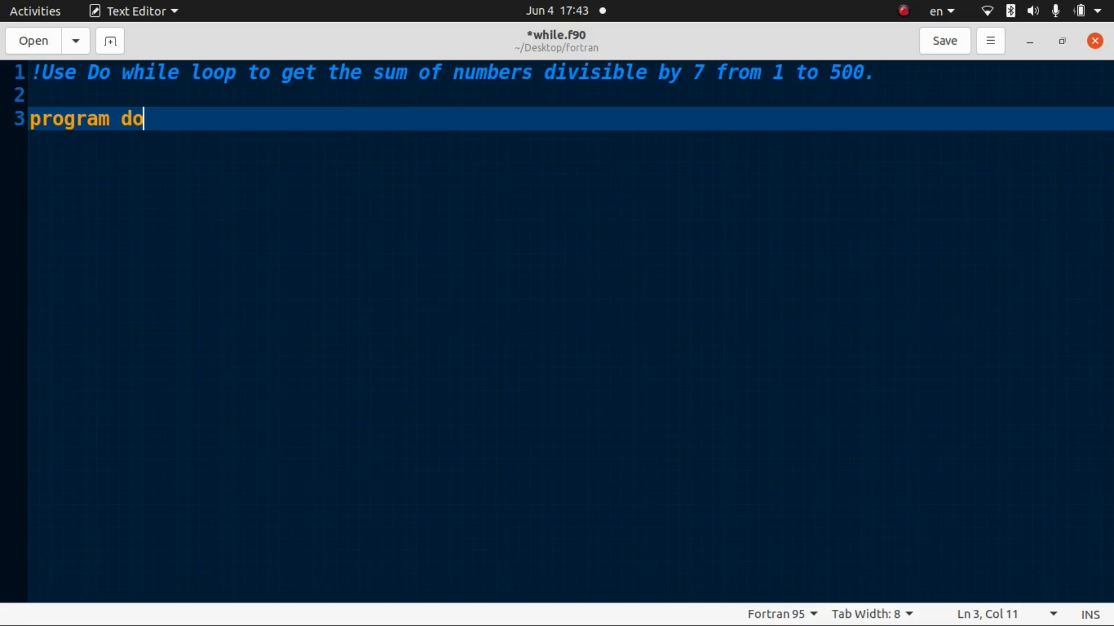
pyautogui.write('while')
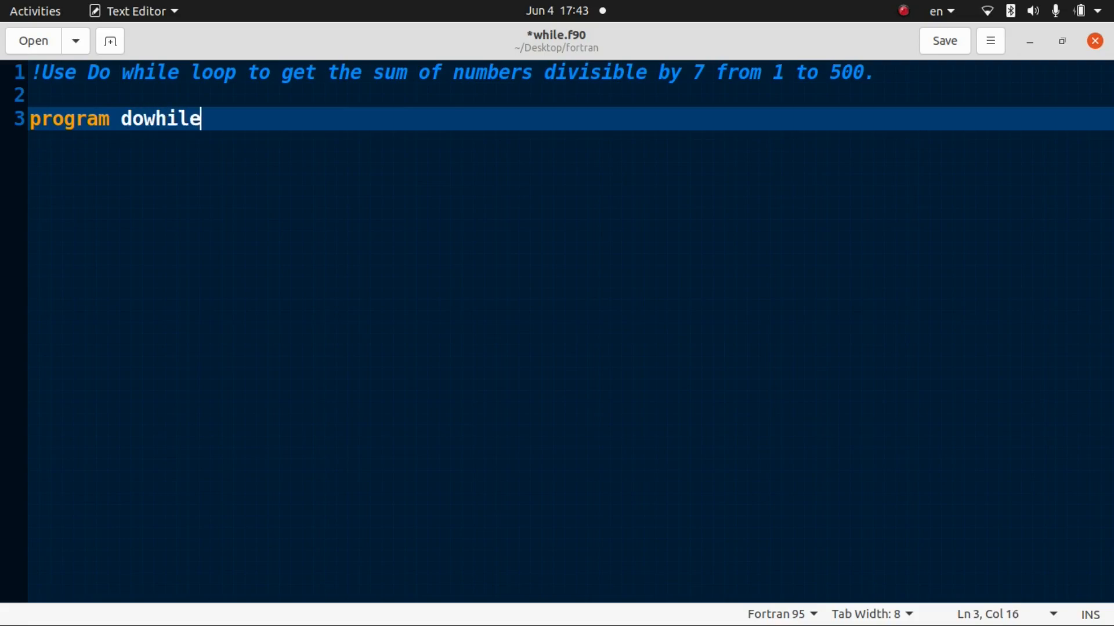
pyautogui.press('Return')
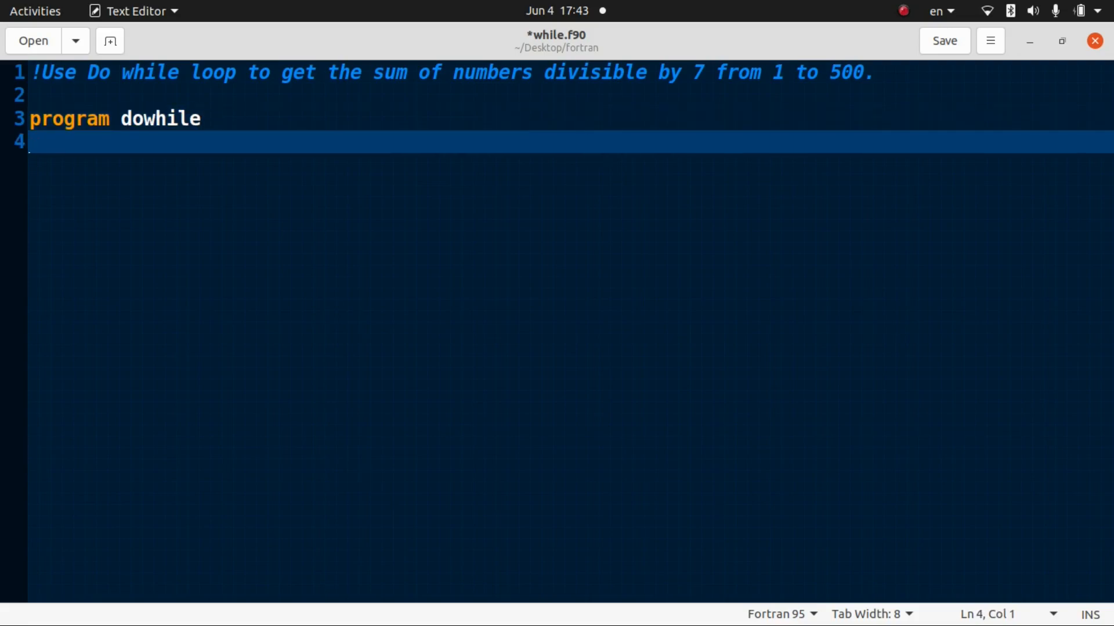
pyautogui.write('im')
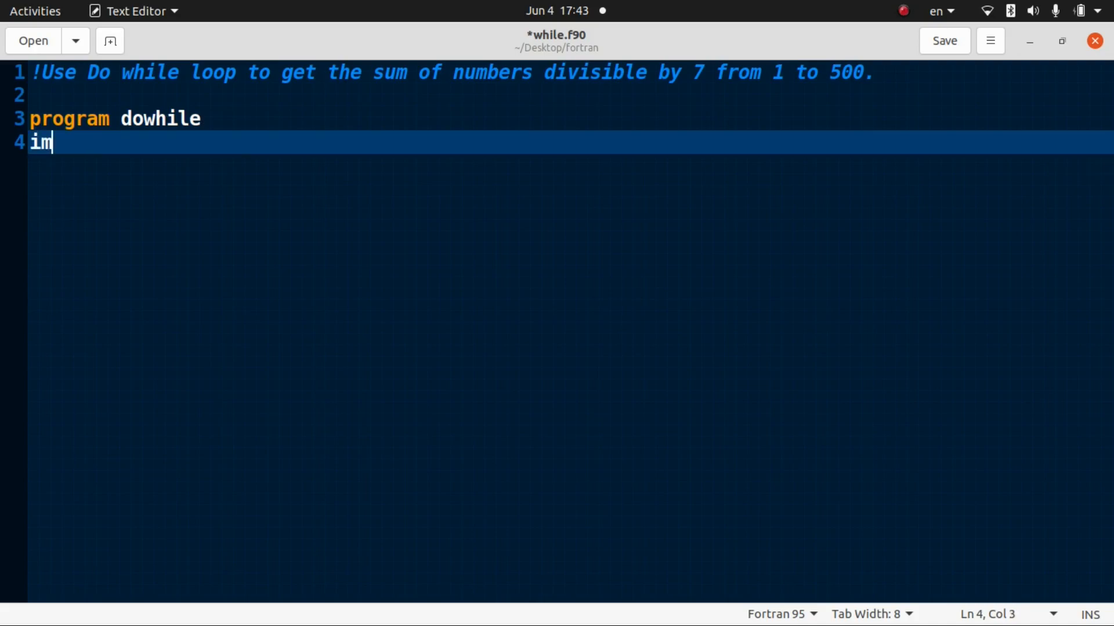
pyautogui.write('pli')
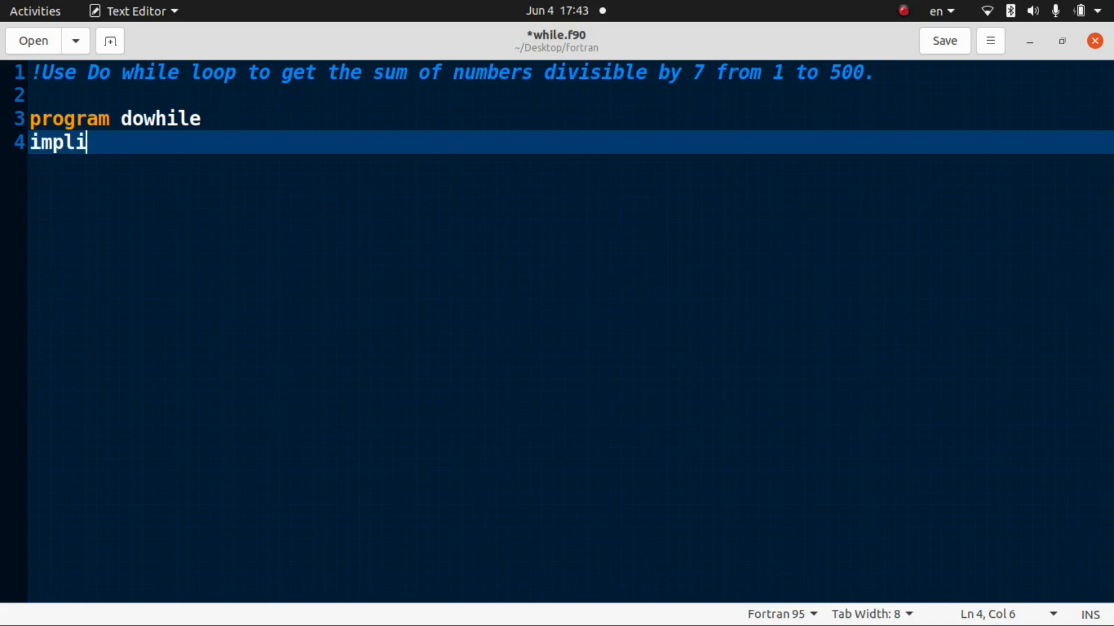
pyautogui.write('cit none')
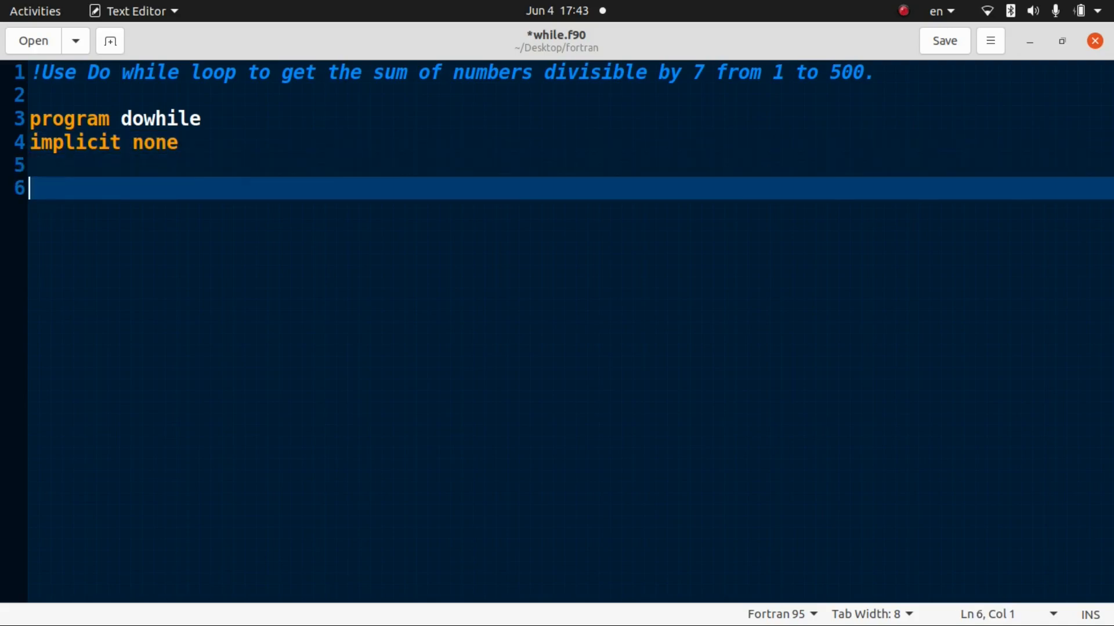
pyautogui.write('ine')
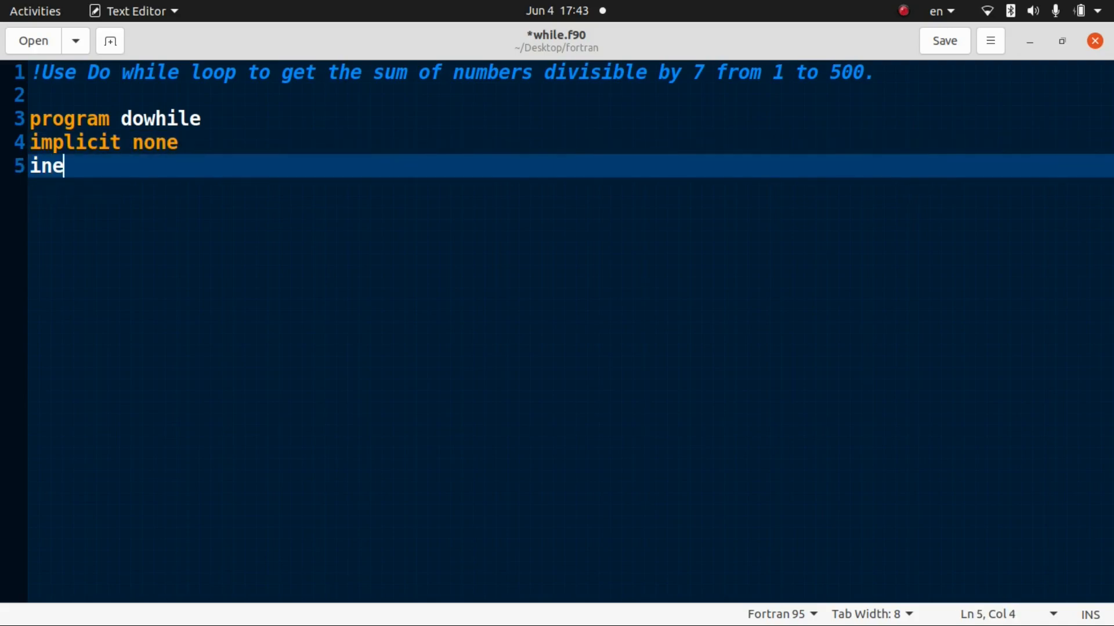
# - Declare integer variables i, n and sum1, leaving blank line 6 ready
pyautogui.write('tegr::')
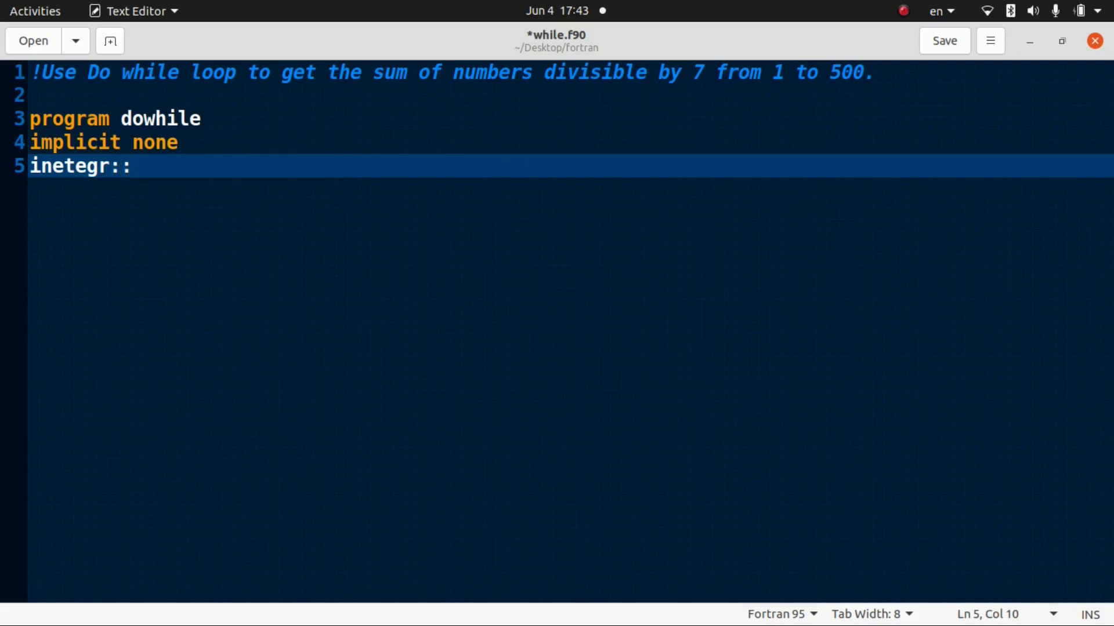
pyautogui.write('i')
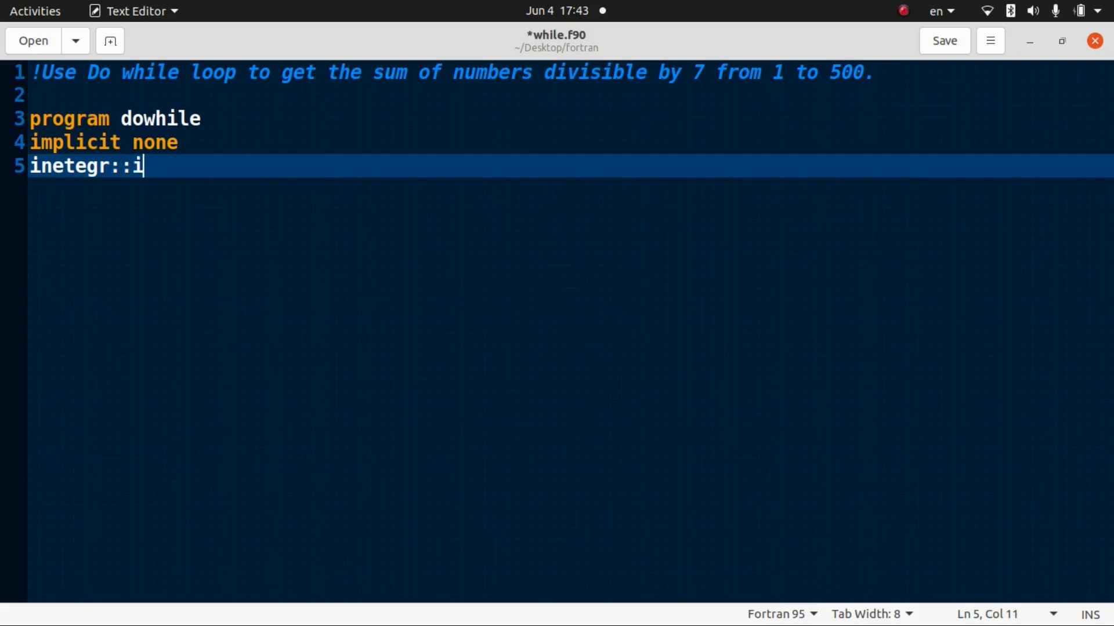
pyautogui.write(',')
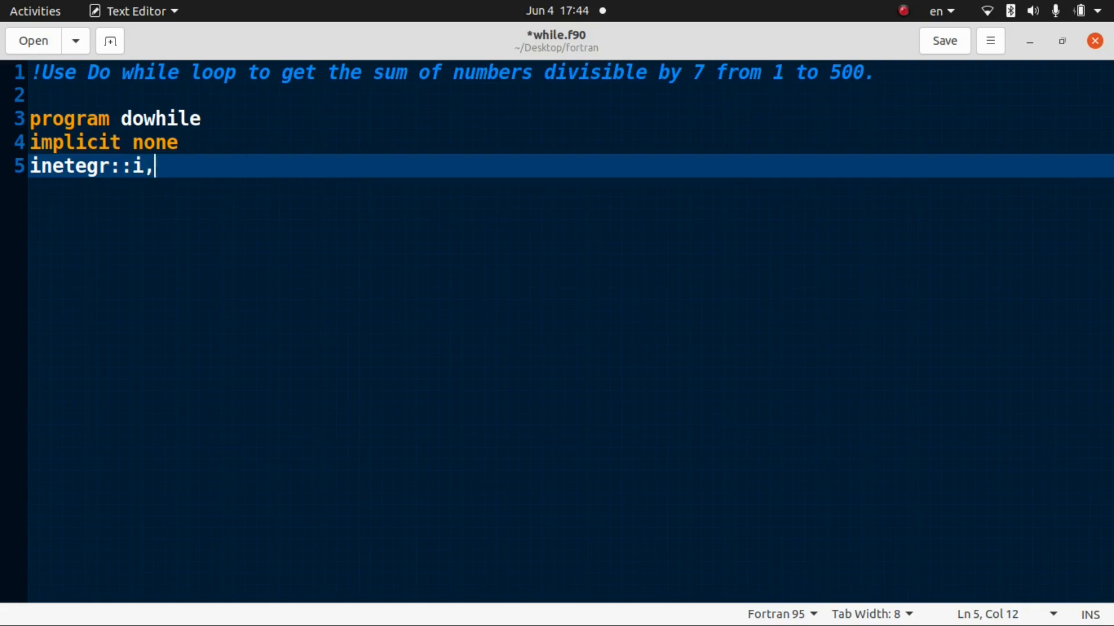
pyautogui.write('n')
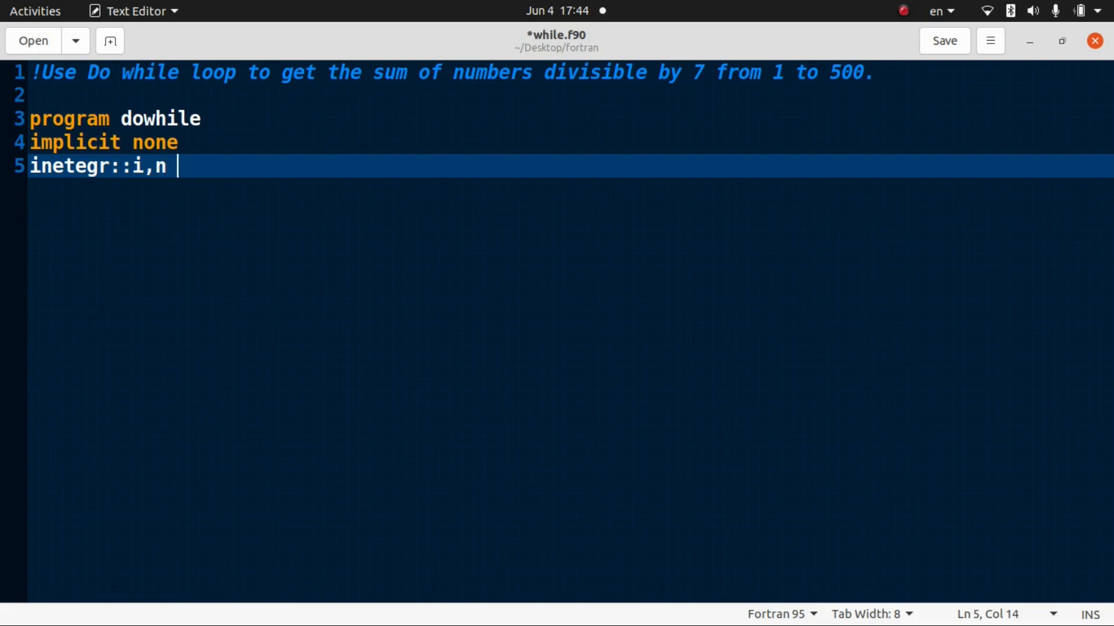
pyautogui.write(',sum')
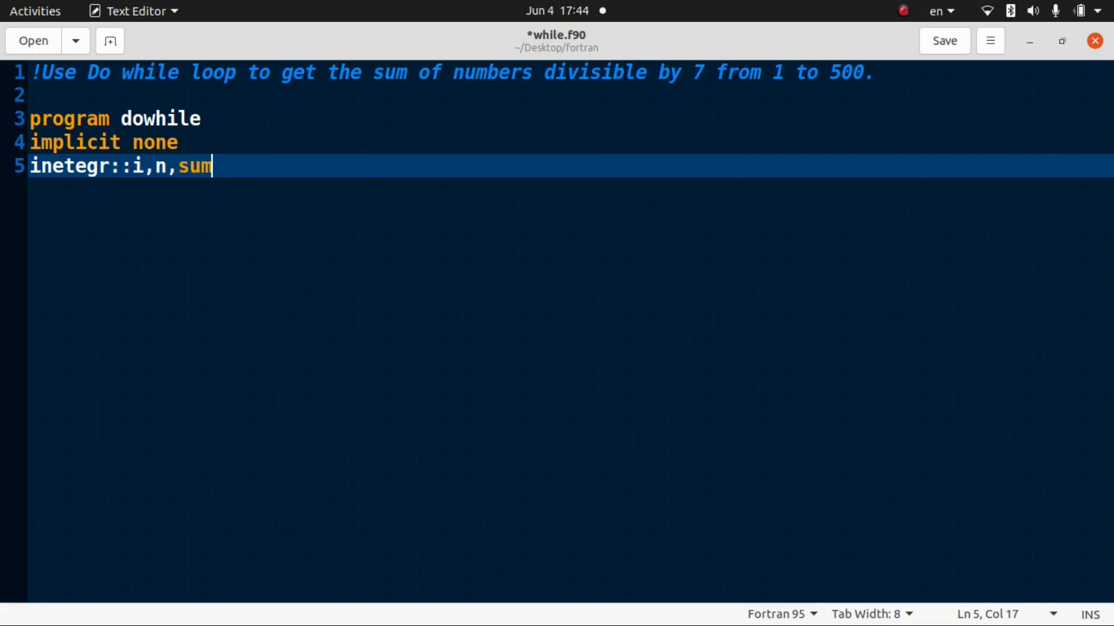
pyautogui.press('Backspace')
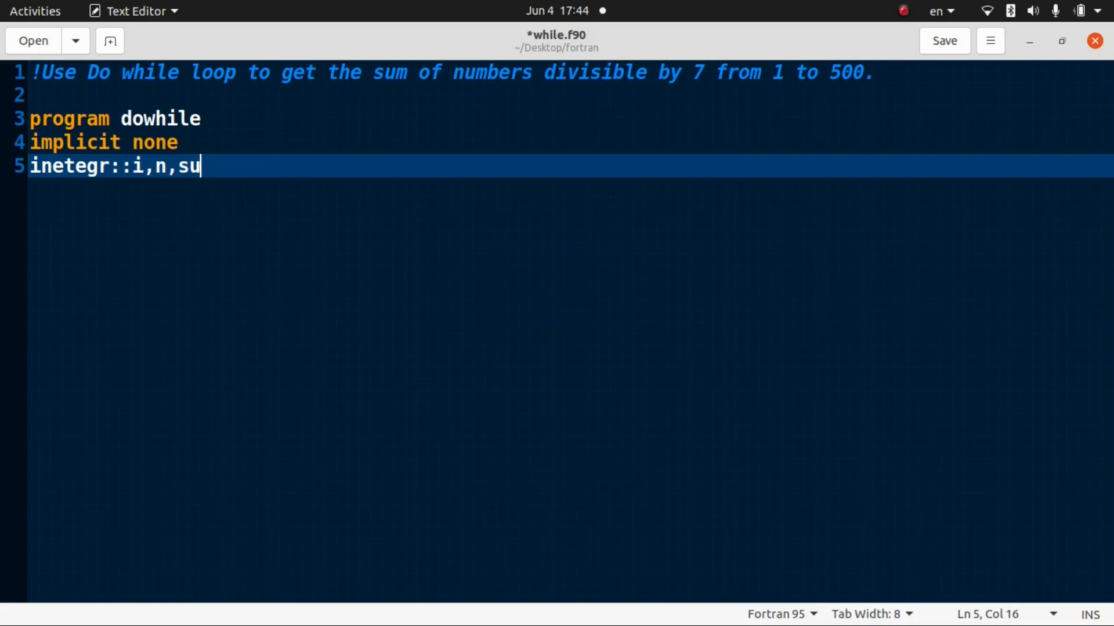
pyautogui.write('m')
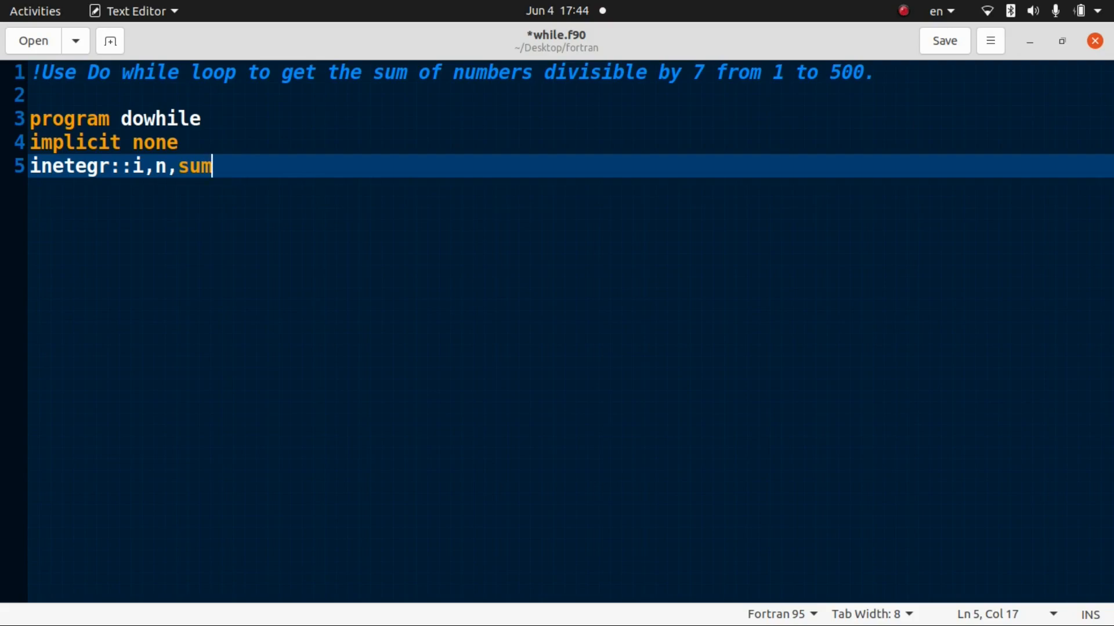
pyautogui.write('1')
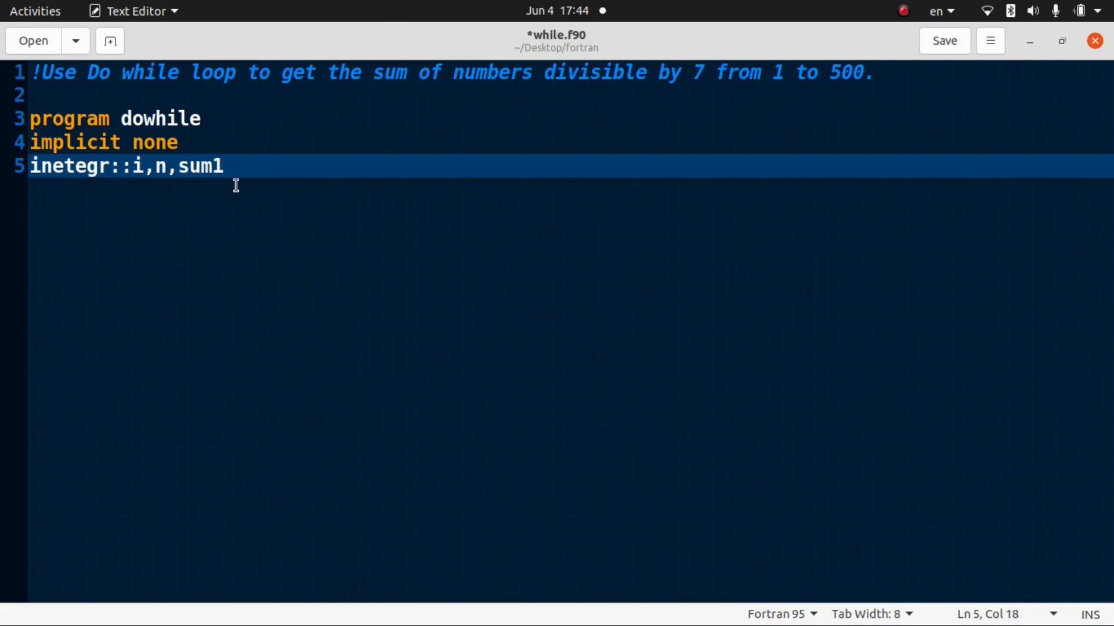
pyautogui.press('Return')
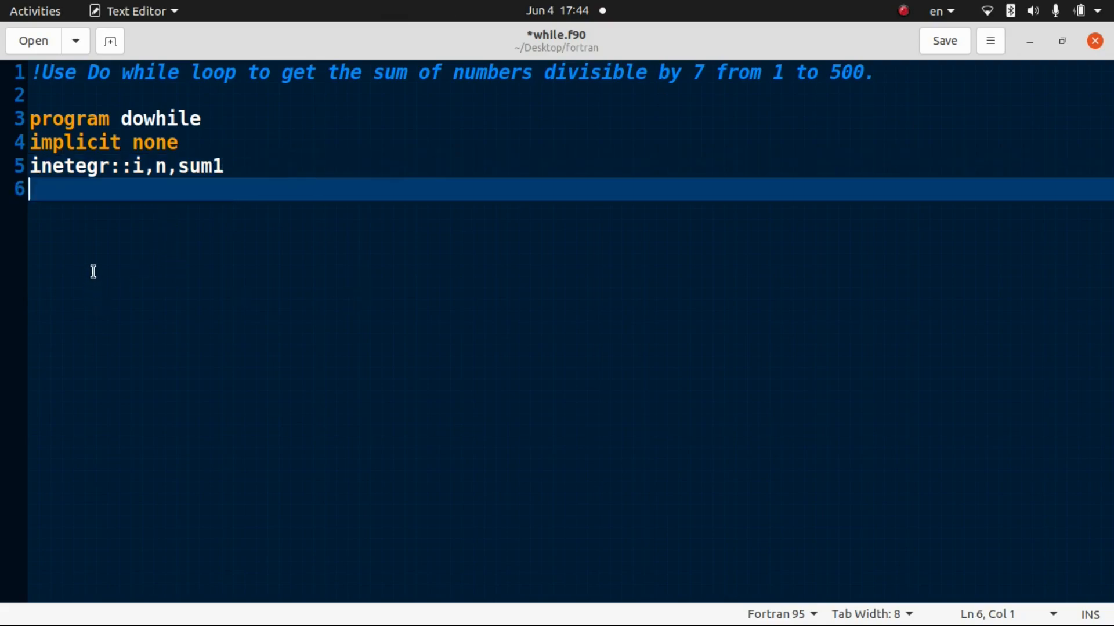
pyautogui.press('Return')
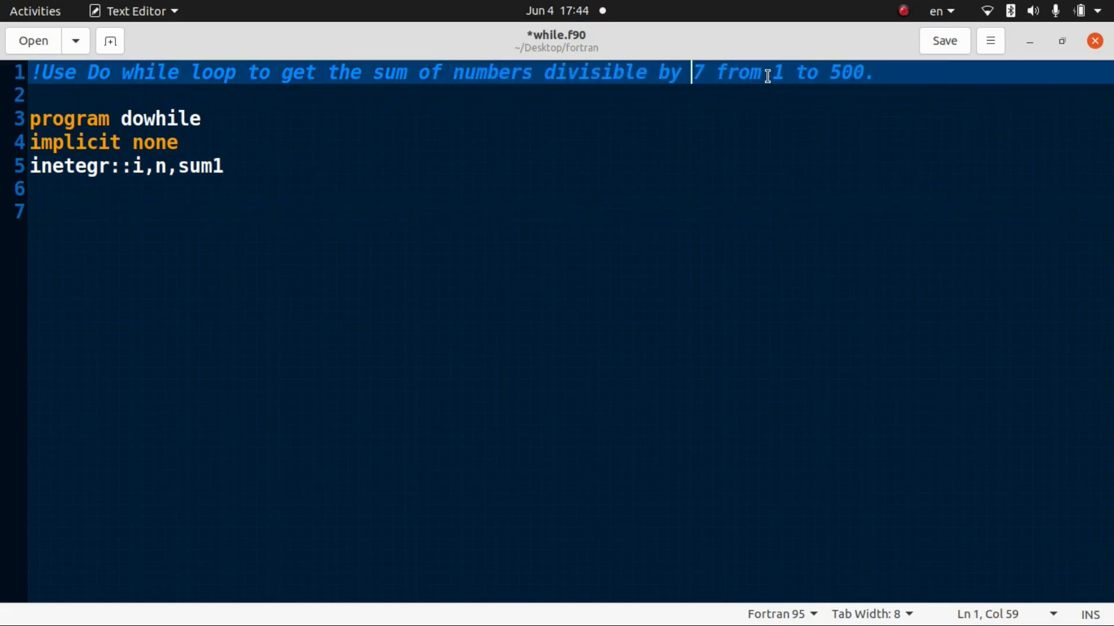
pyautogui.click(870, 72)
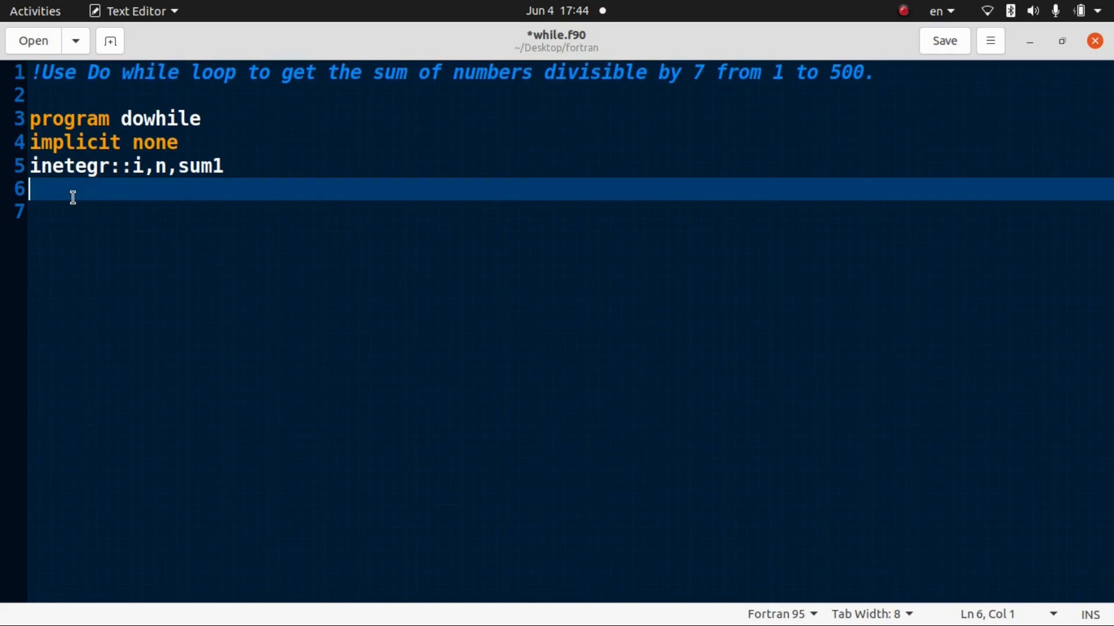
# - Add 'i =0' and 'i=i+1' lines, and remove n from the declaration
pyautogui.write('i')
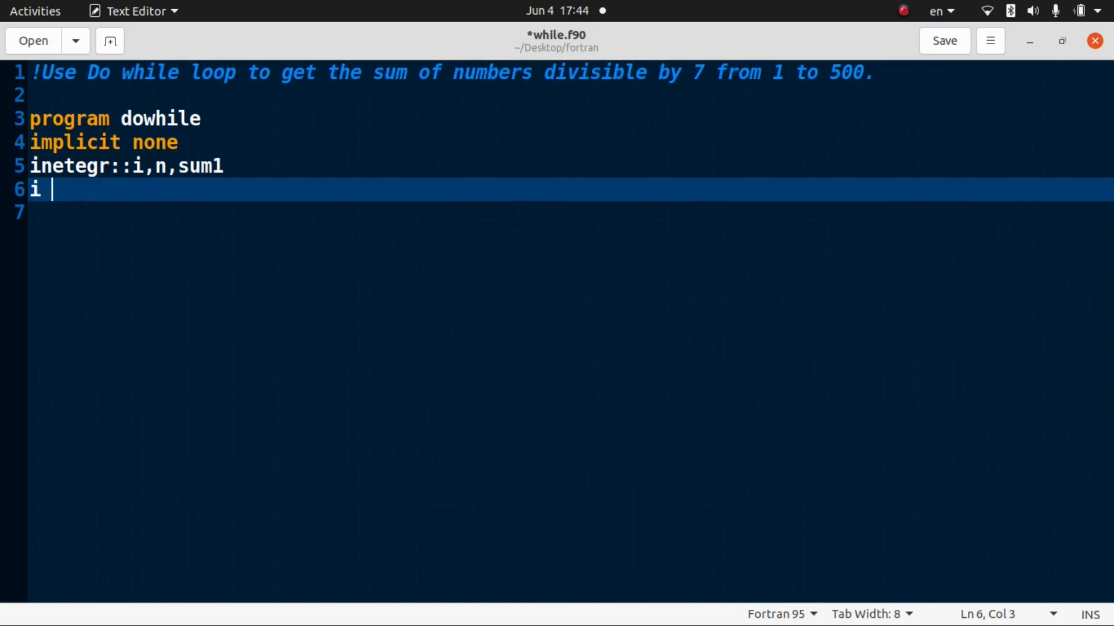
pyautogui.write('=1')
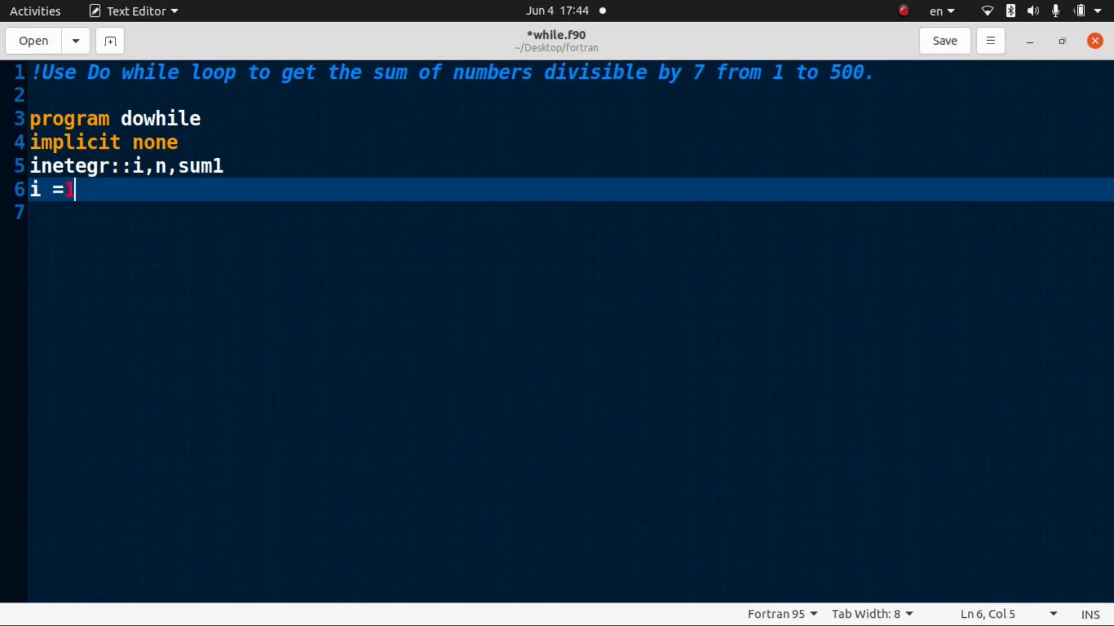
pyautogui.press('Backspace')
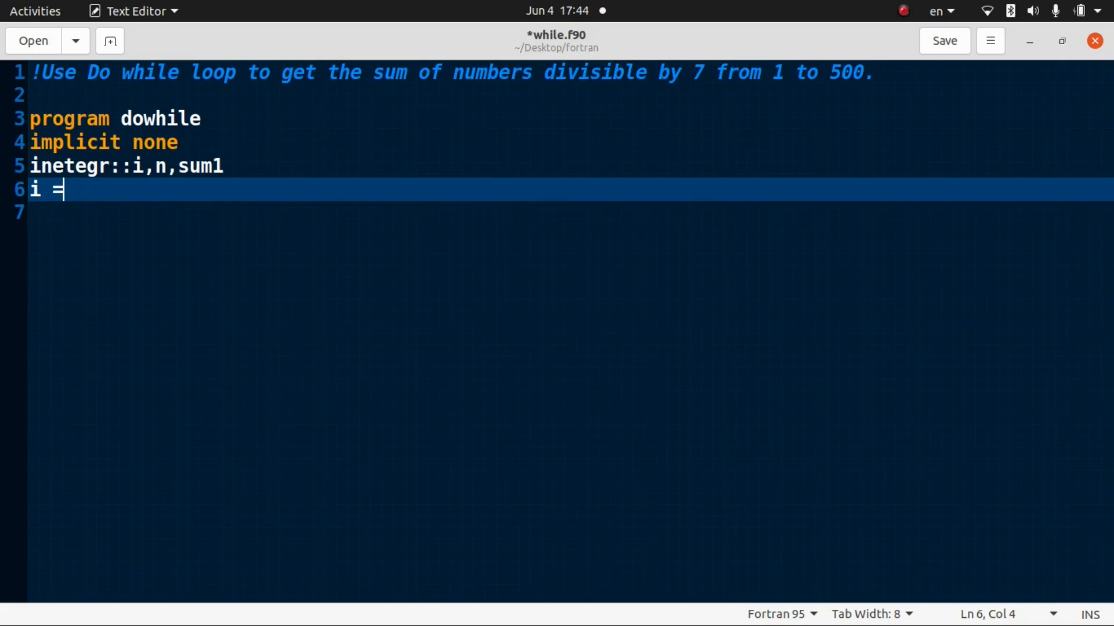
pyautogui.write('0')
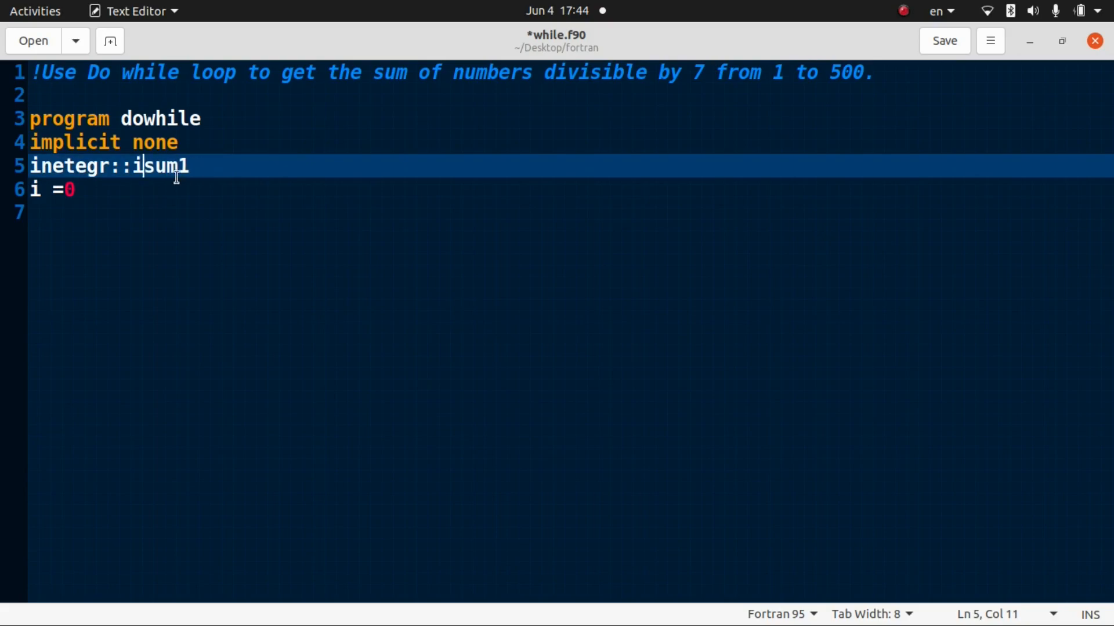
pyautogui.write(',')
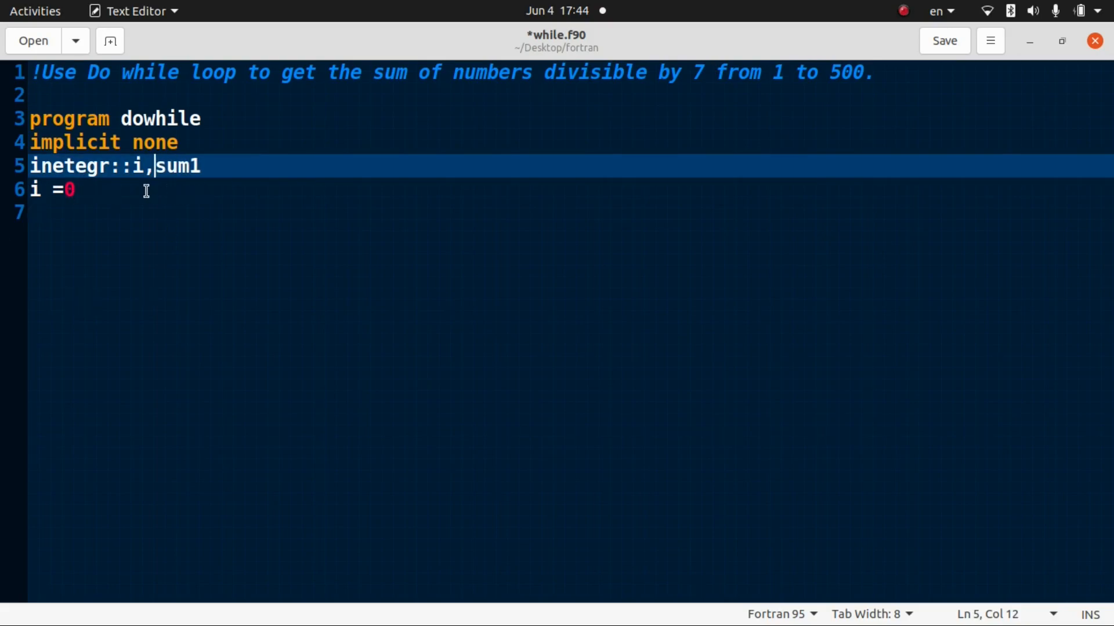
pyautogui.press('Return')
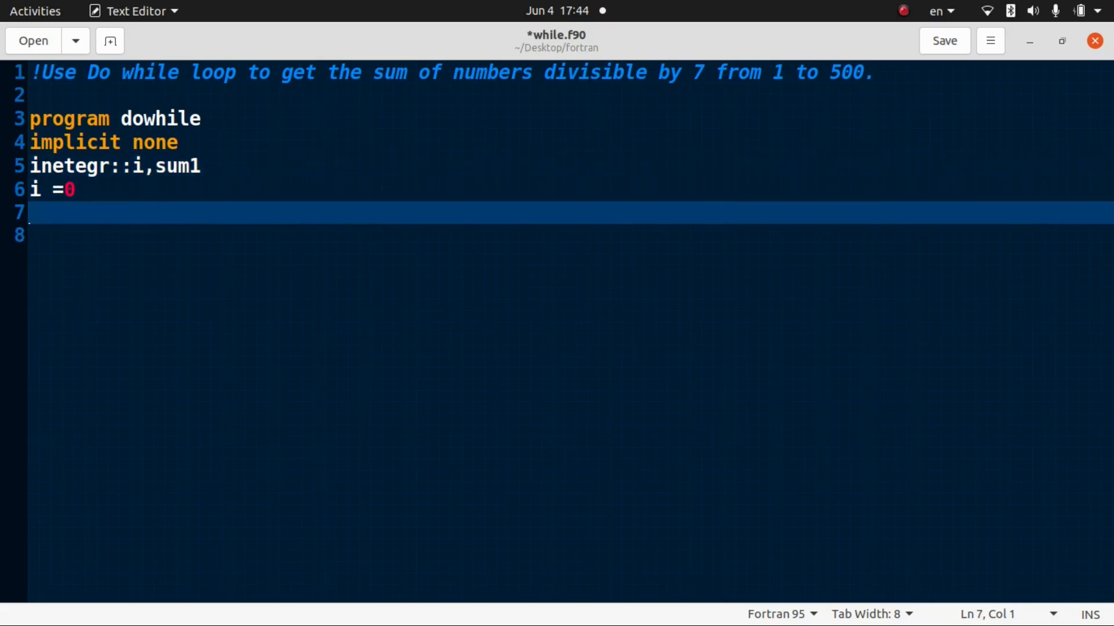
pyautogui.write('i')
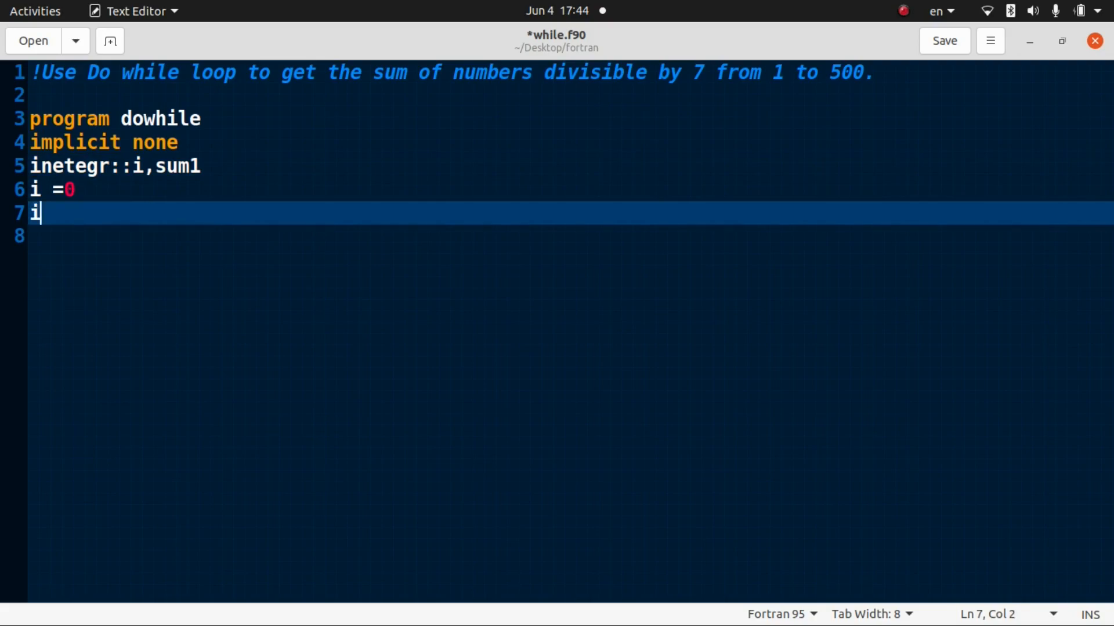
pyautogui.write('=i')
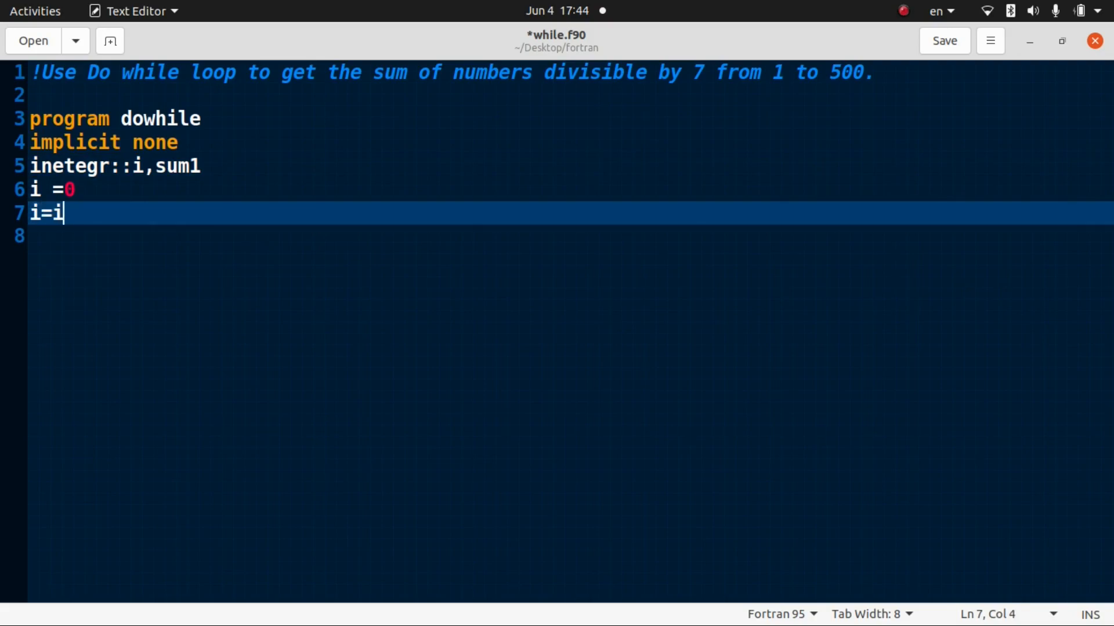
pyautogui.write('+1')
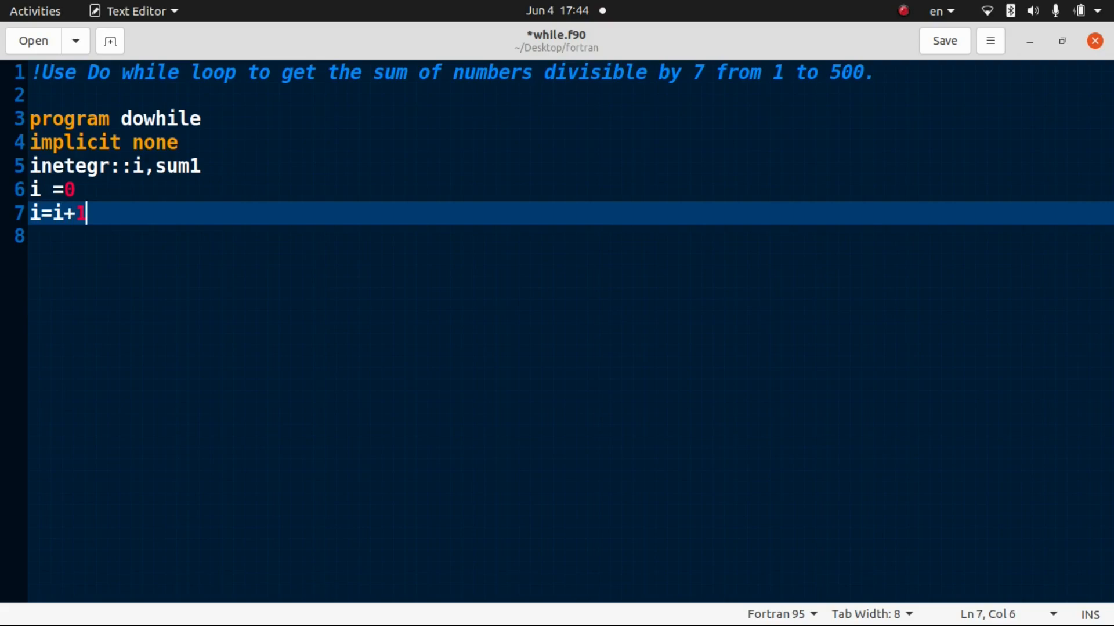
# - Write the loop header 'do while (i.lt.500)' on line 8
pyautogui.write('d')
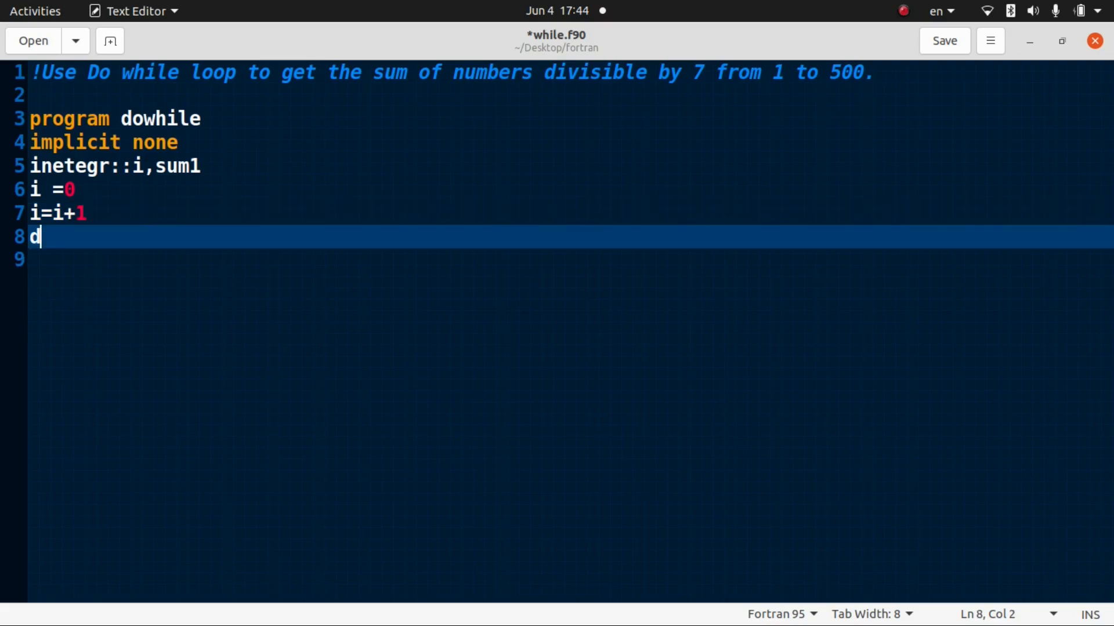
pyautogui.write('o')
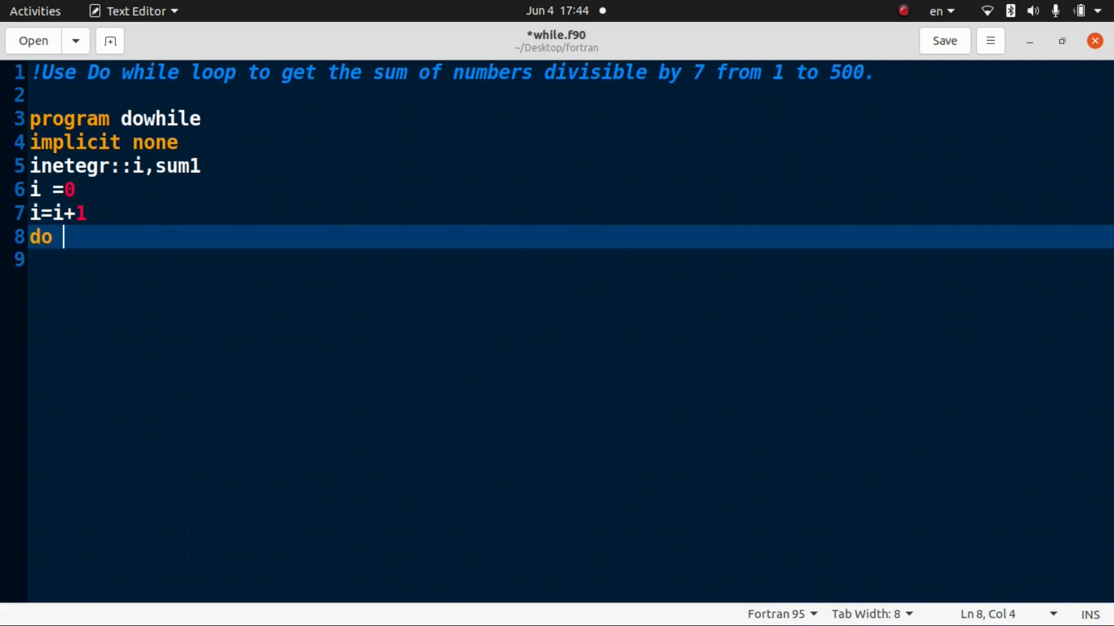
pyautogui.write('while')
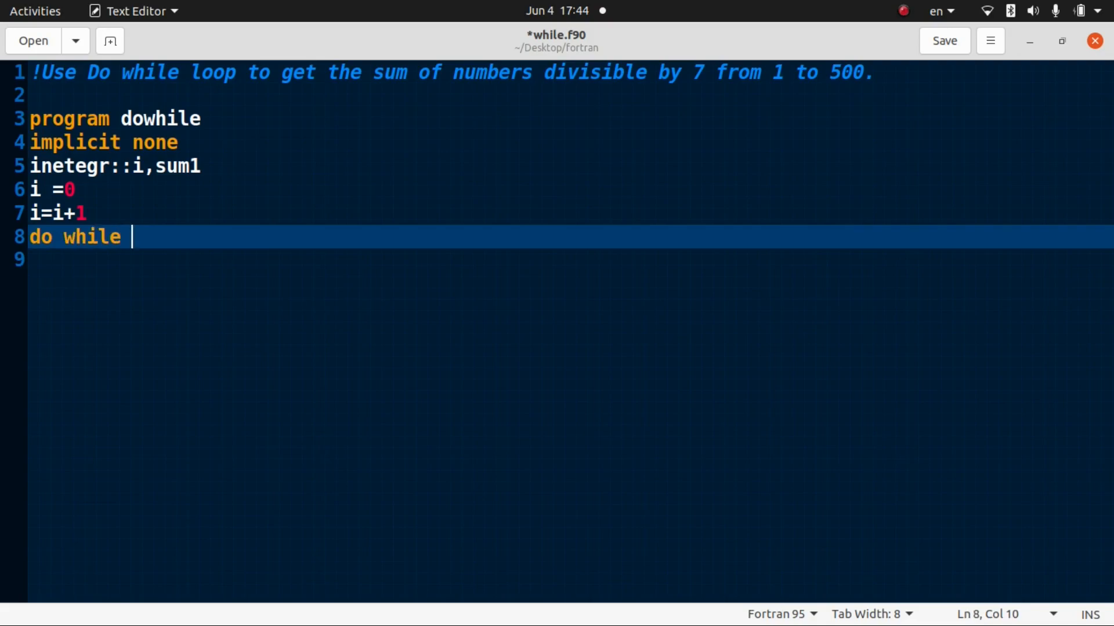
pyautogui.write('()')
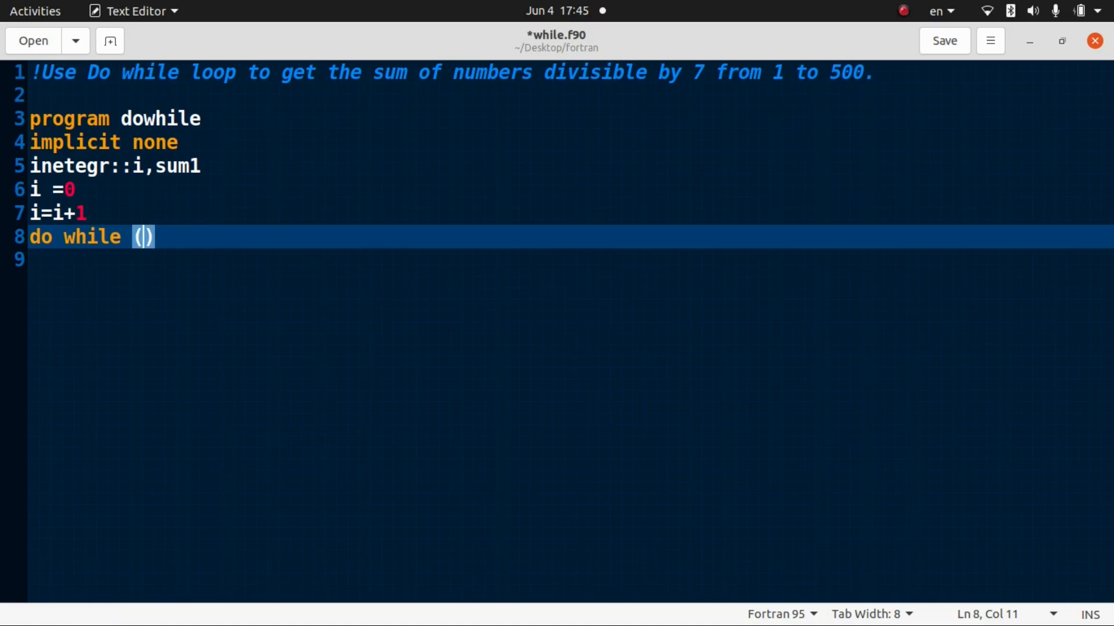
pyautogui.write('i')
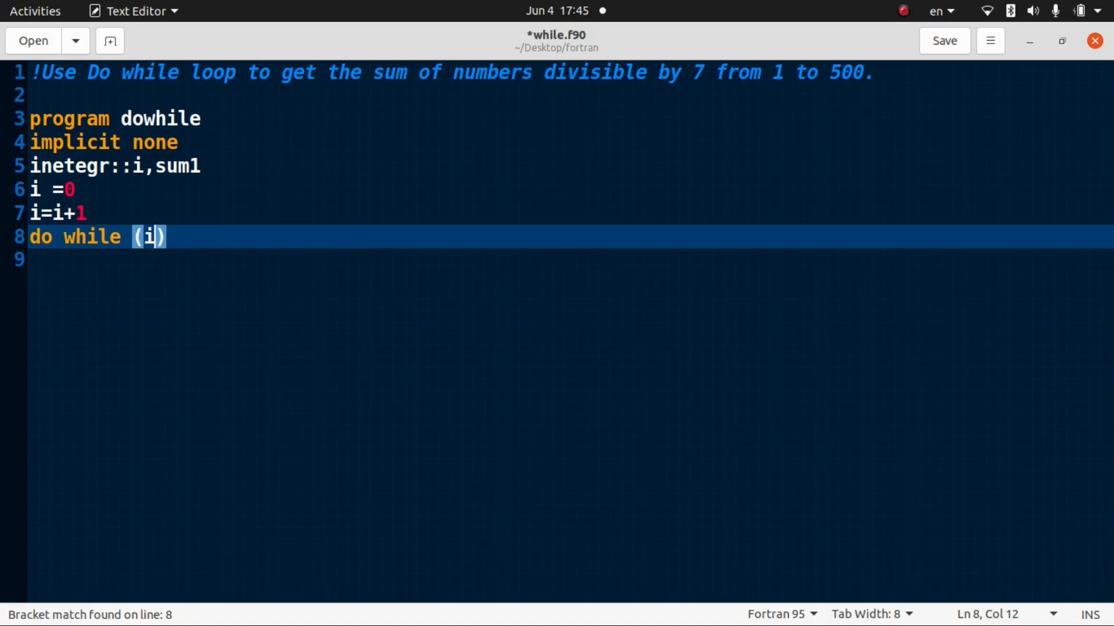
pyautogui.click(106, 189)
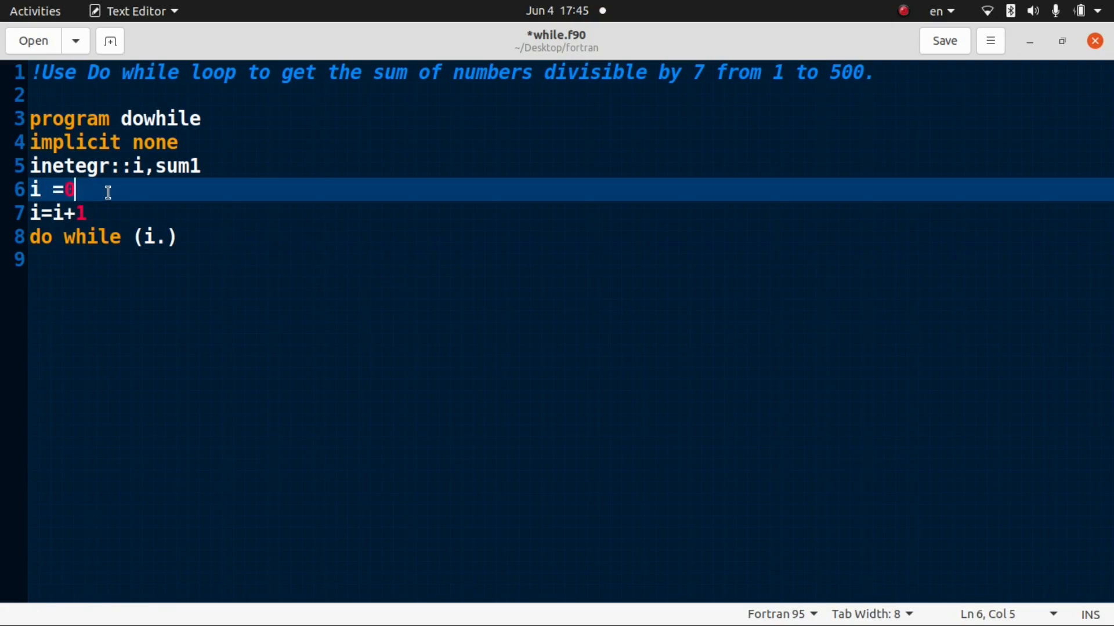
pyautogui.click(158, 236)
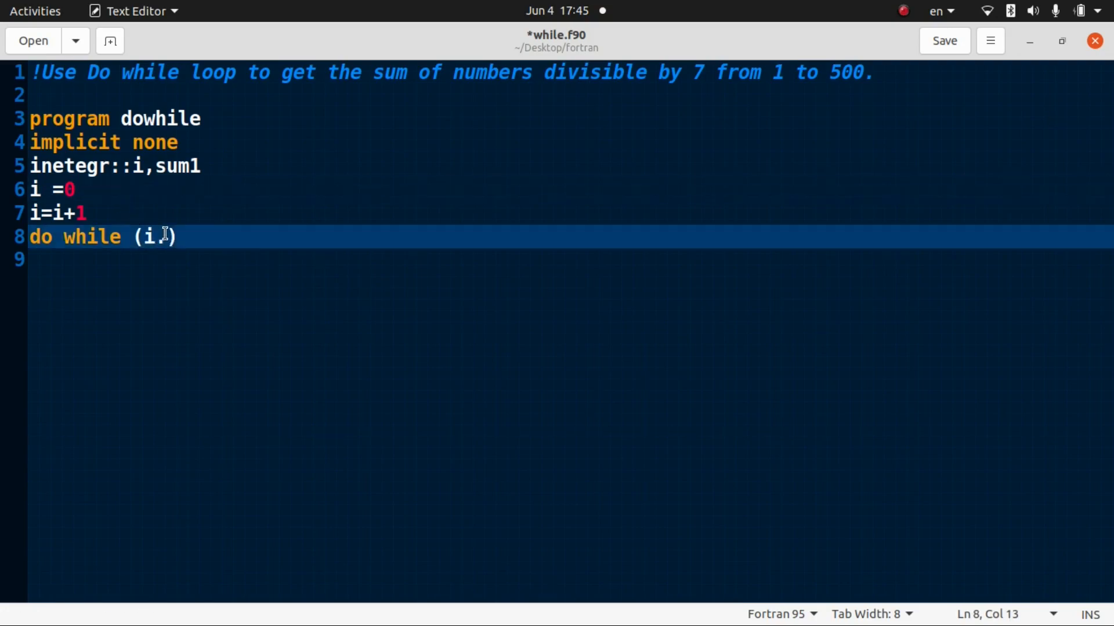
pyautogui.write('.lt')
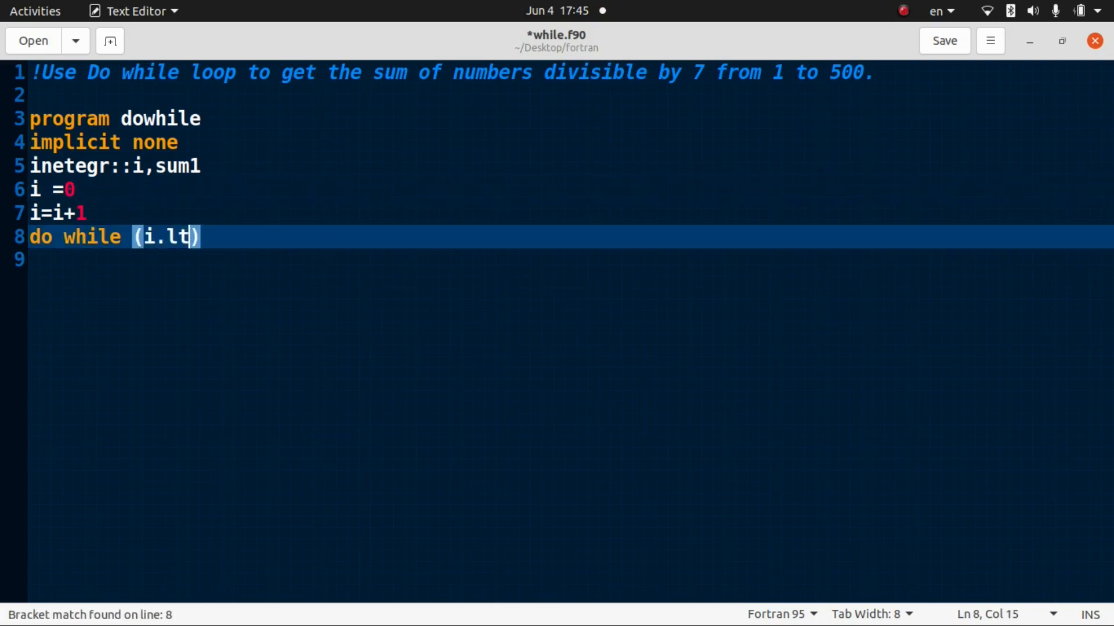
pyautogui.write('.5')
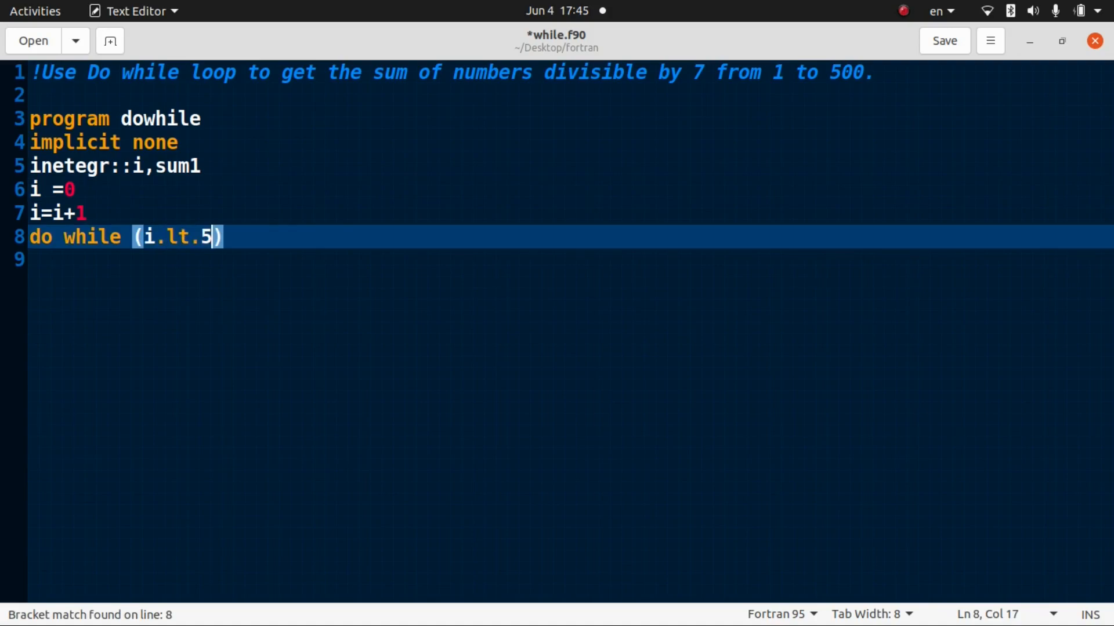
pyautogui.write('00')
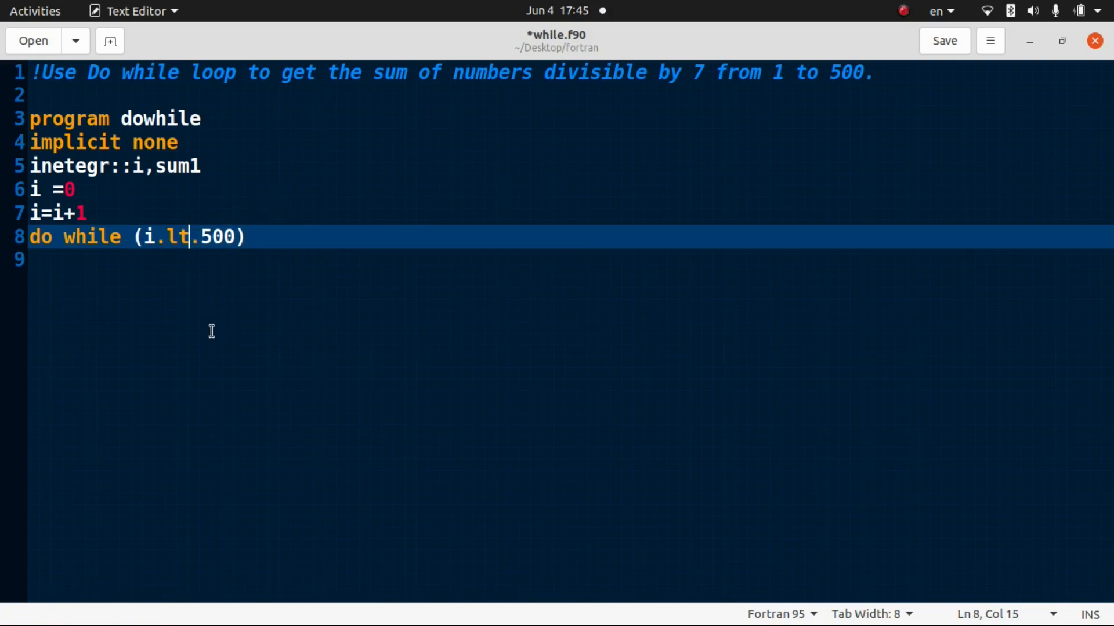
# - Change the loop condition to i.le.500 and add a new line for the body
pyautogui.press('BackSpace')
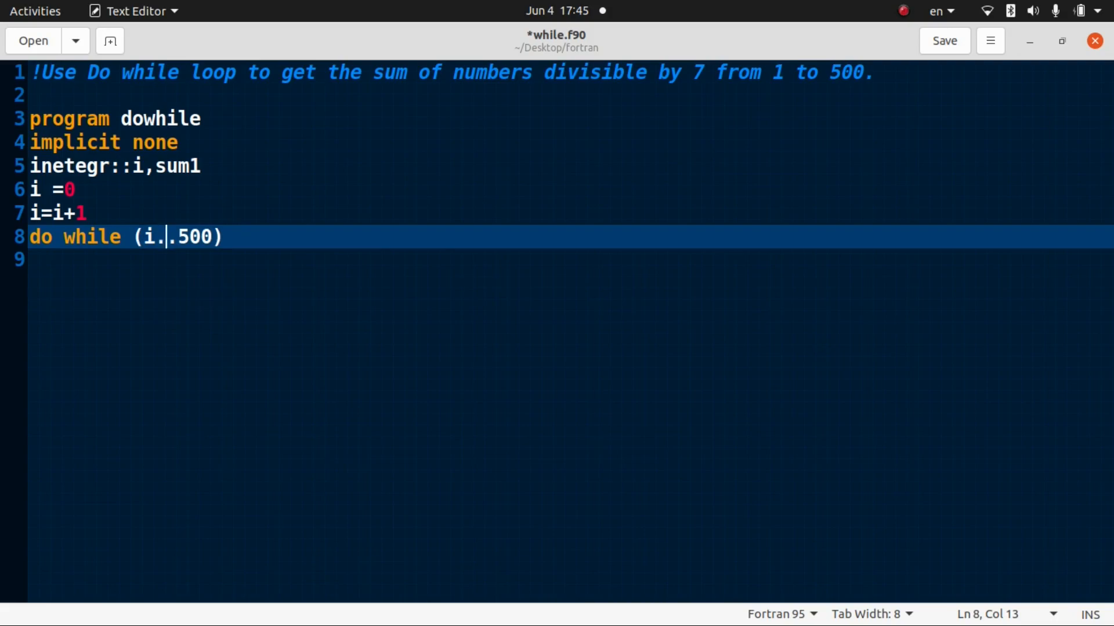
pyautogui.write('le')
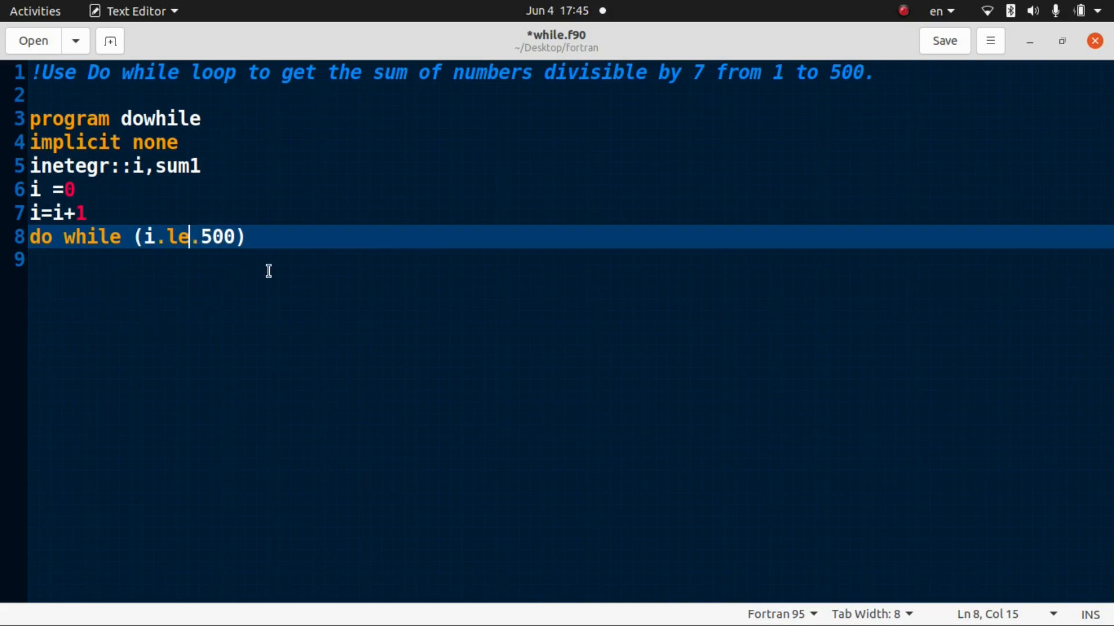
pyautogui.moveTo(202, 234)
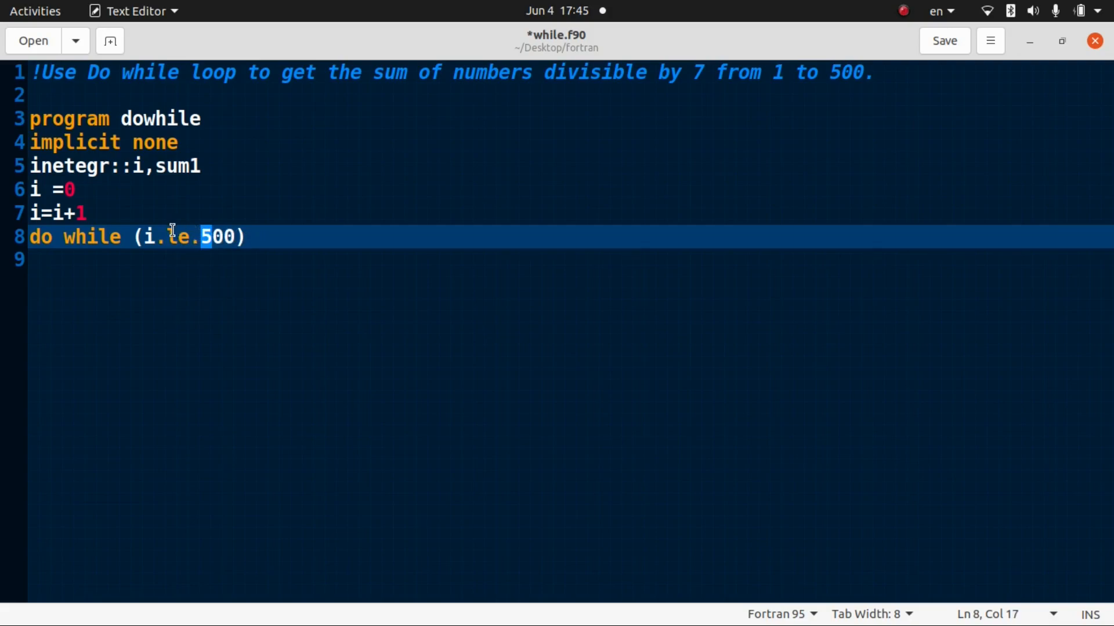
pyautogui.click(285, 237)
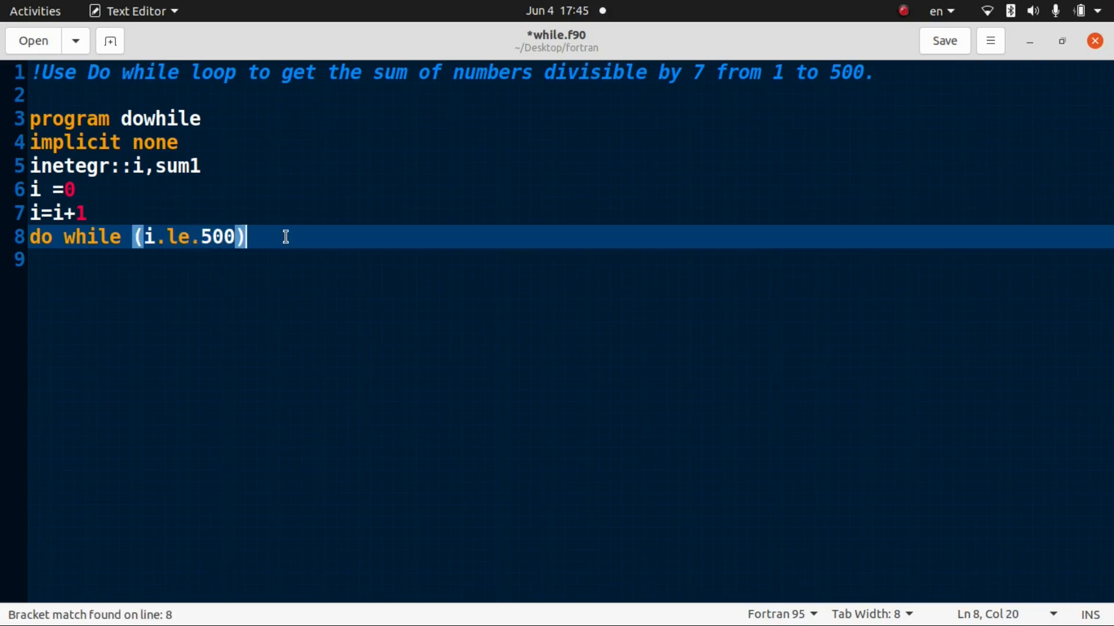
pyautogui.moveTo(121, 200)
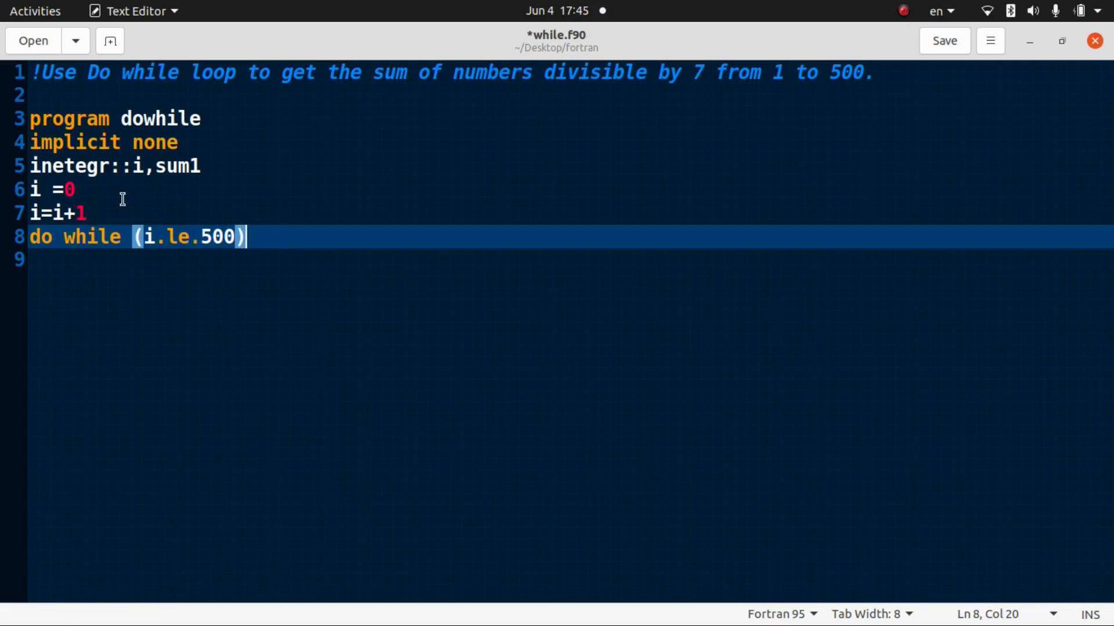
pyautogui.moveTo(47, 236)
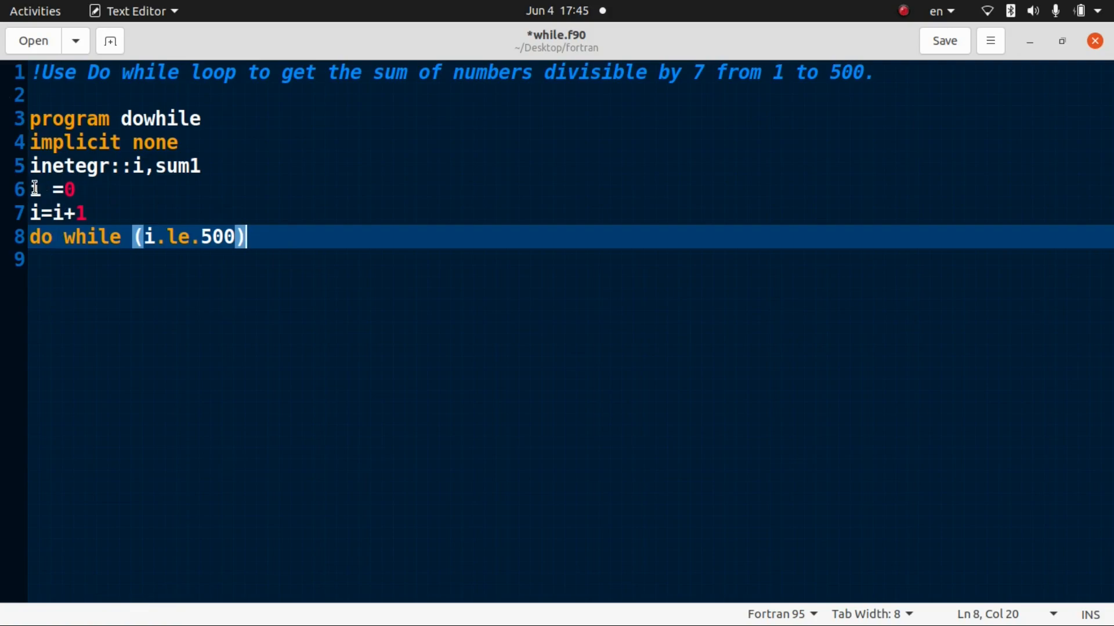
pyautogui.click(67, 190)
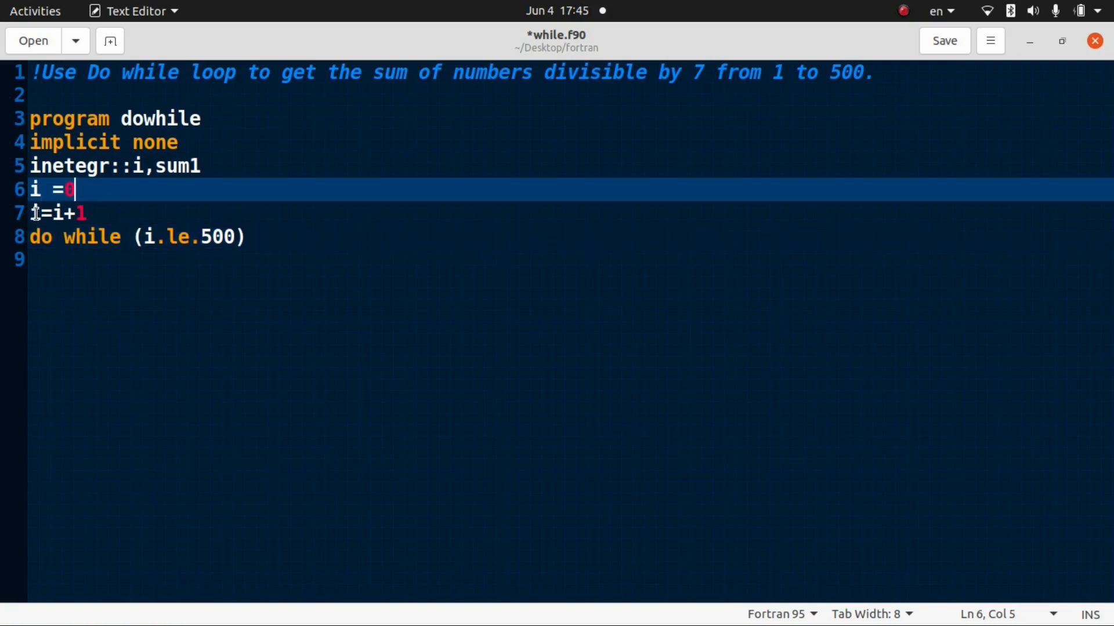
pyautogui.moveTo(278, 236)
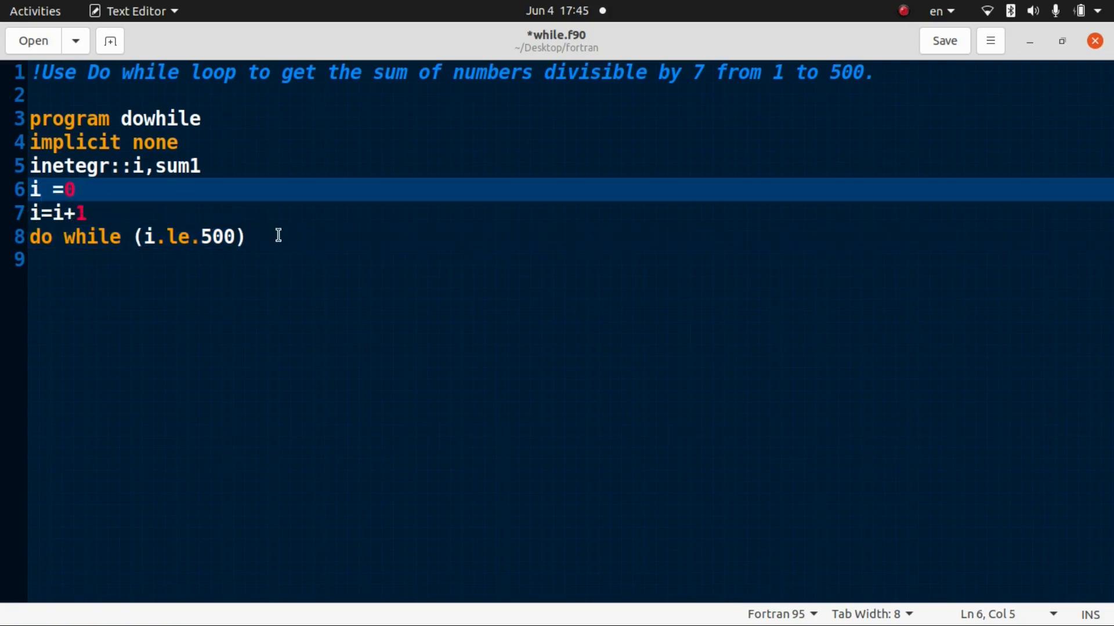
pyautogui.press('Return')
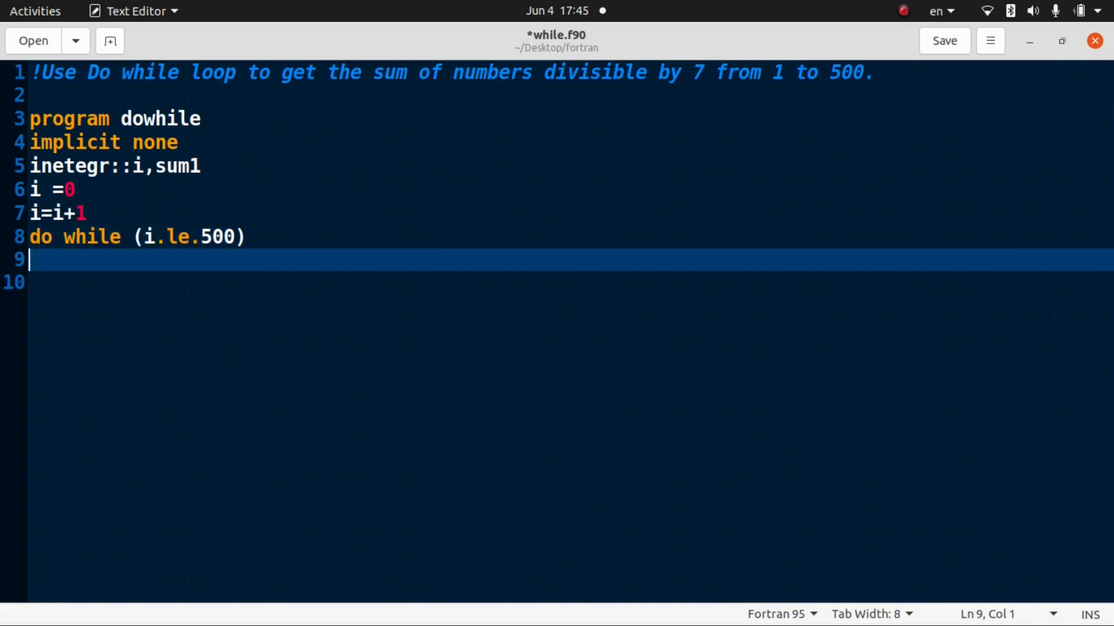
# - Write the loop body lines 'sum1=sum1+i' and 'print*, i'
pyautogui.write('sum1')
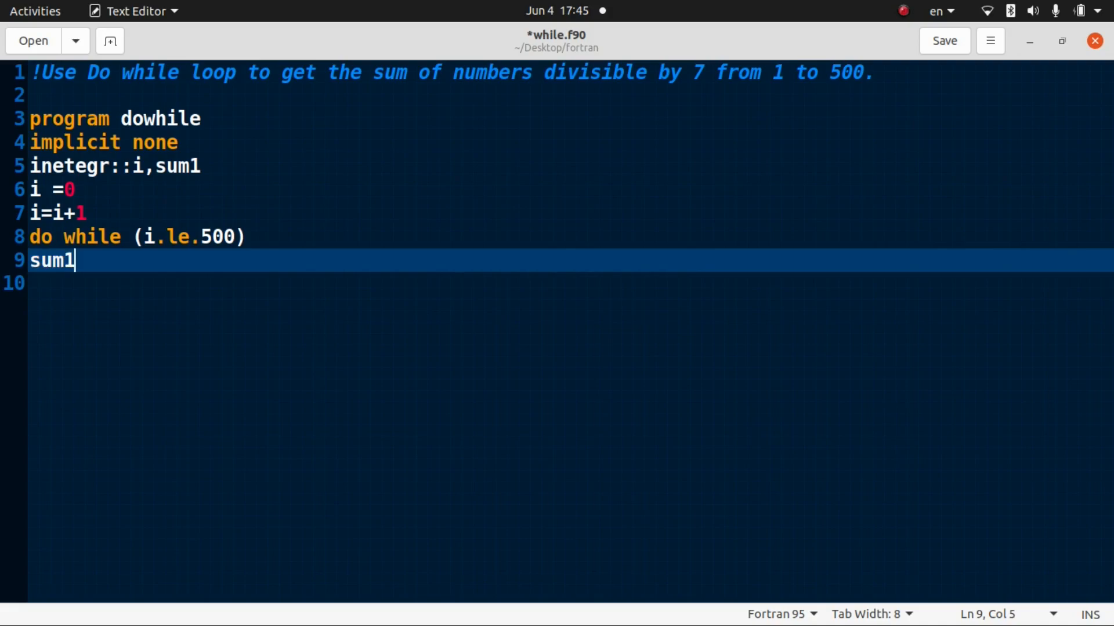
pyautogui.write('=sum')
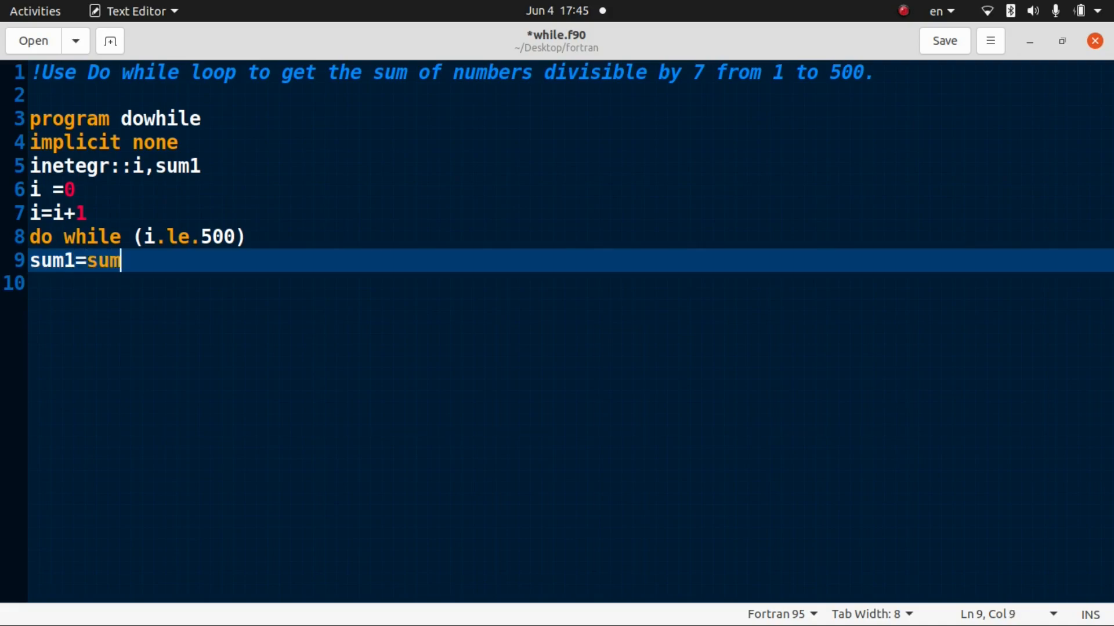
pyautogui.write('1+i')
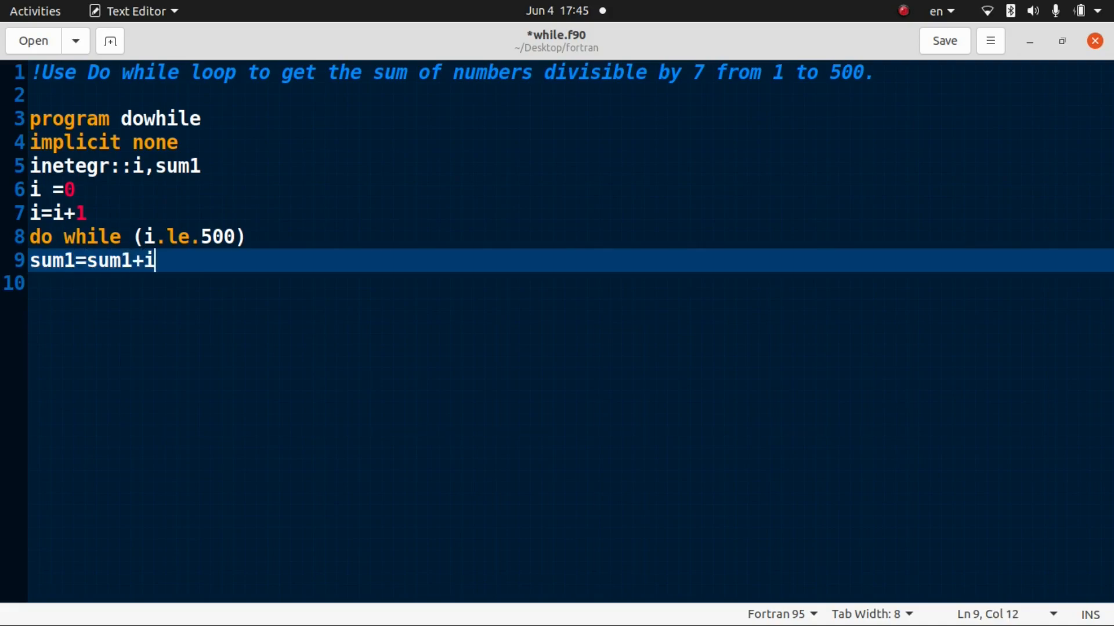
pyautogui.press('Return')
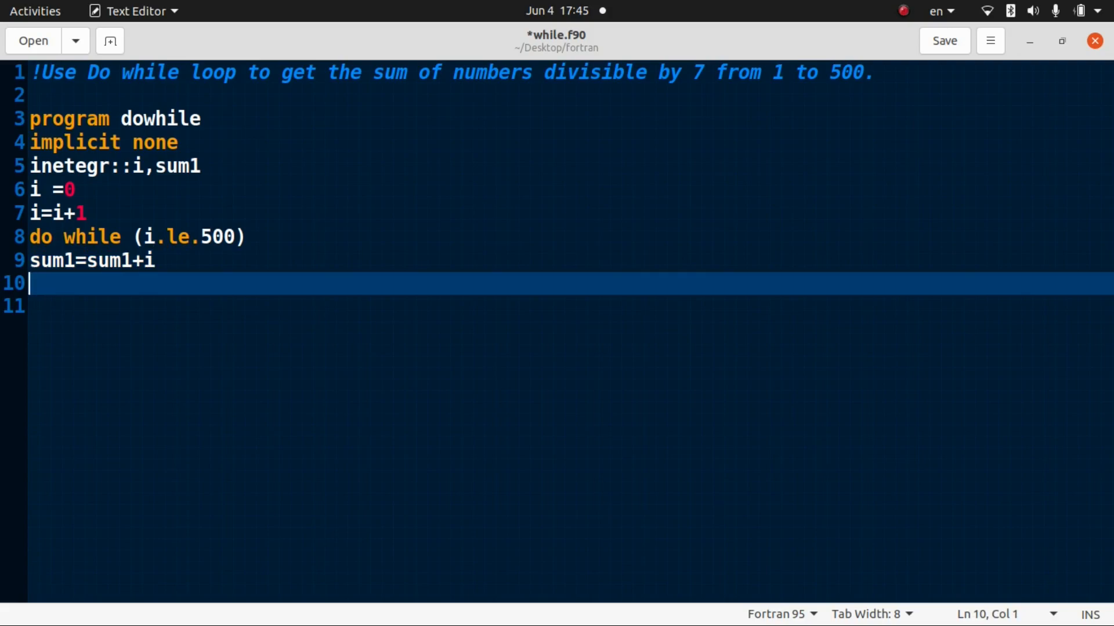
pyautogui.write('print')
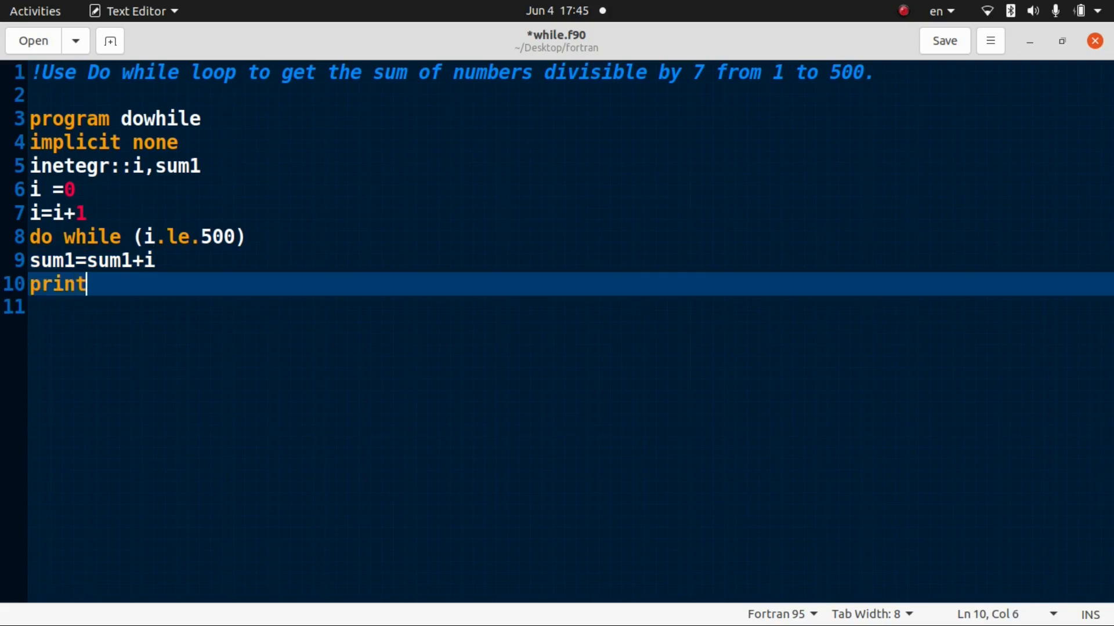
pyautogui.write('*, i')
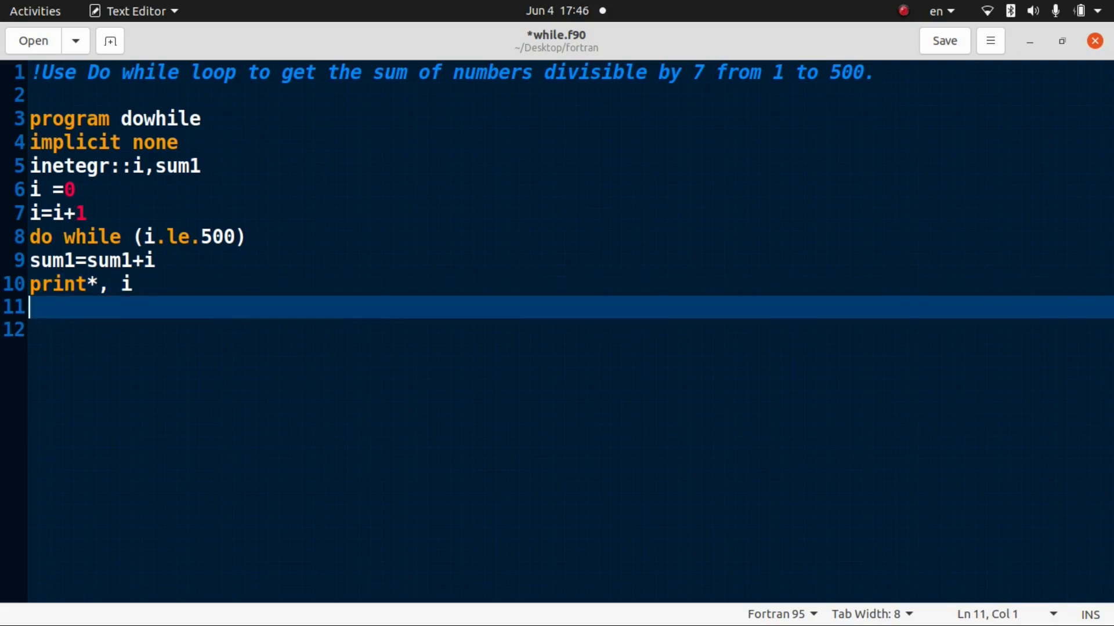
# - Add 'end do', 'print*, sum1' and 'end program', then save while.f90
pyautogui.write('end do')
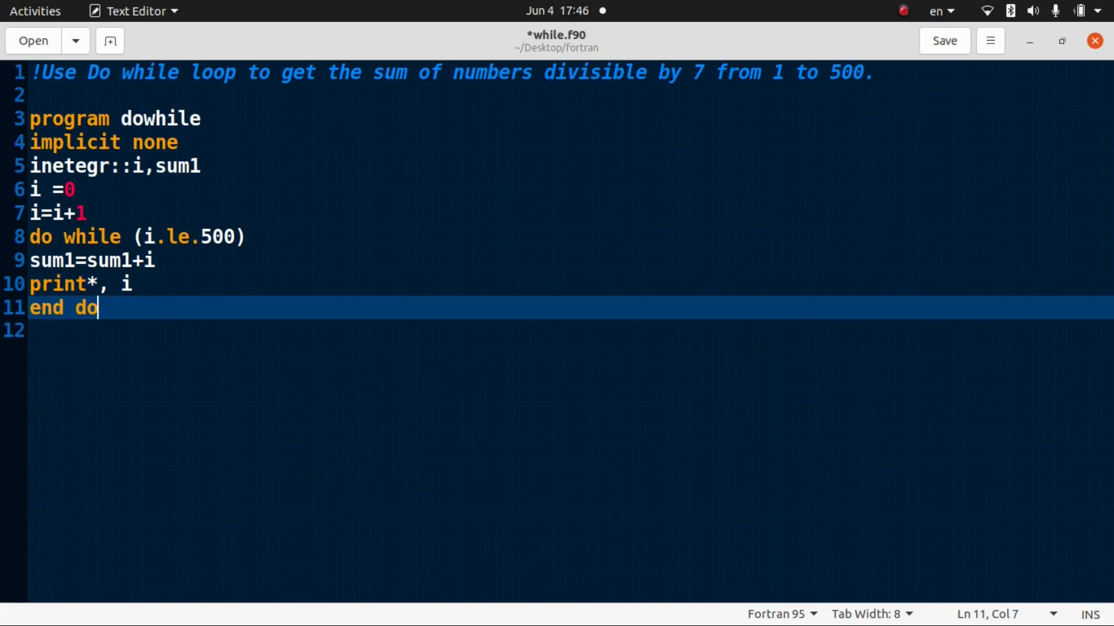
pyautogui.write('prit')
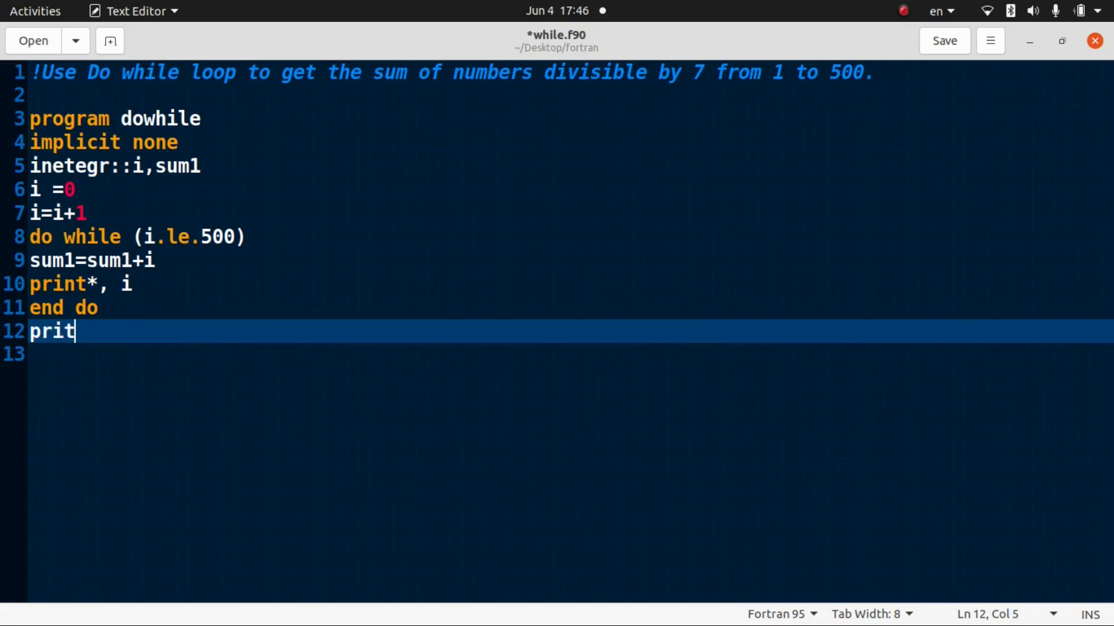
pyautogui.write('n(')
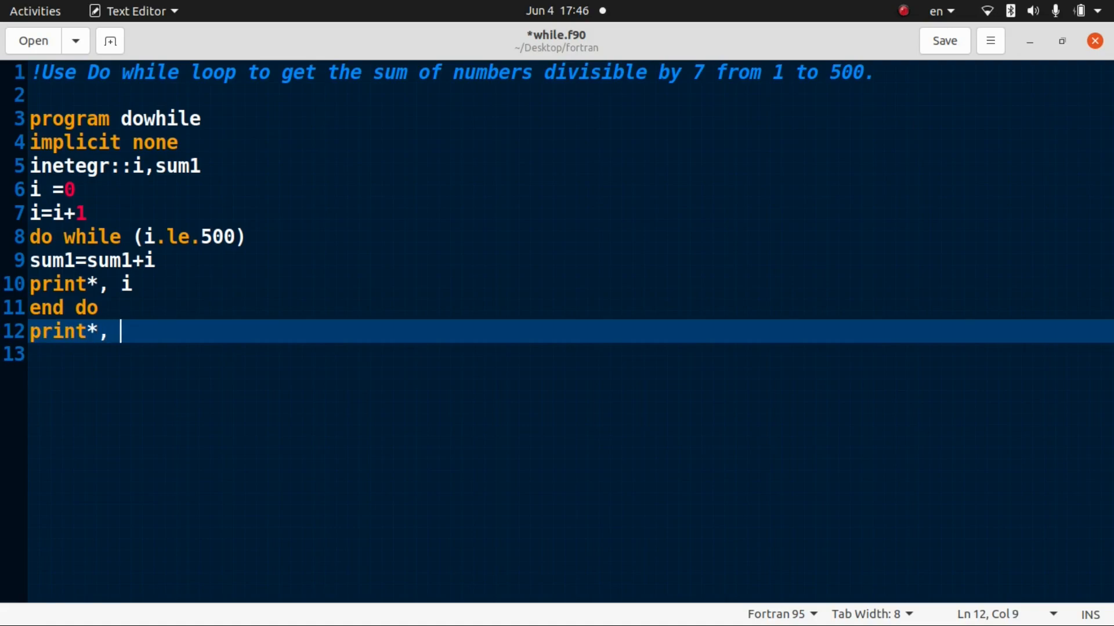
pyautogui.write('sum11')
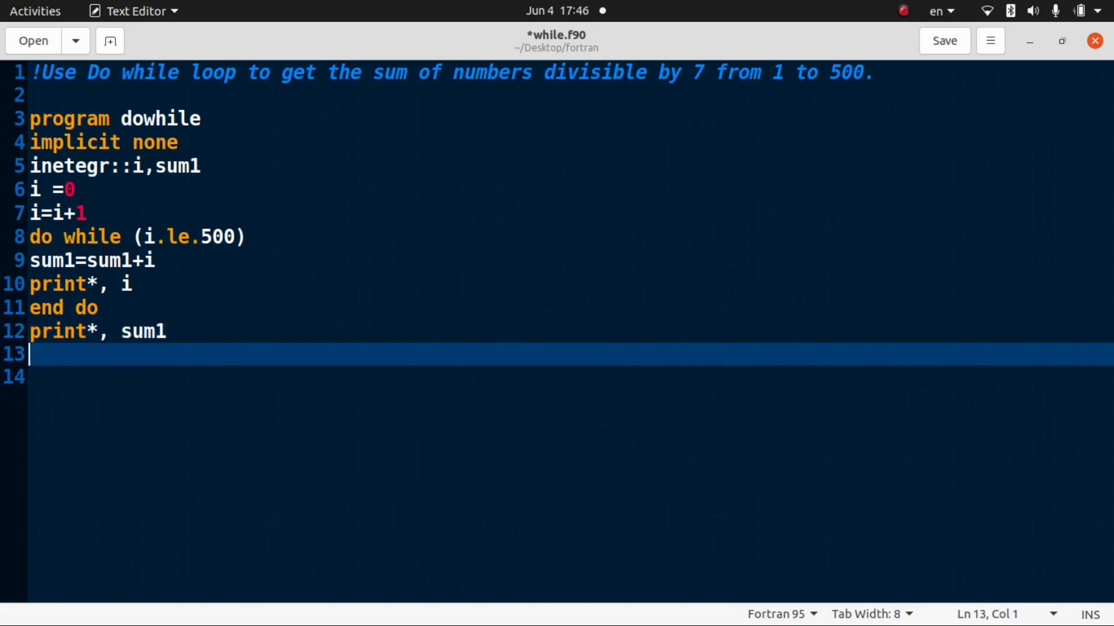
pyautogui.write('end pr')
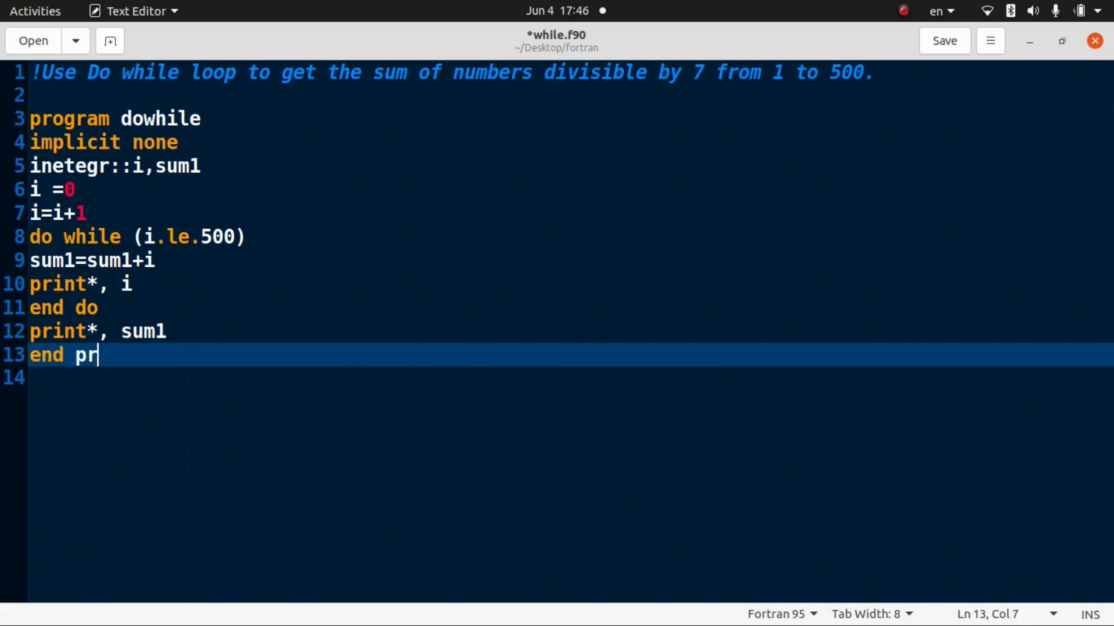
pyautogui.write('ogram')
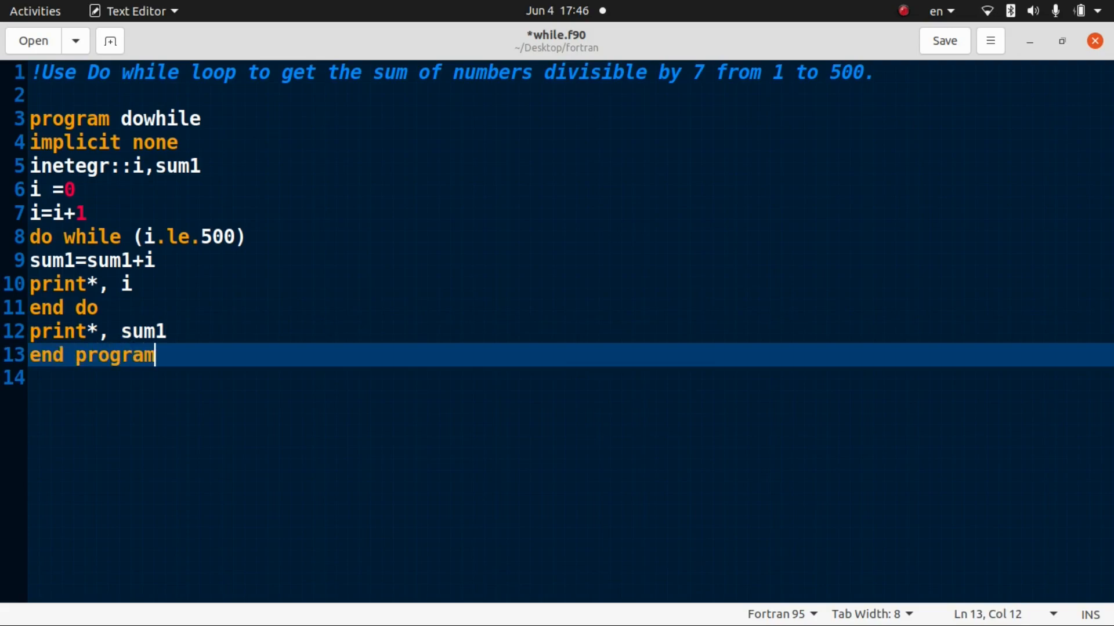
pyautogui.click(944, 40)
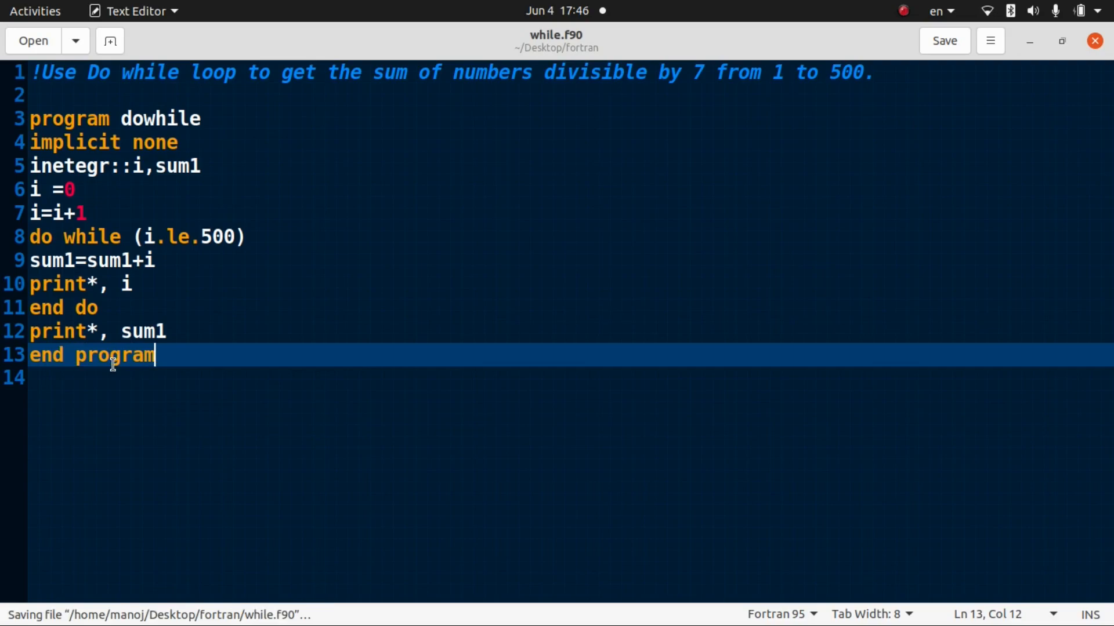
pyautogui.moveTo(92, 266)
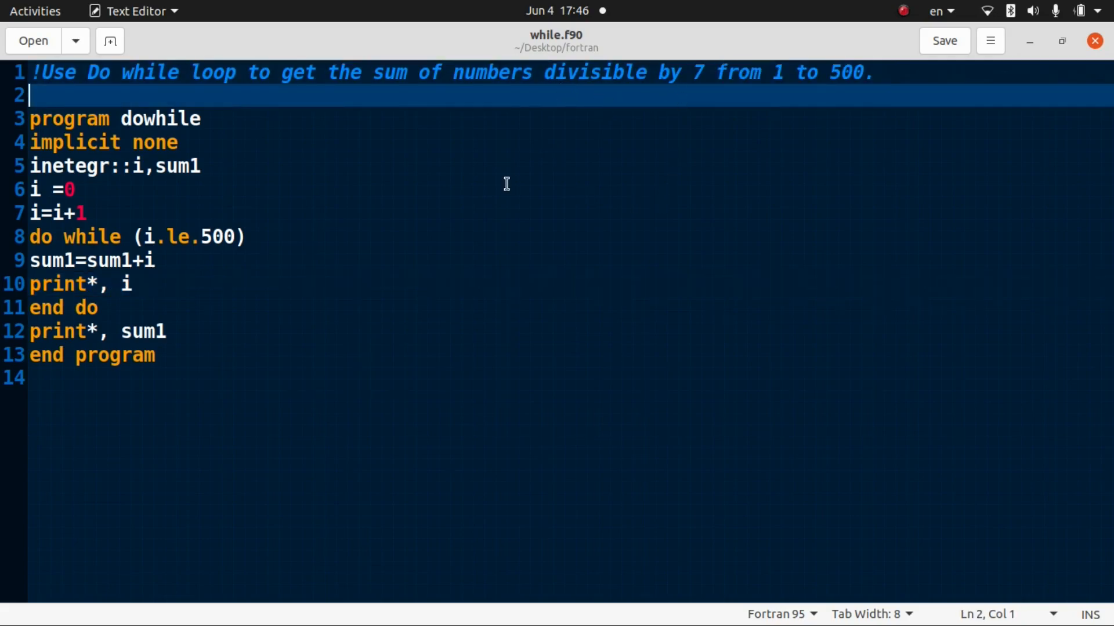
pyautogui.moveTo(382, 138)
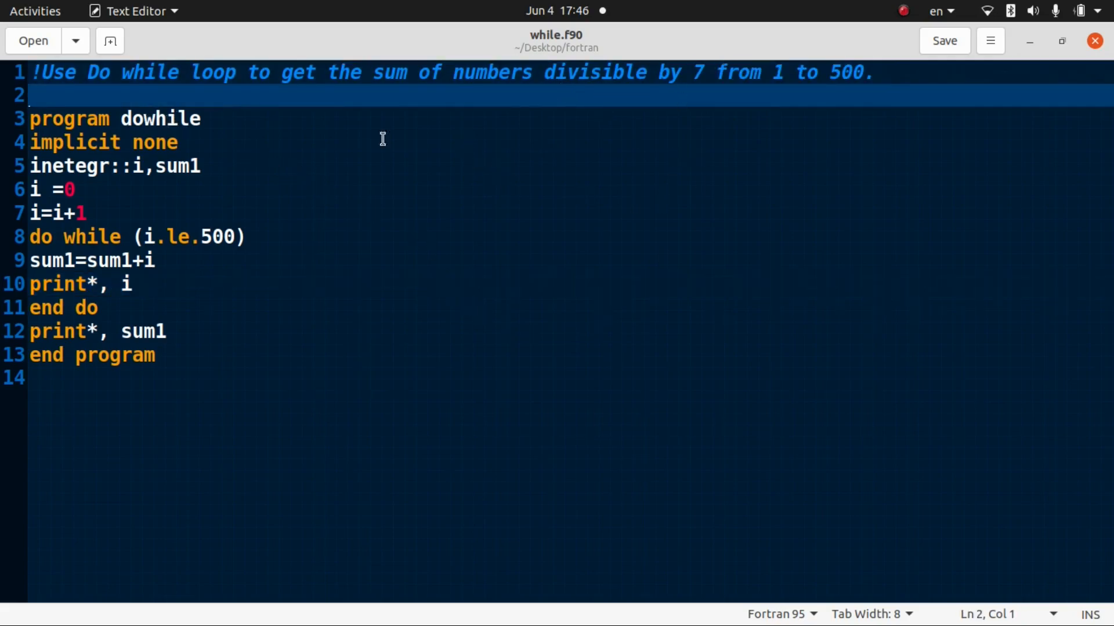
pyautogui.moveTo(814, 81)
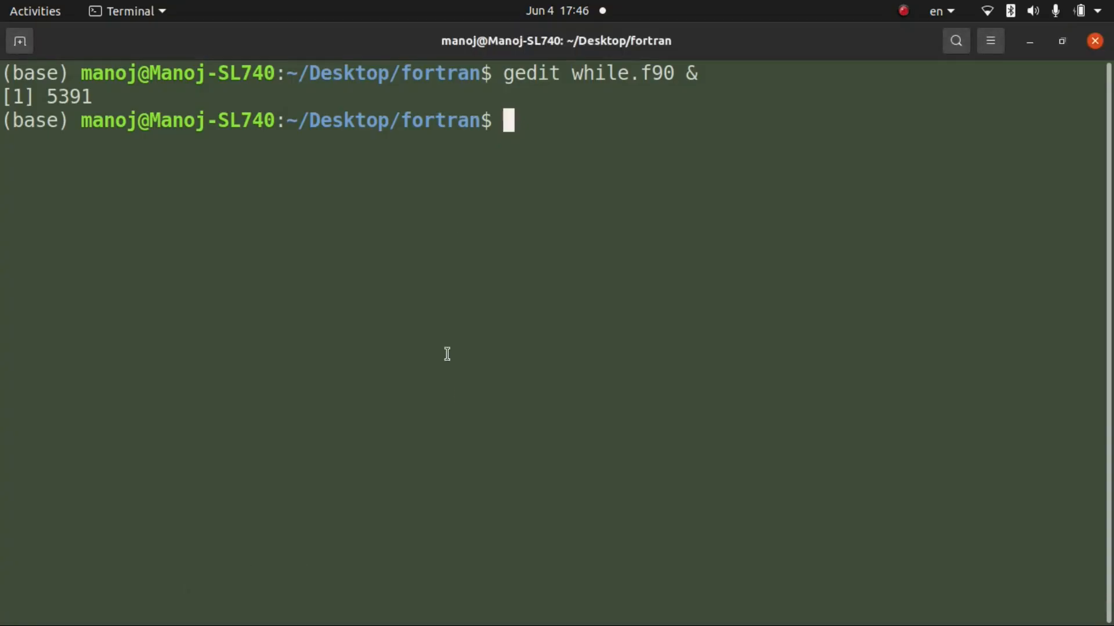
# - Compile with 'gfortran while.f90', getting unclassifiable statement and implicit type errors
pyautogui.write('gf')
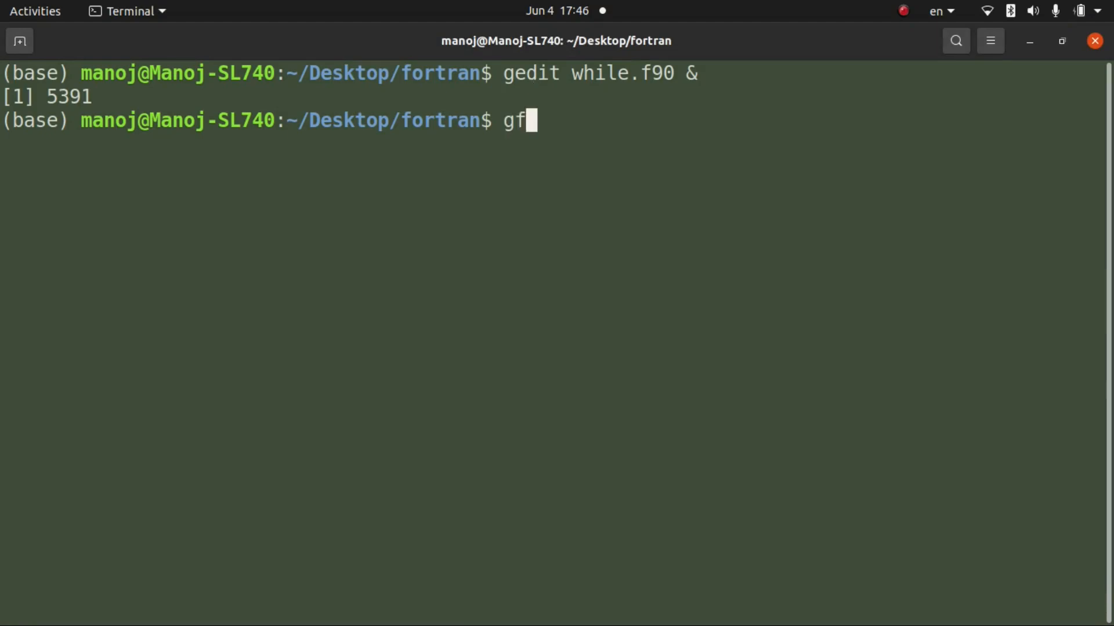
pyautogui.write('ortran')
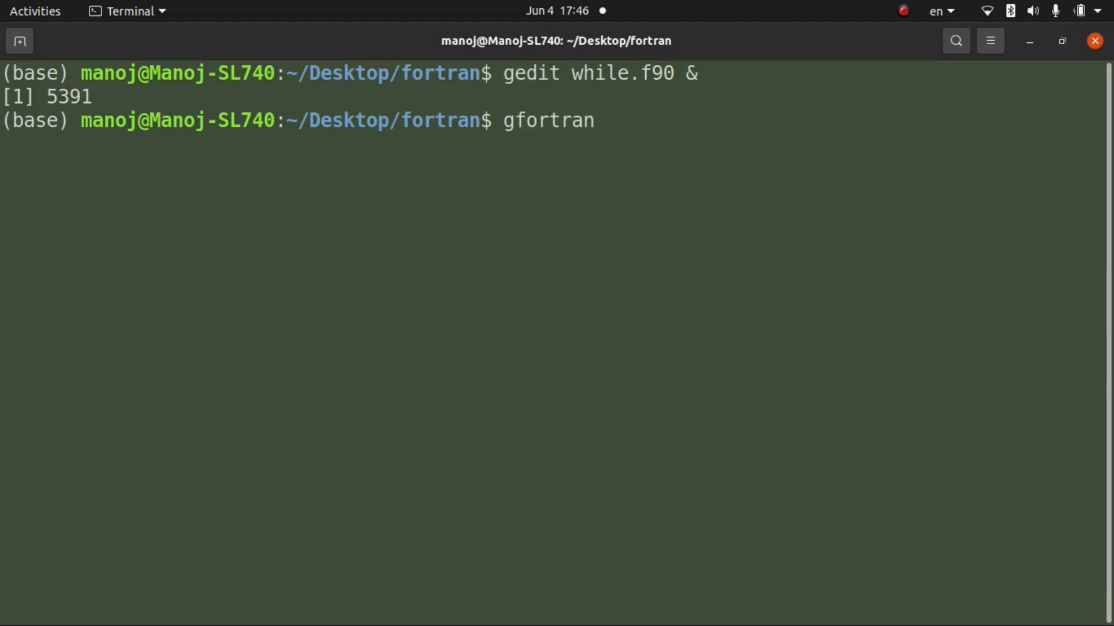
pyautogui.write('while.f90')
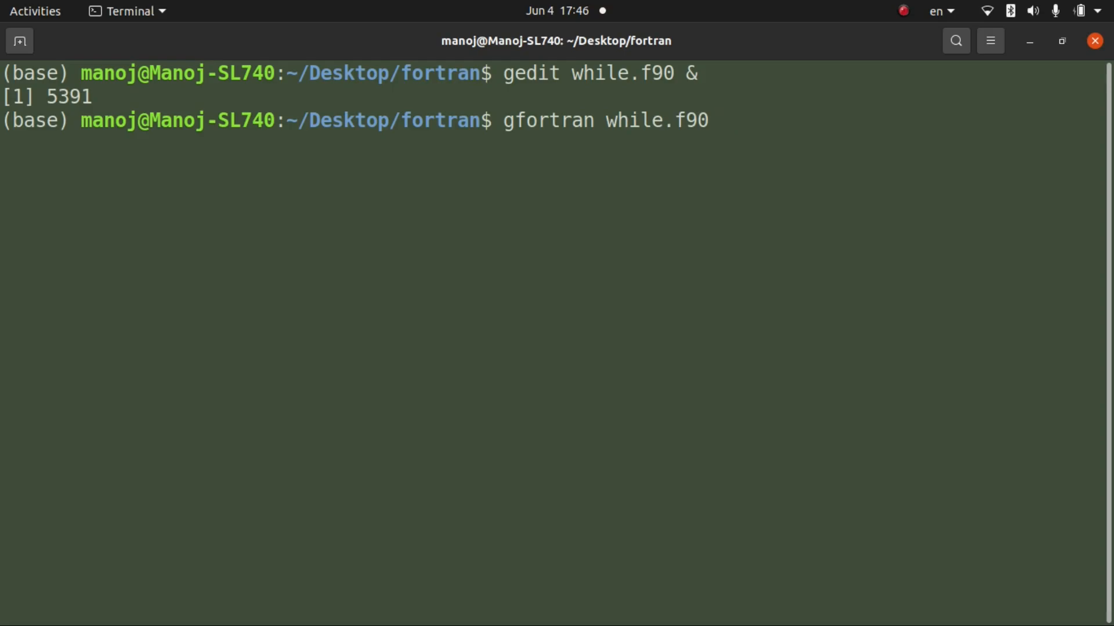
pyautogui.press('Return')
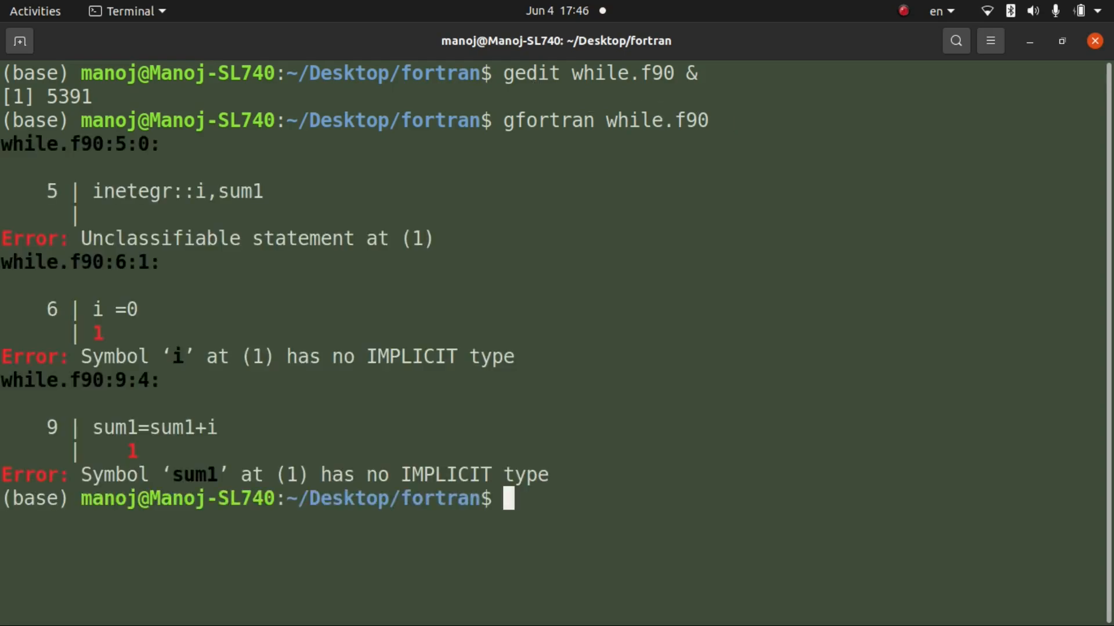
pyautogui.moveTo(179, 320)
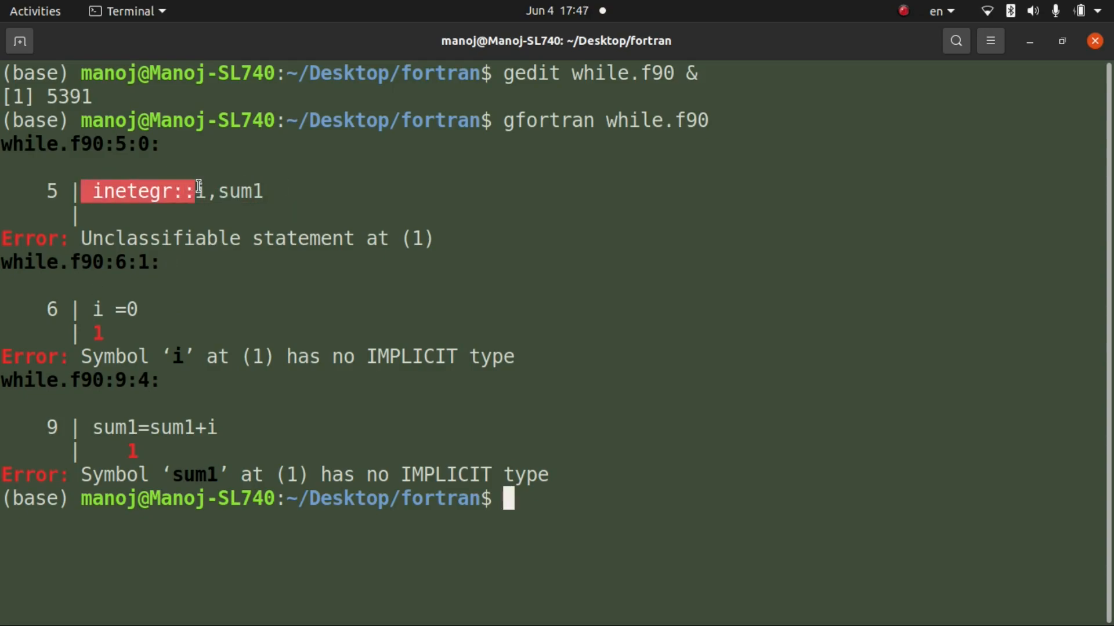
pyautogui.moveTo(179, 611)
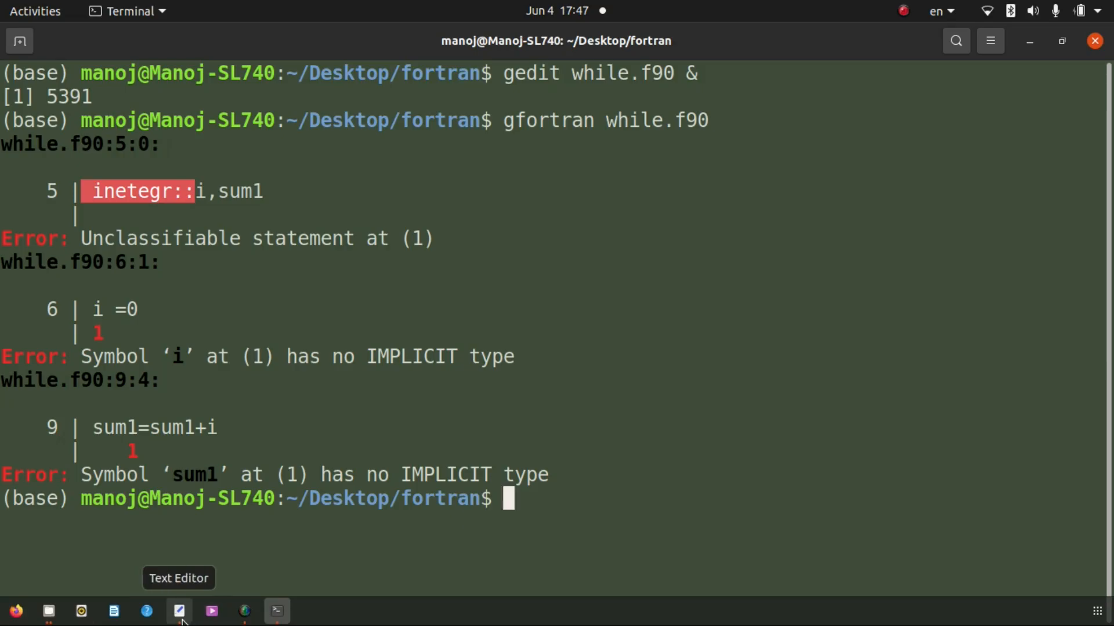
# - Fix the 'inetegr' misspelling on line 5 to 'integer'
pyautogui.click(178, 611)
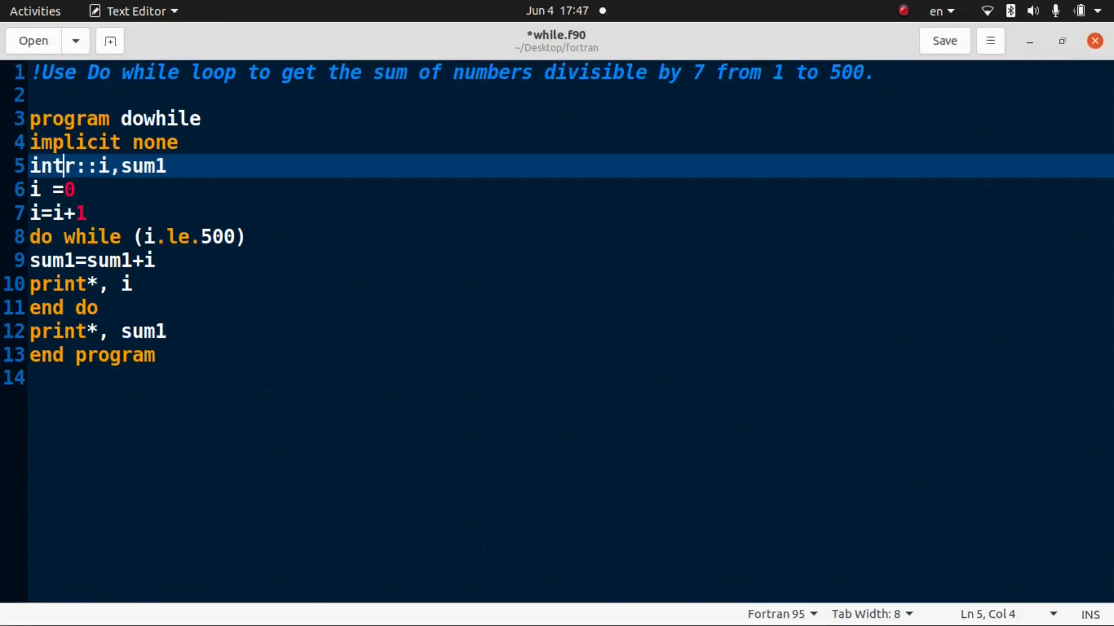
pyautogui.write('ege')
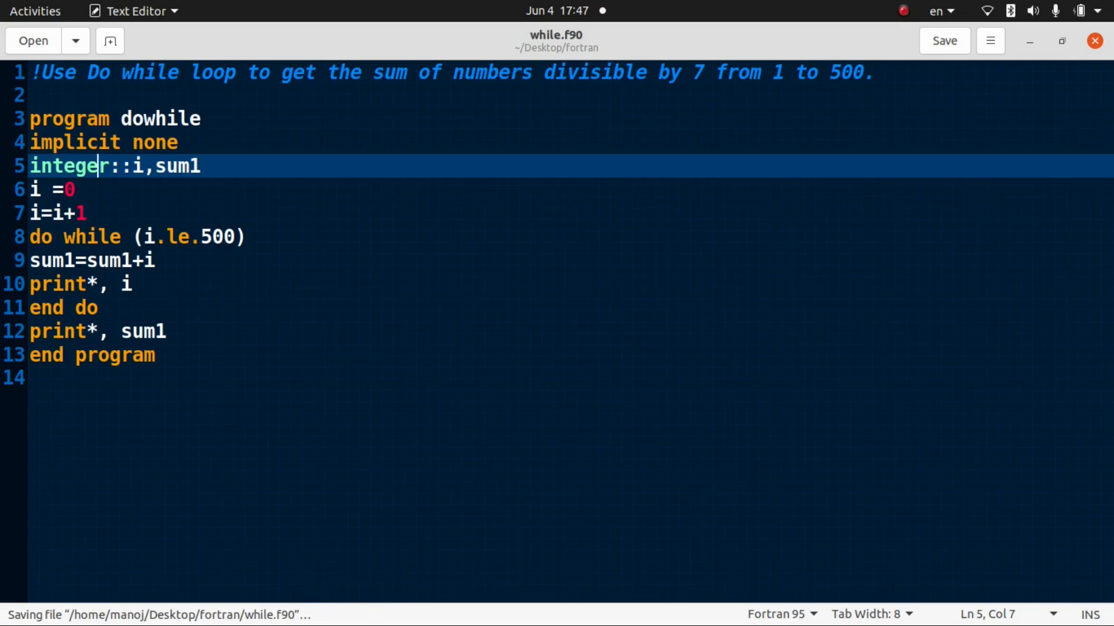
pyautogui.moveTo(276, 610)
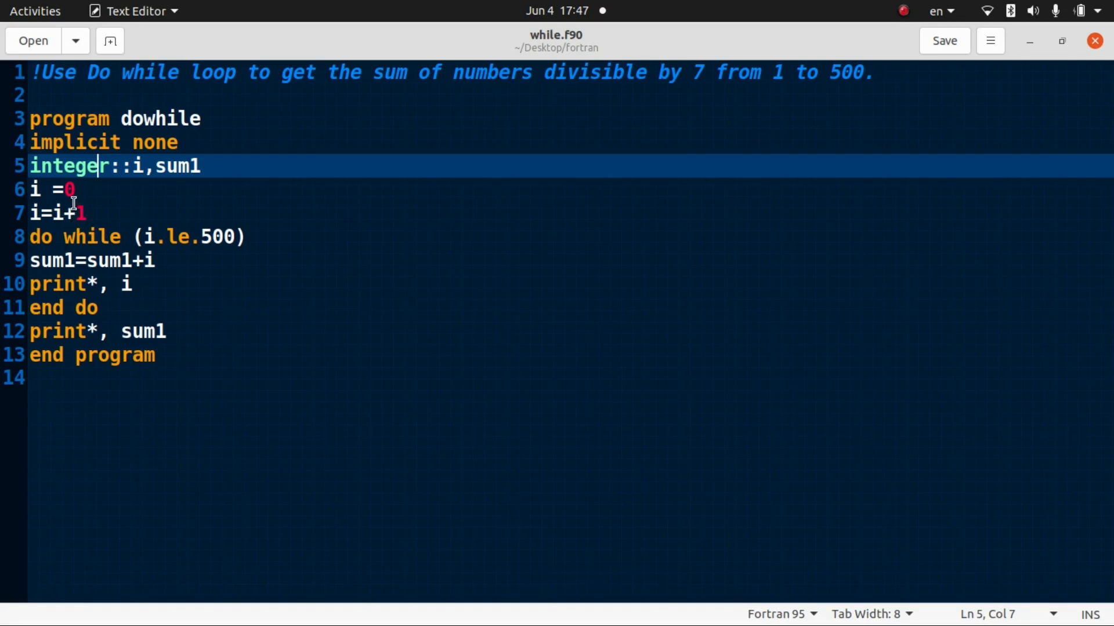
pyautogui.moveTo(284, 247)
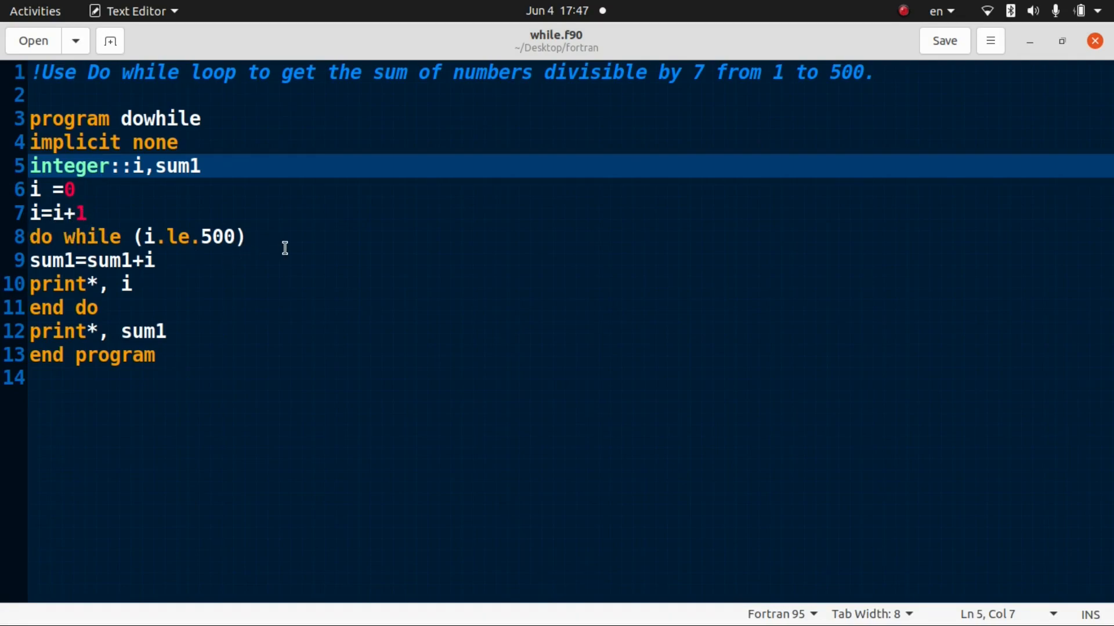
# - Insert 'if (mod(i,7)==0) then' right after the do while line
pyautogui.press('Return')
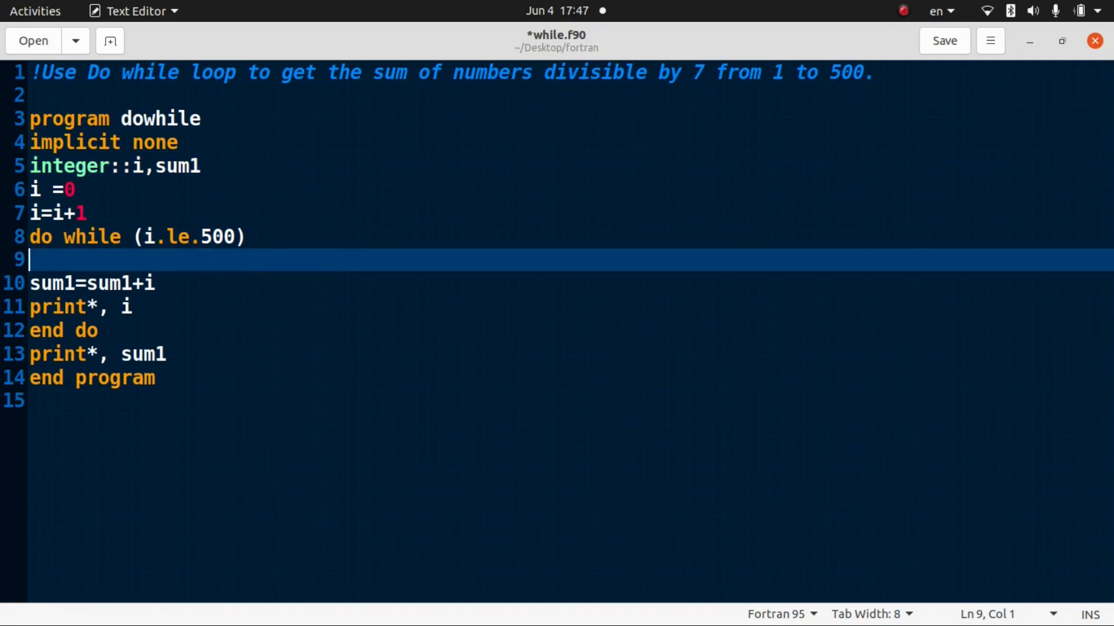
pyautogui.write('if (')
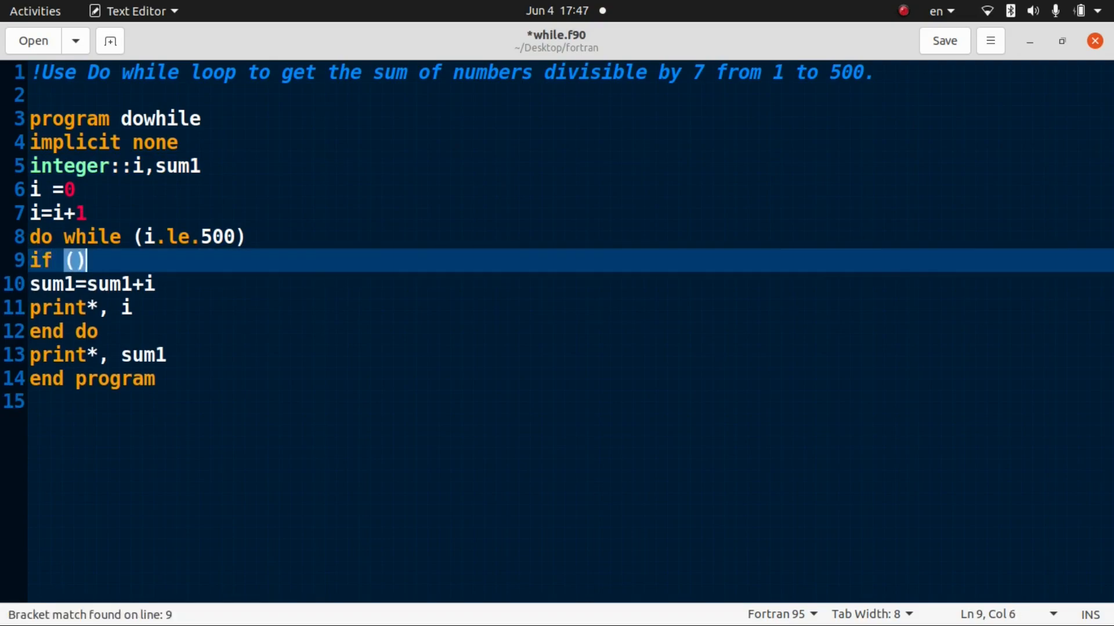
pyautogui.write('n')
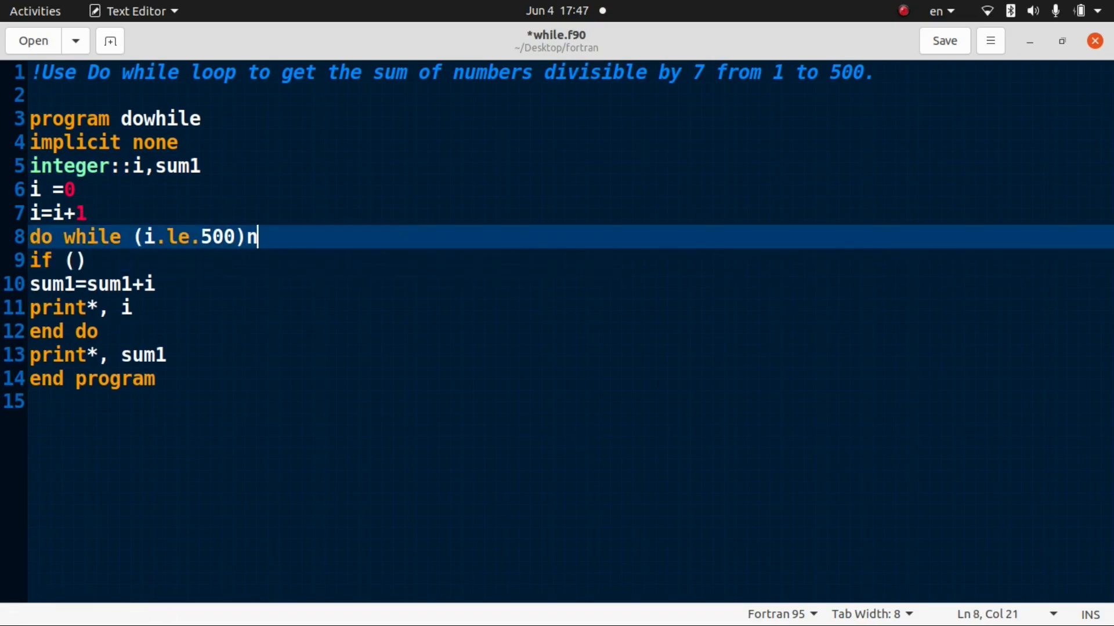
pyautogui.press('BackSpace')
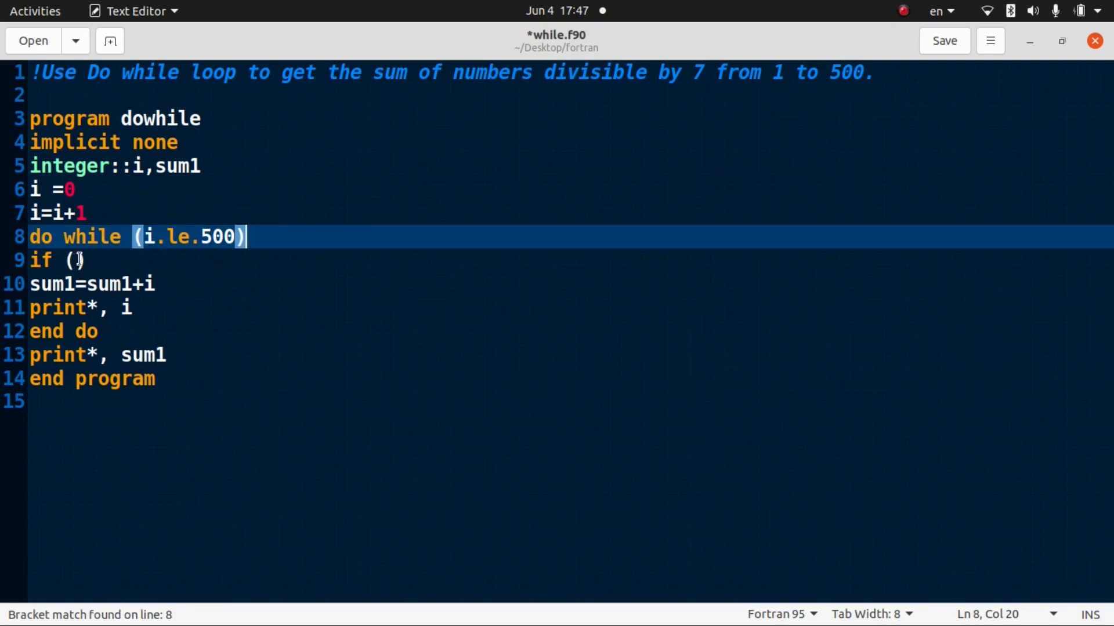
pyautogui.write('mo')
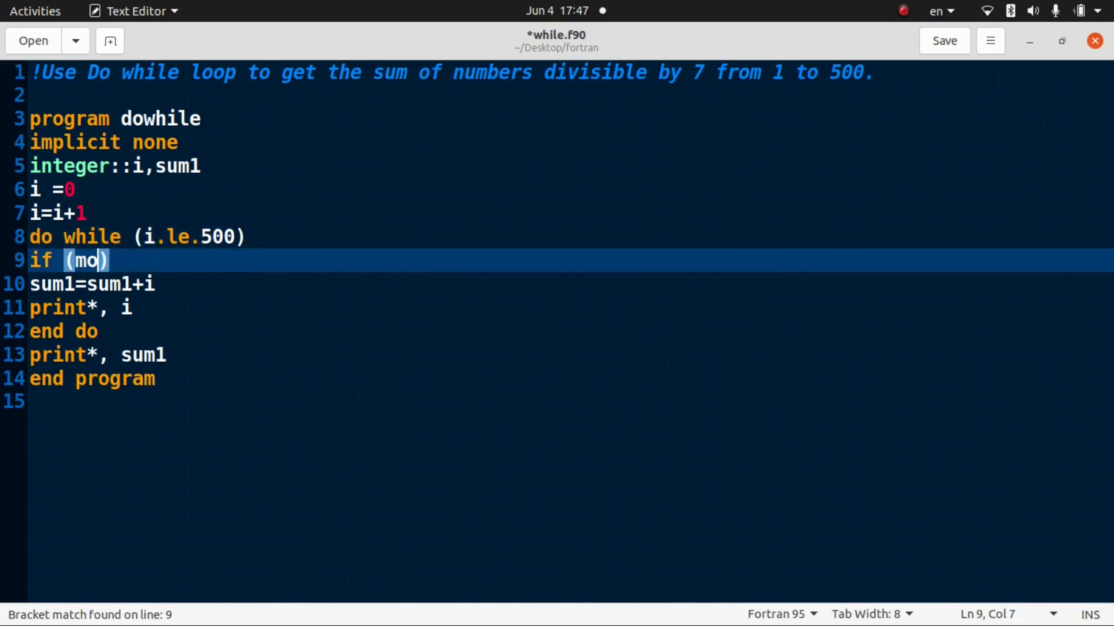
pyautogui.write('d')
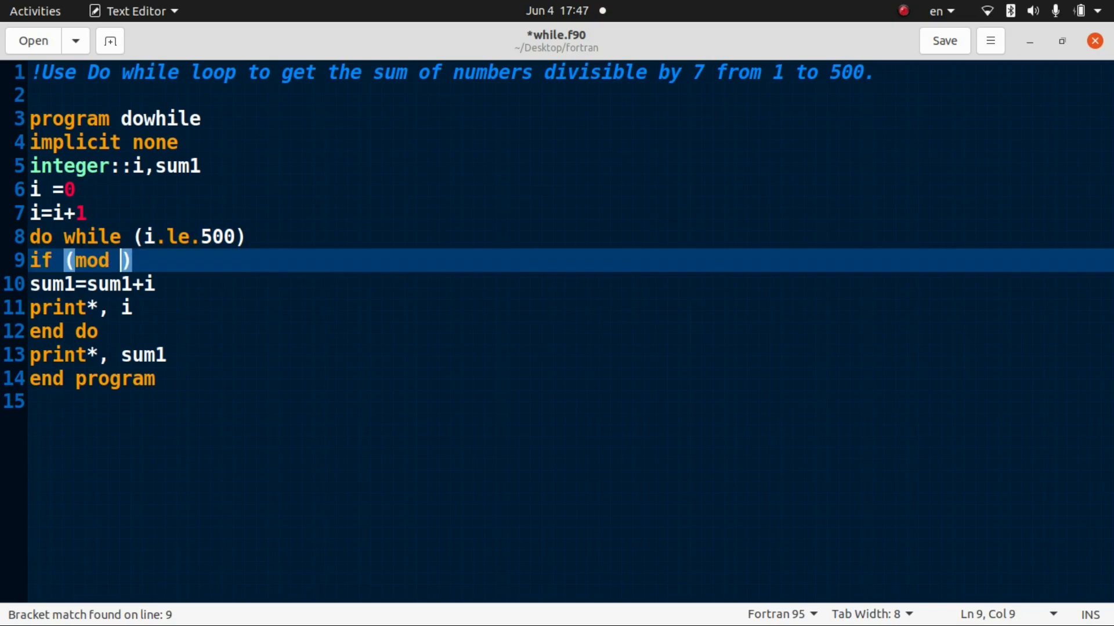
pyautogui.write('(')
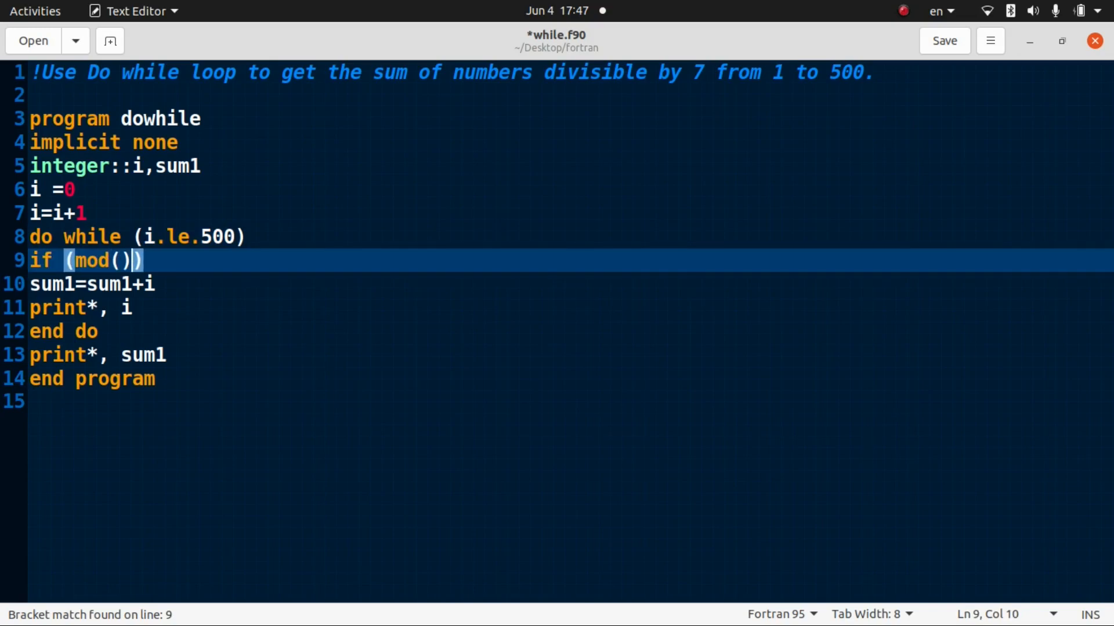
pyautogui.write('i')
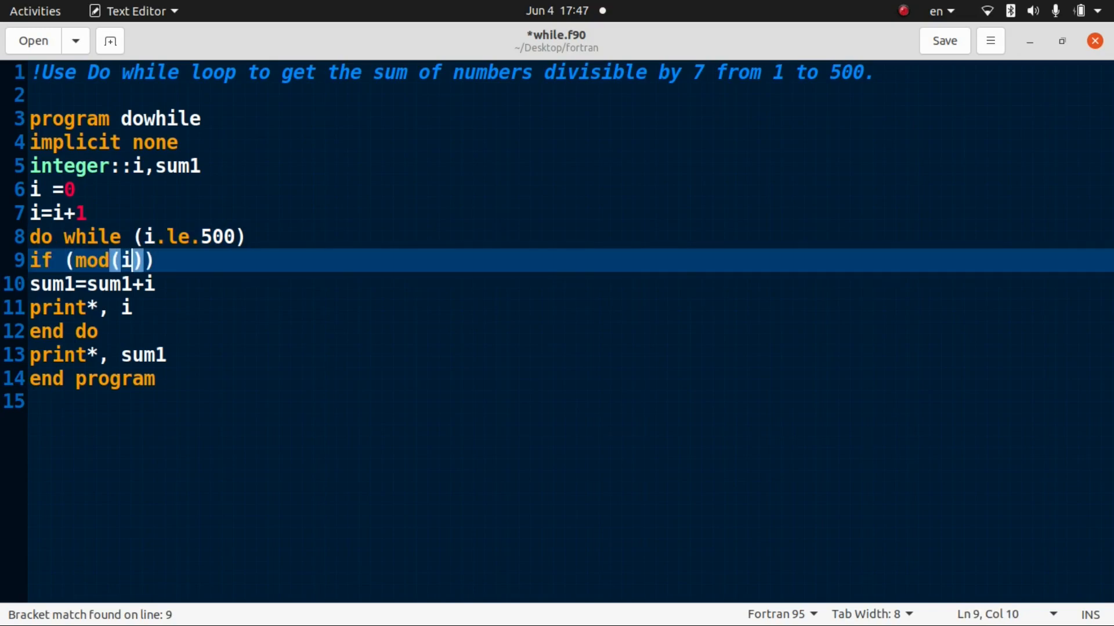
pyautogui.write(',7')
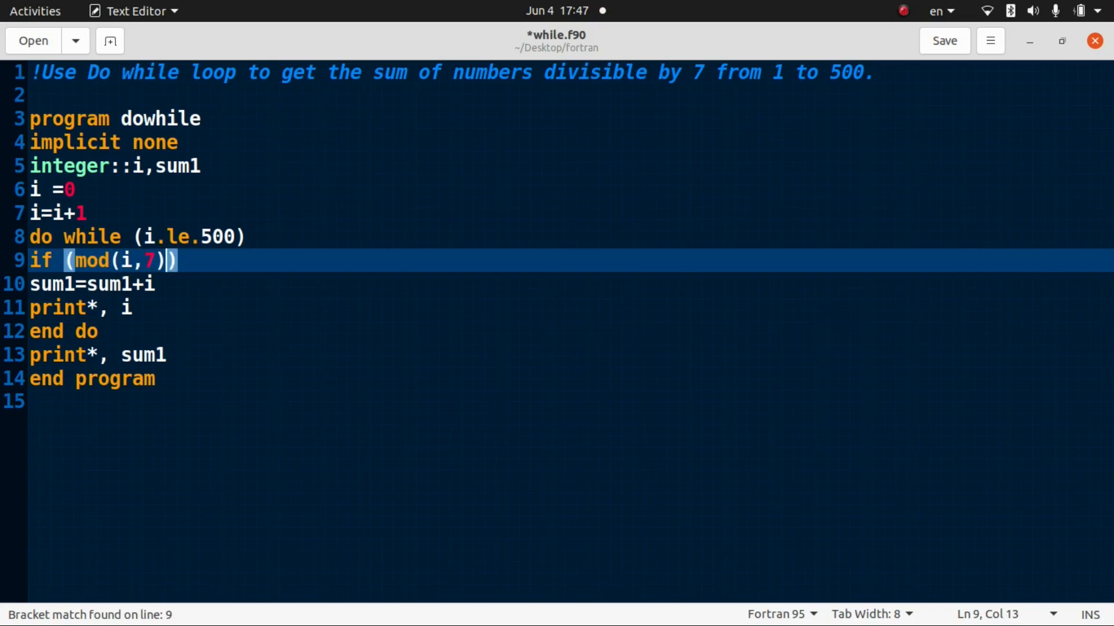
pyautogui.write('==0')
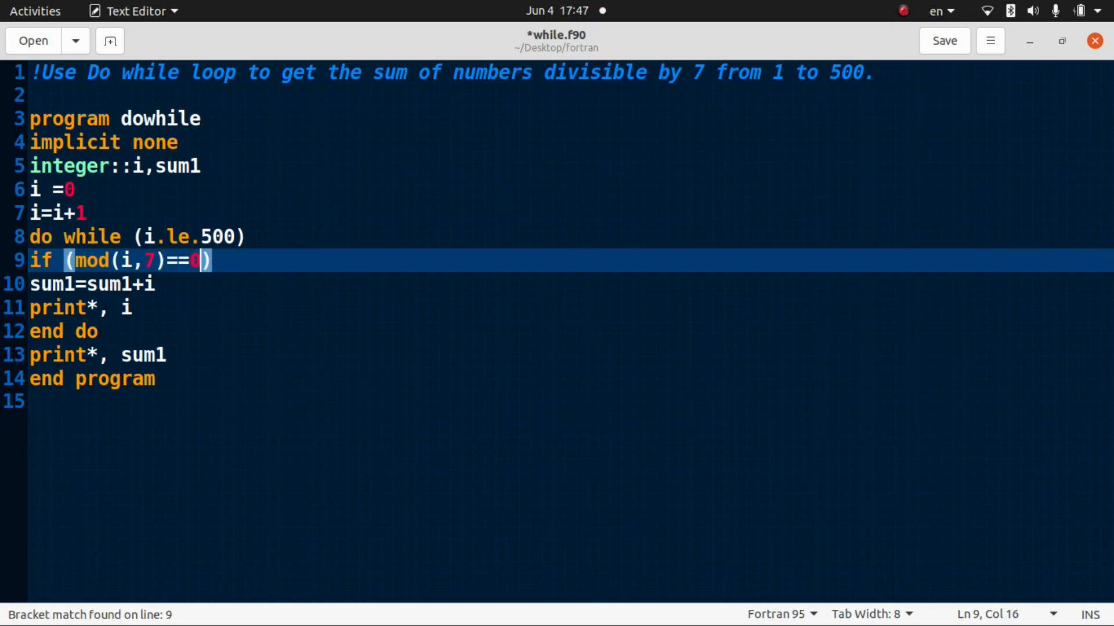
pyautogui.write('then')
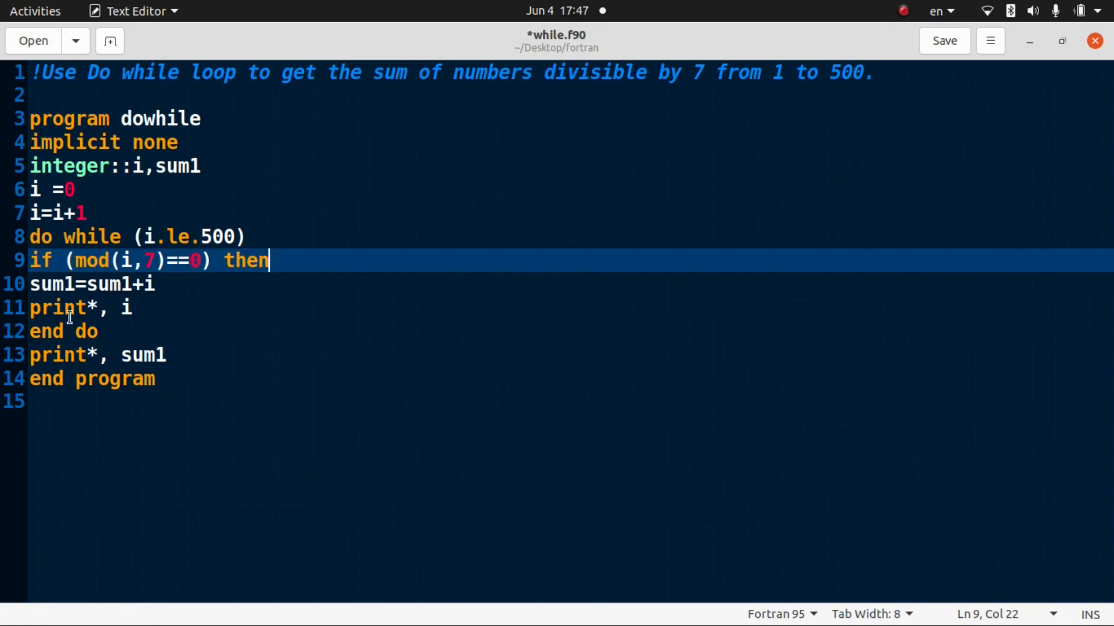
pyautogui.moveTo(133, 261)
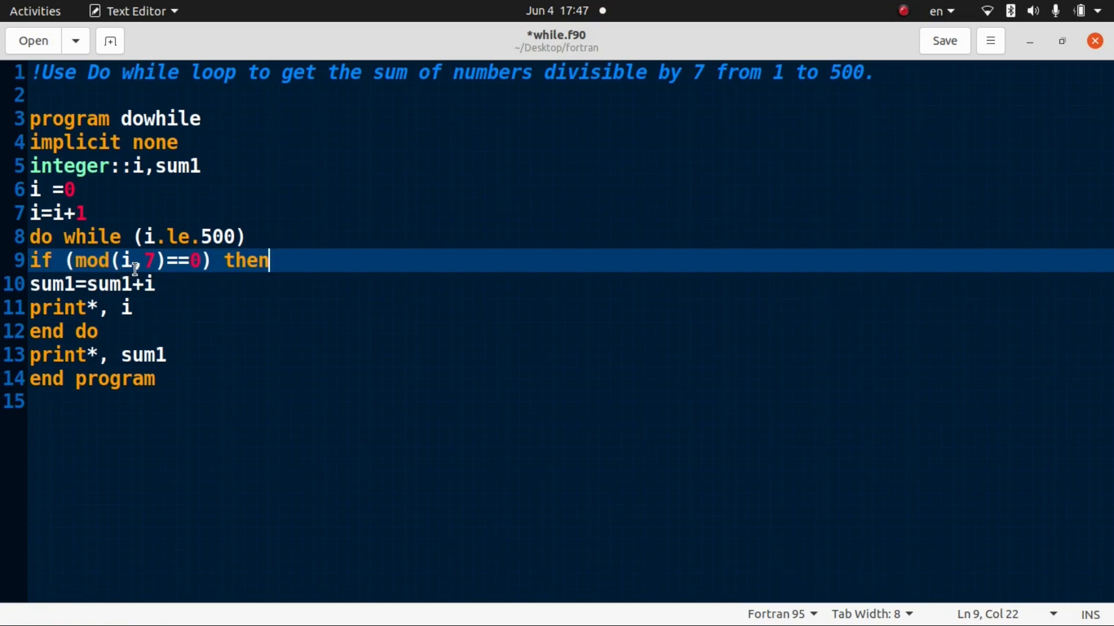
# - Close the if block with 'end if' before 'end do'
pyautogui.click(125, 260)
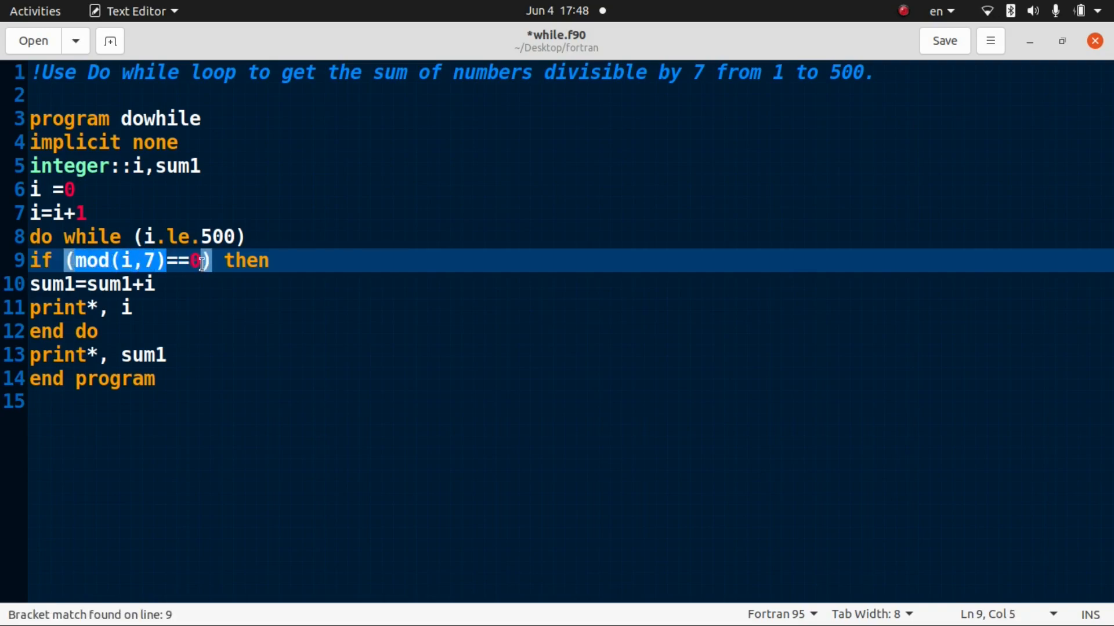
pyautogui.moveTo(106, 285)
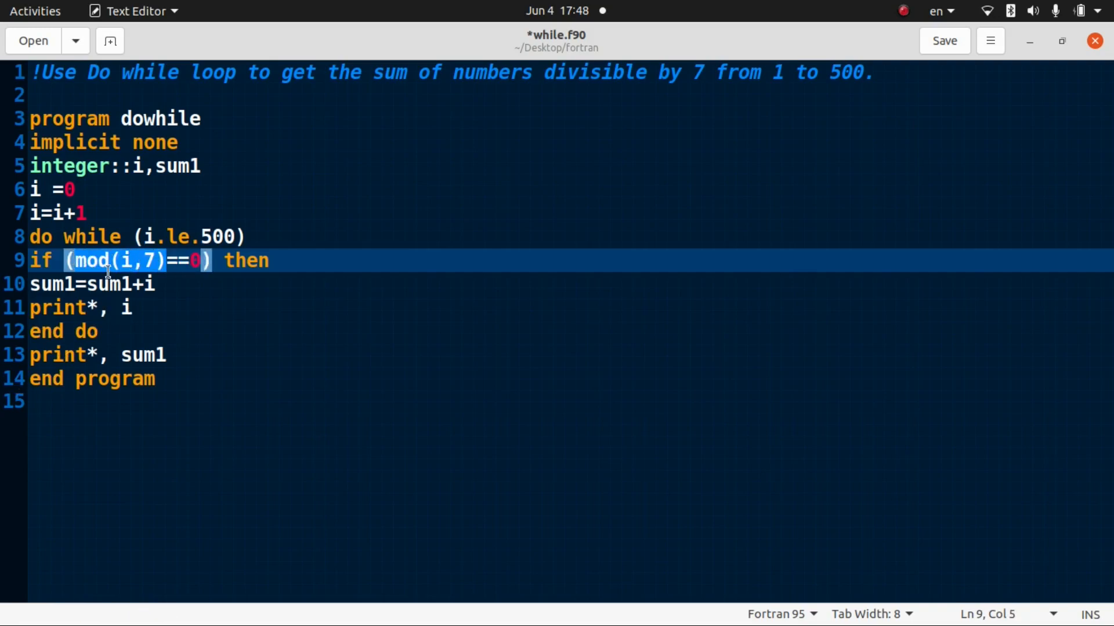
pyautogui.moveTo(18, 327)
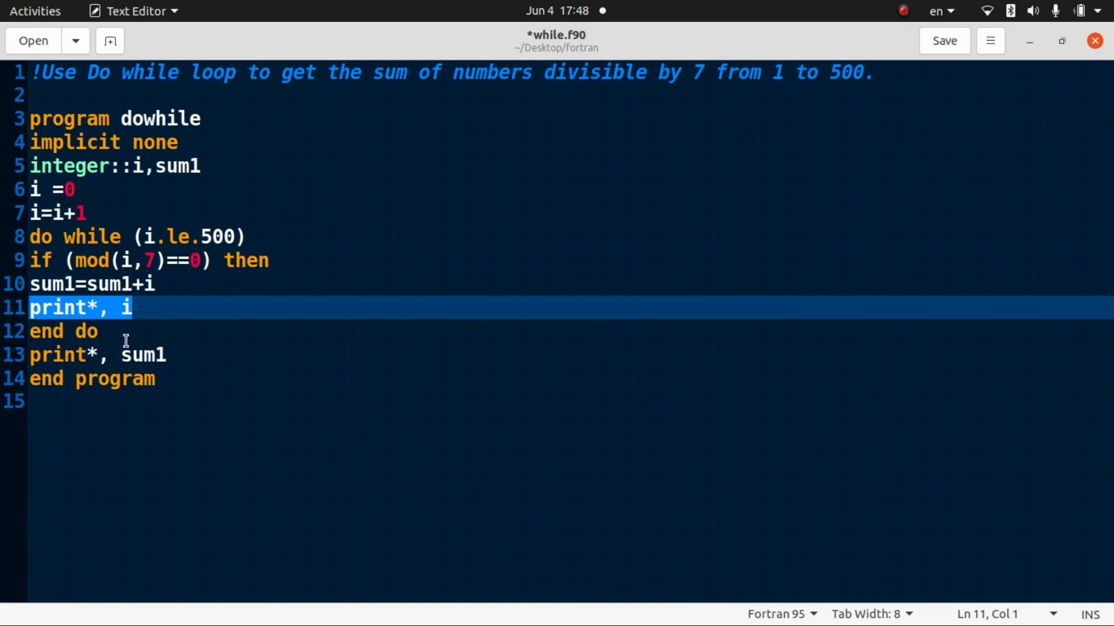
pyautogui.click(168, 355)
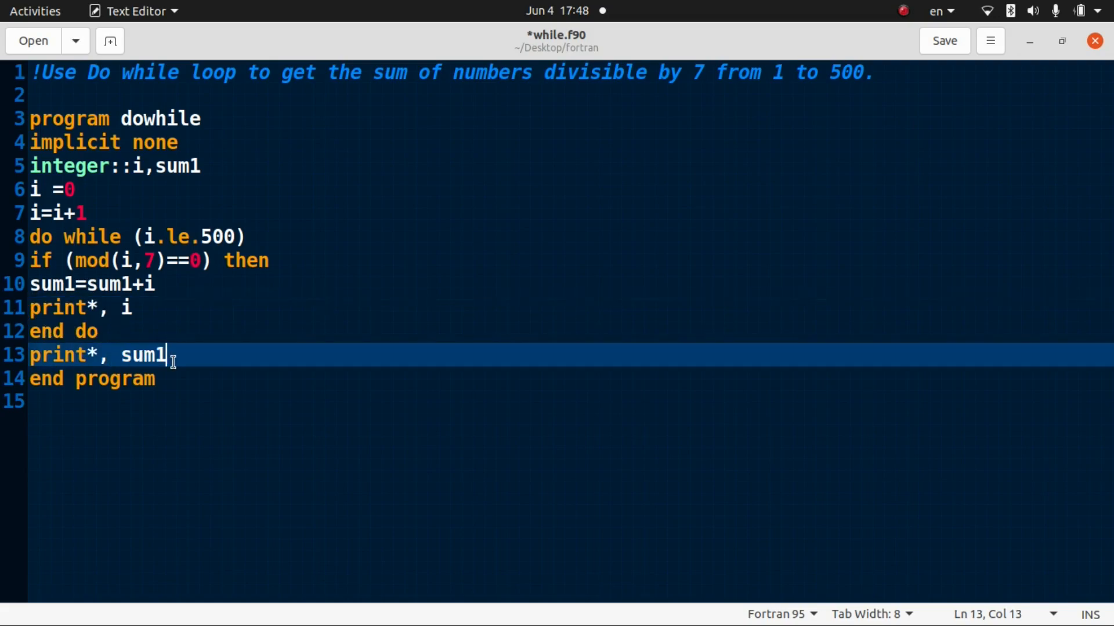
pyautogui.moveTo(6, 278)
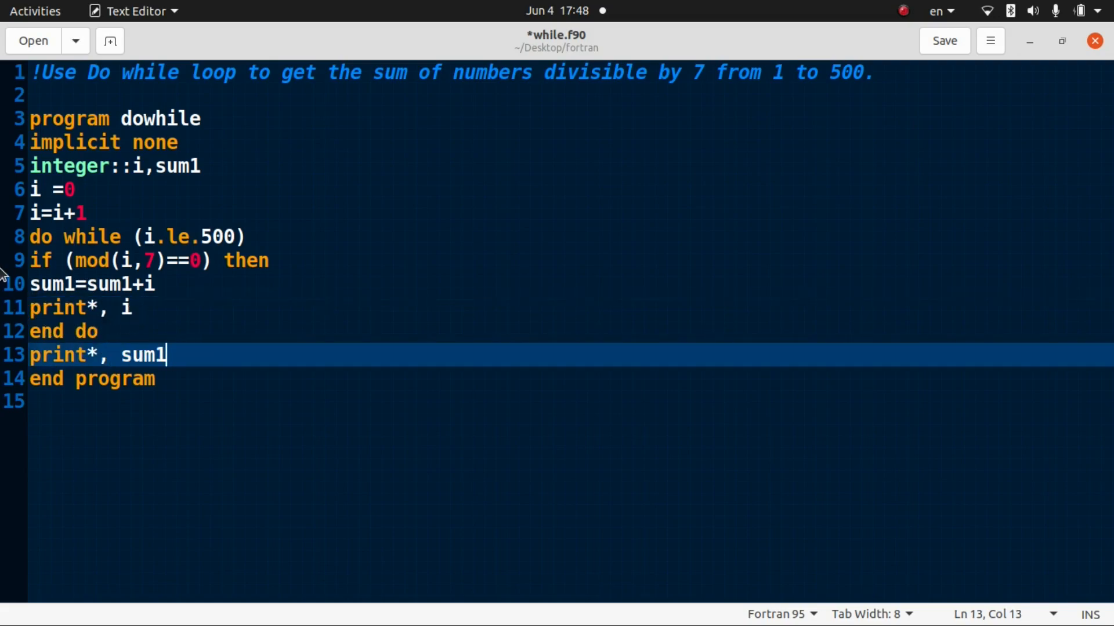
pyautogui.moveTo(164, 290)
pyautogui.write('e')
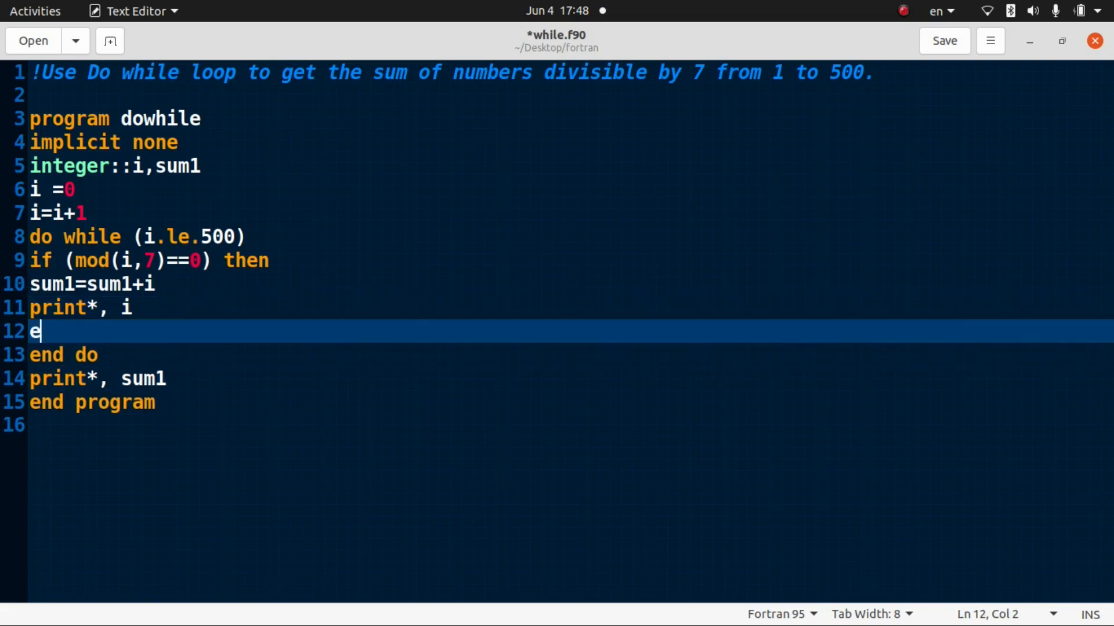
pyautogui.write('nd if')
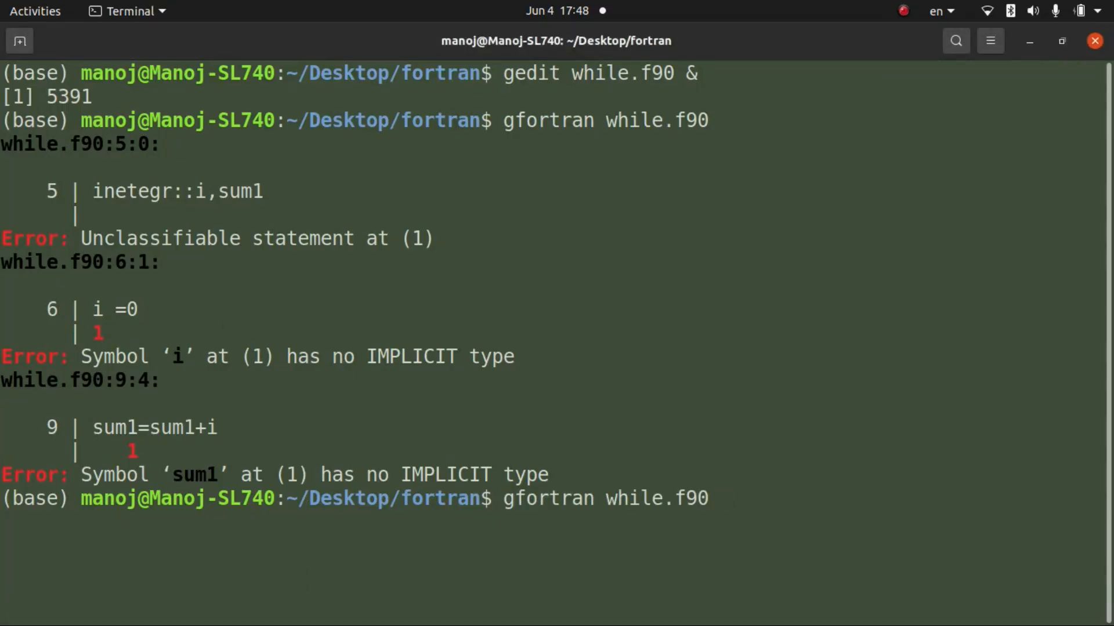
# - Recompile while.f90 with gfortran, now error-free, and launch ./a.out
pyautogui.press('Return')
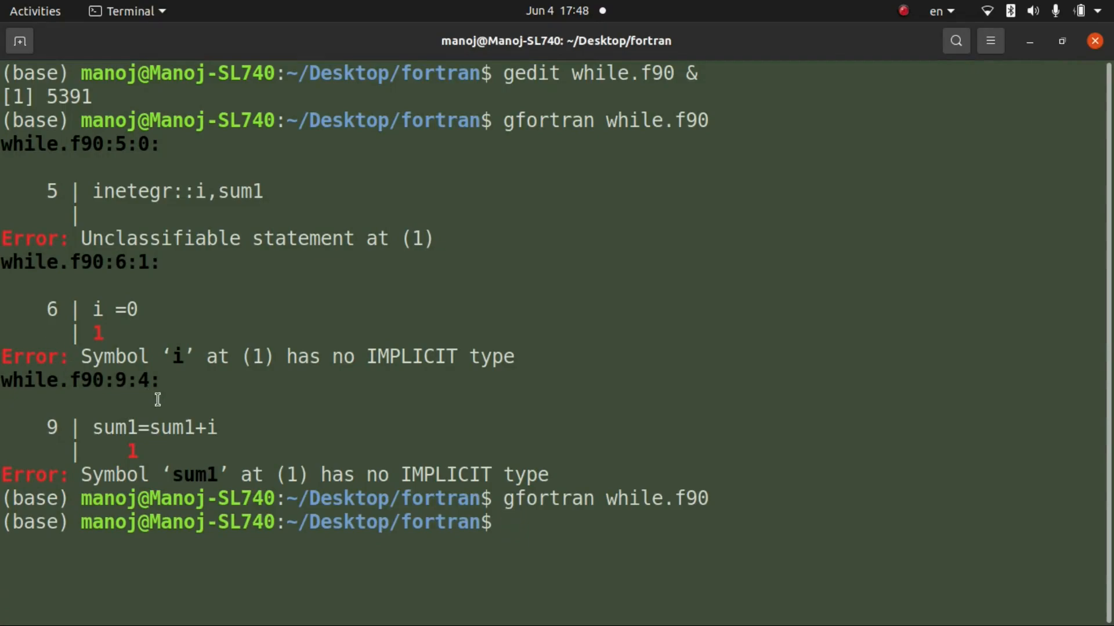
pyautogui.write('./a.out')
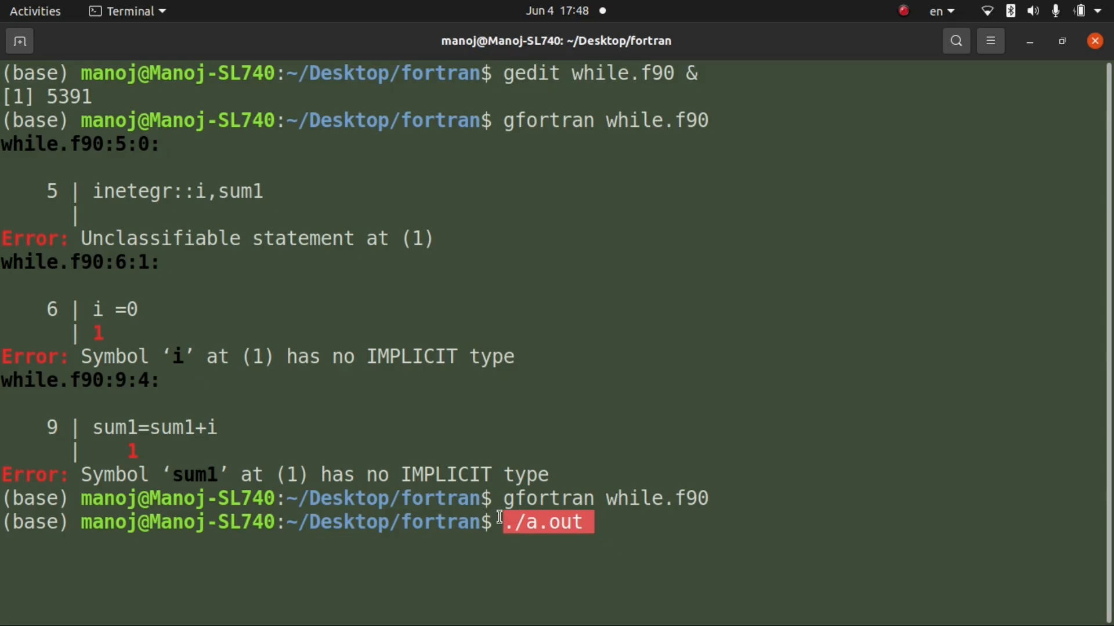
pyautogui.press('Return')
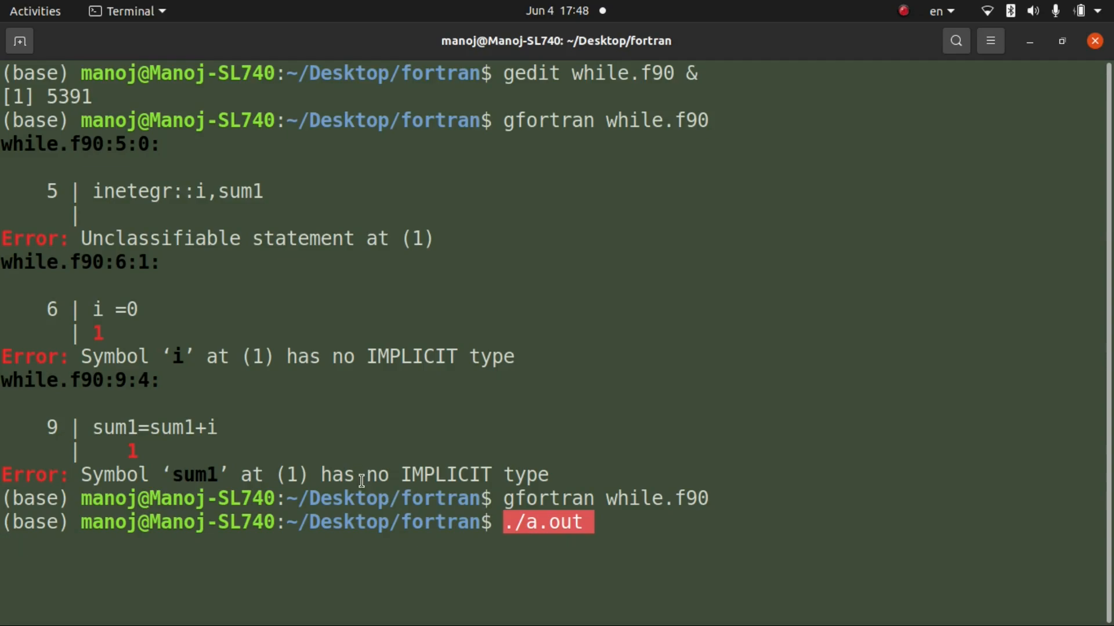
pyautogui.press('Return')
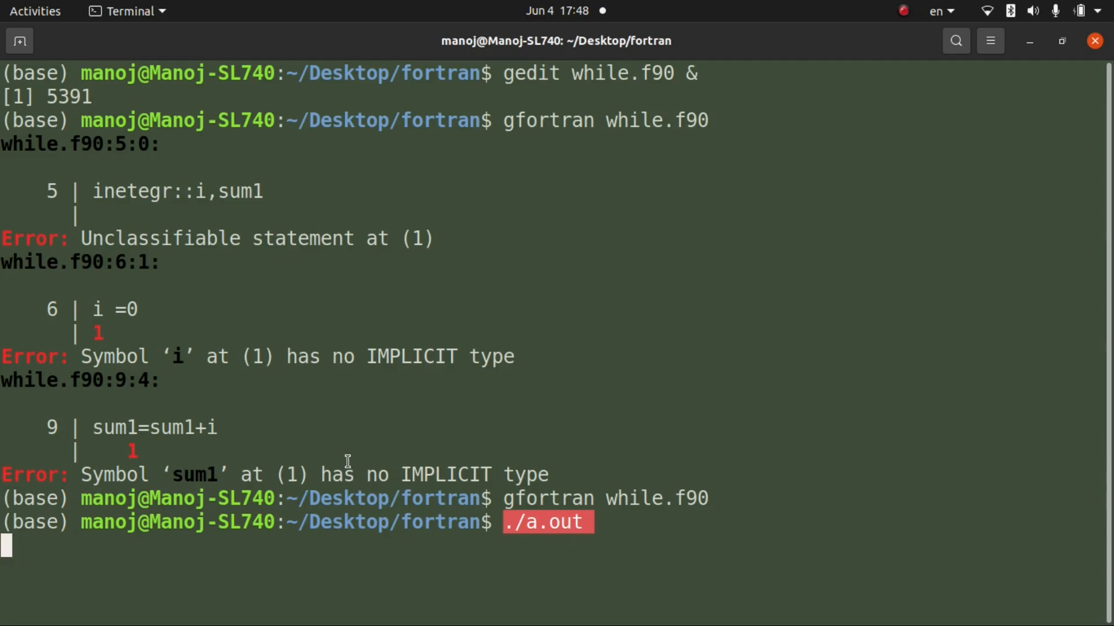
pyautogui.moveTo(40, 559)
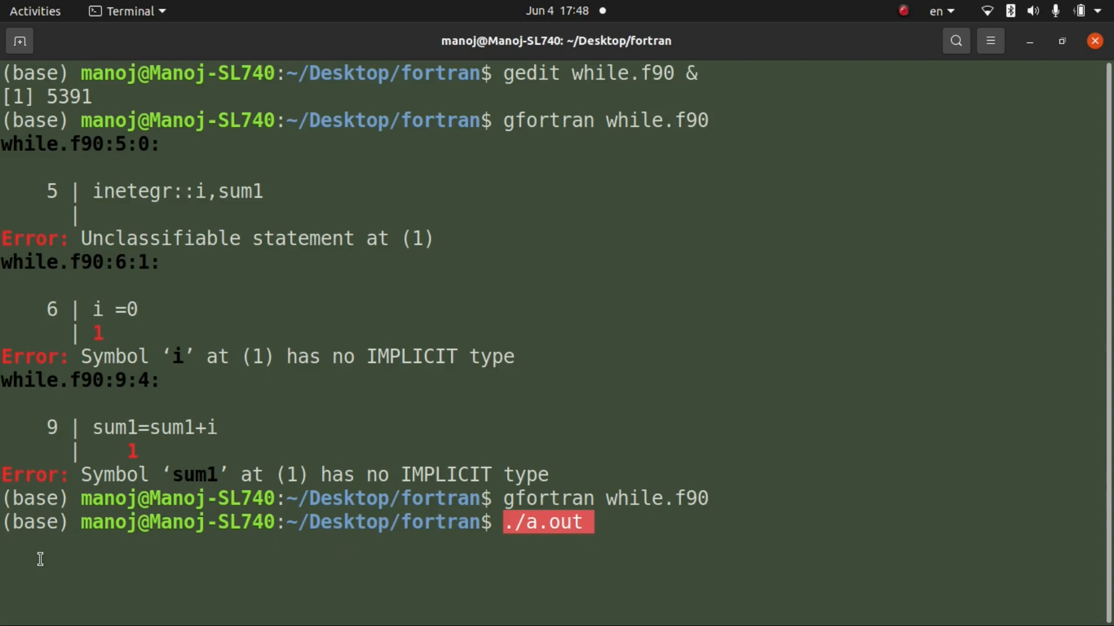
pyautogui.press('Return')
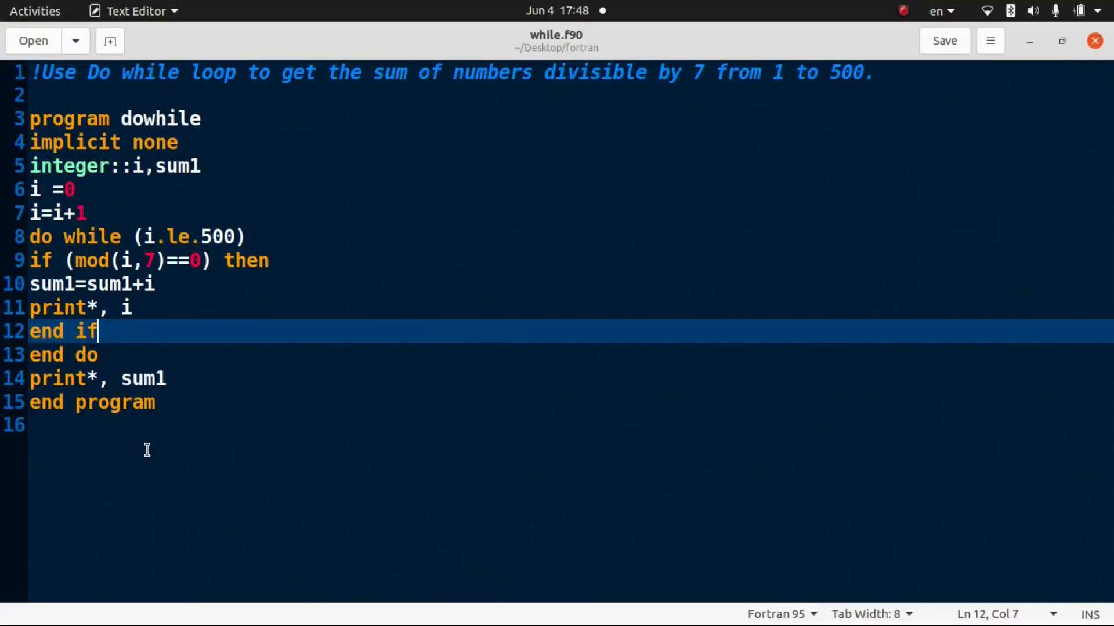
pyautogui.moveTo(136, 309)
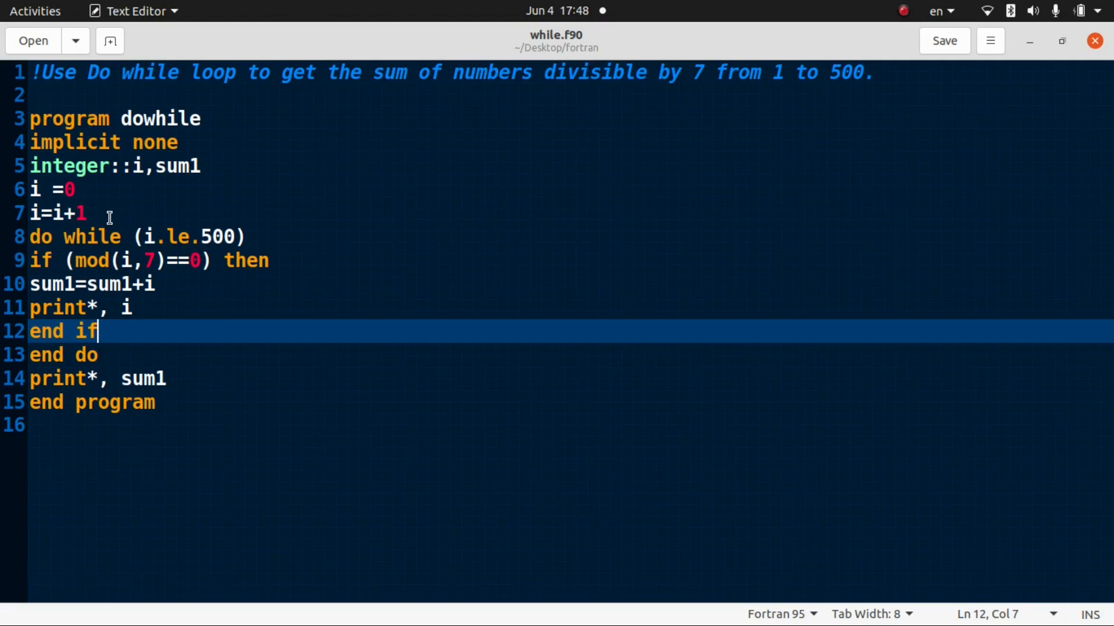
# - Initialise sum1 to 0 and add i=i+1 inside the do while loop, saving while.f90
pyautogui.click(64, 189)
pyautogui.write('sum')
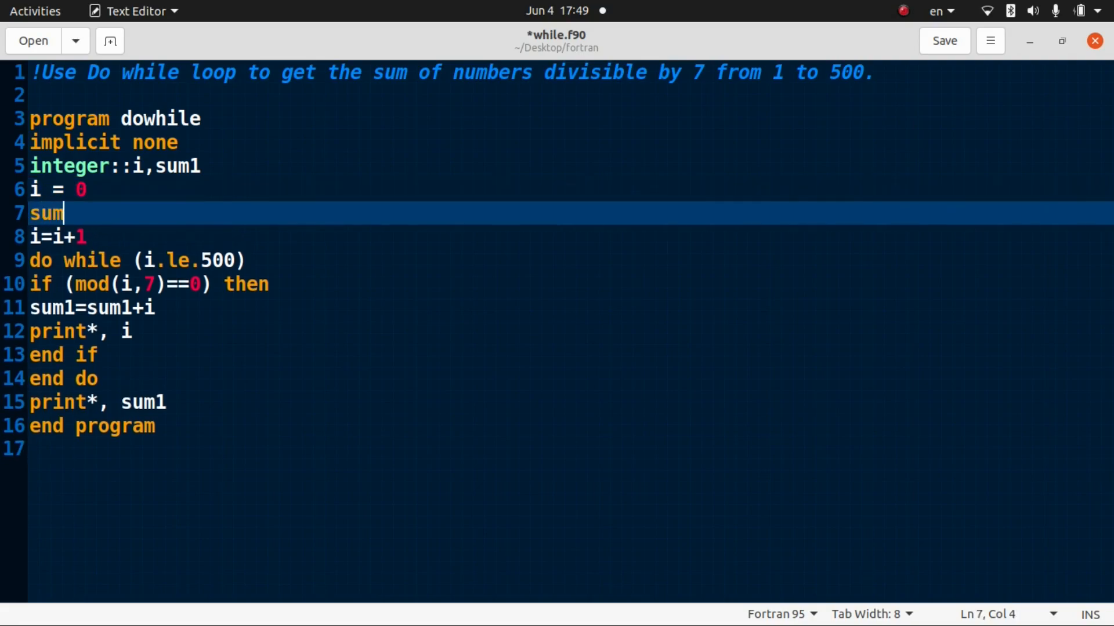
pyautogui.write('1=0')
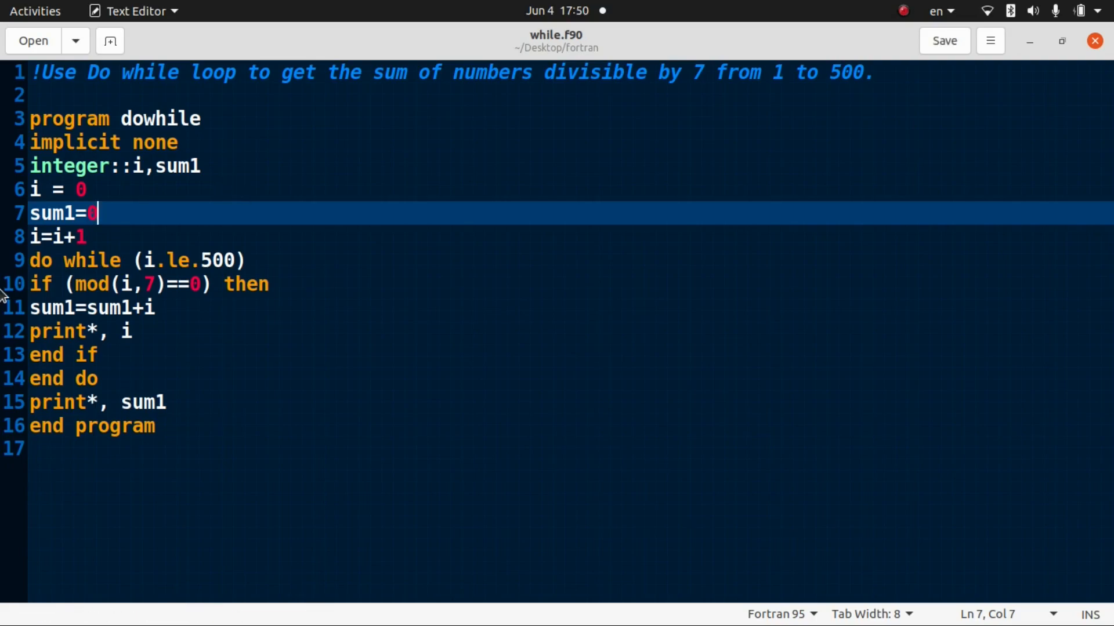
pyautogui.moveTo(54, 253)
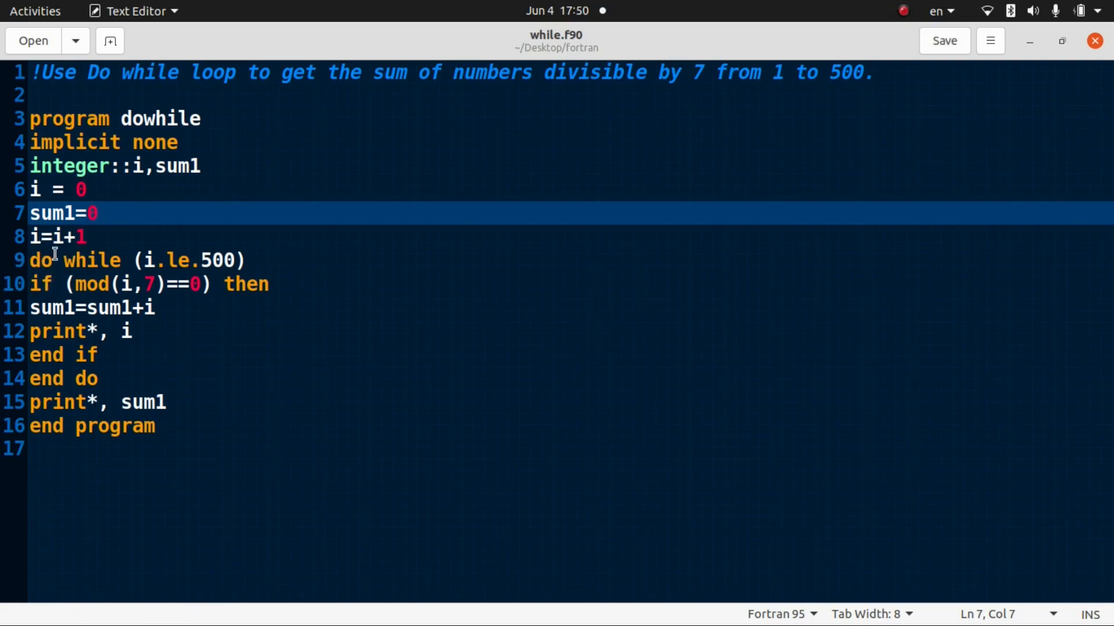
pyautogui.click(35, 259)
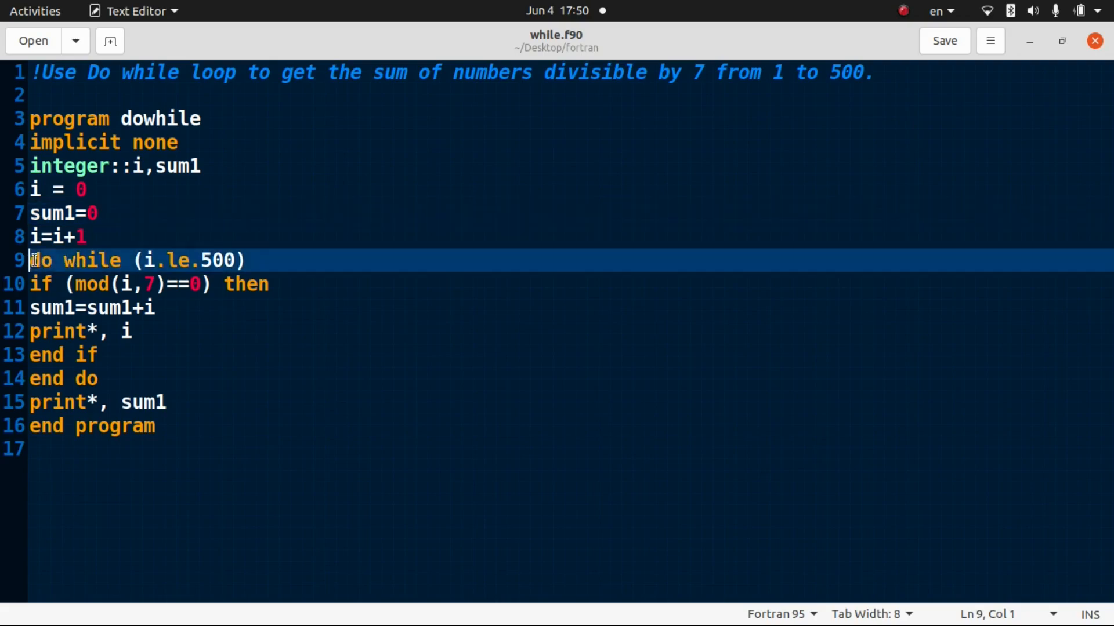
pyautogui.click(34, 190)
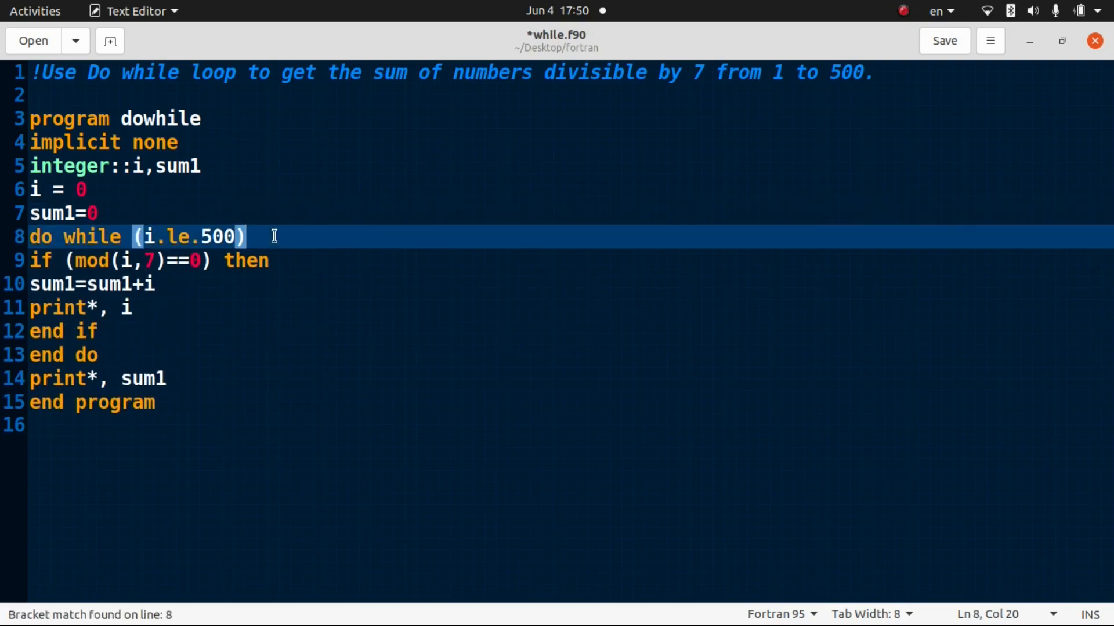
pyautogui.press('Return')
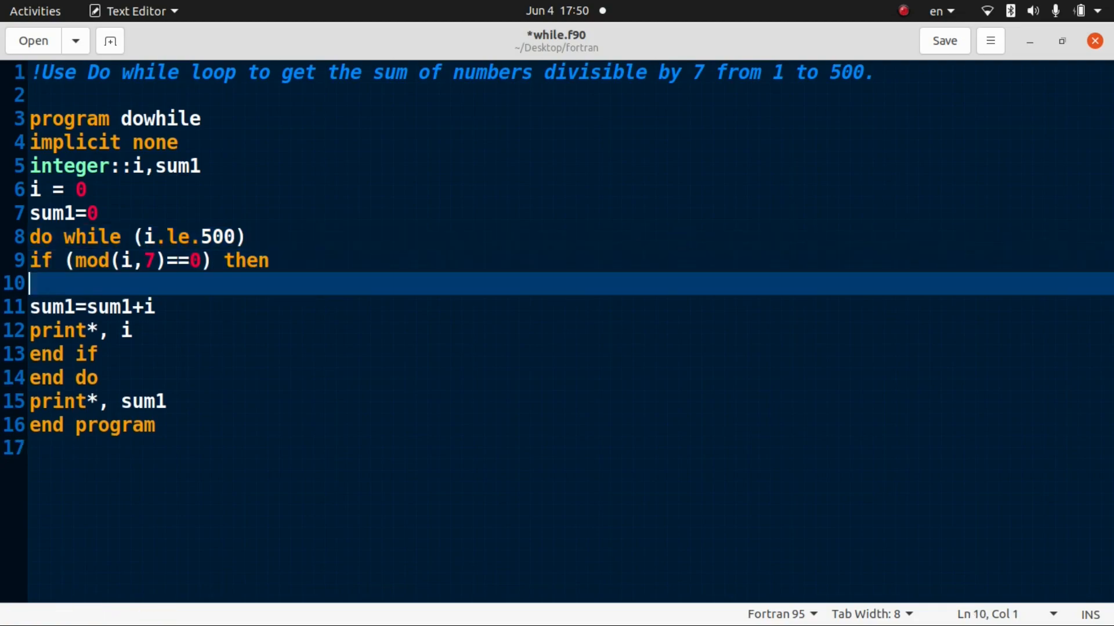
pyautogui.write('i=i+1')
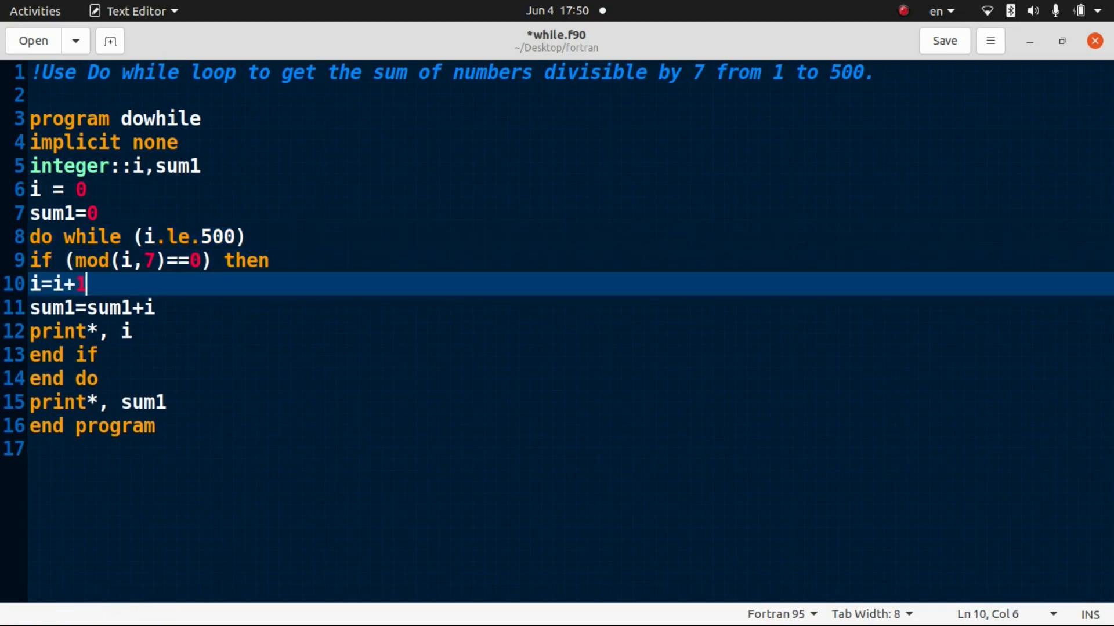
pyautogui.press('ctrl+s')
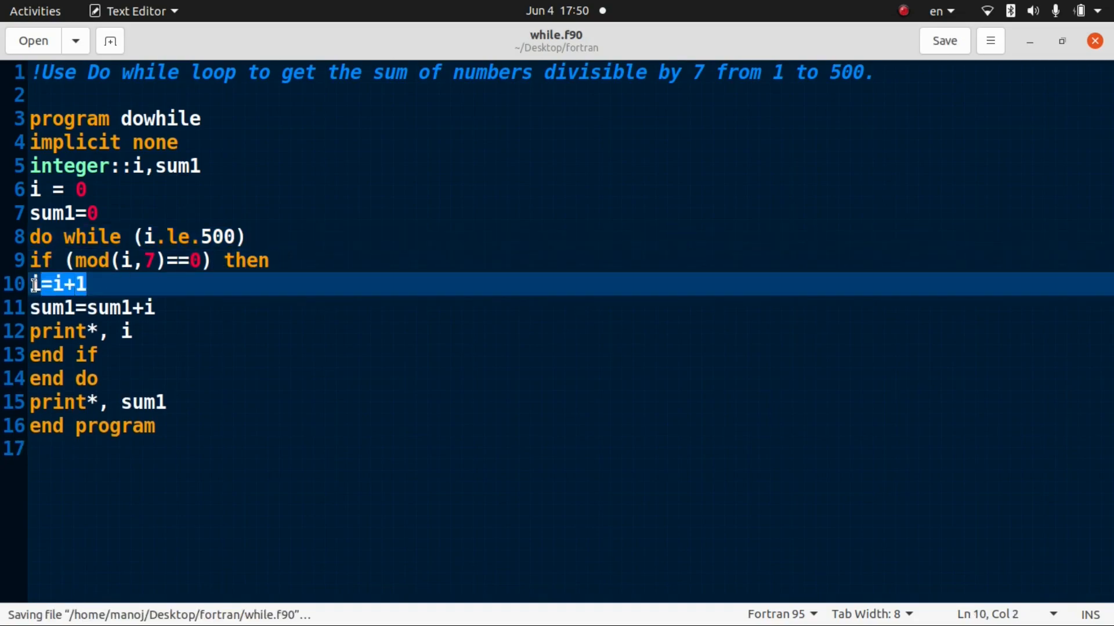
# - Replace the misplaced increment with i=i+1 and return to Terminal
pyautogui.press('Delete')
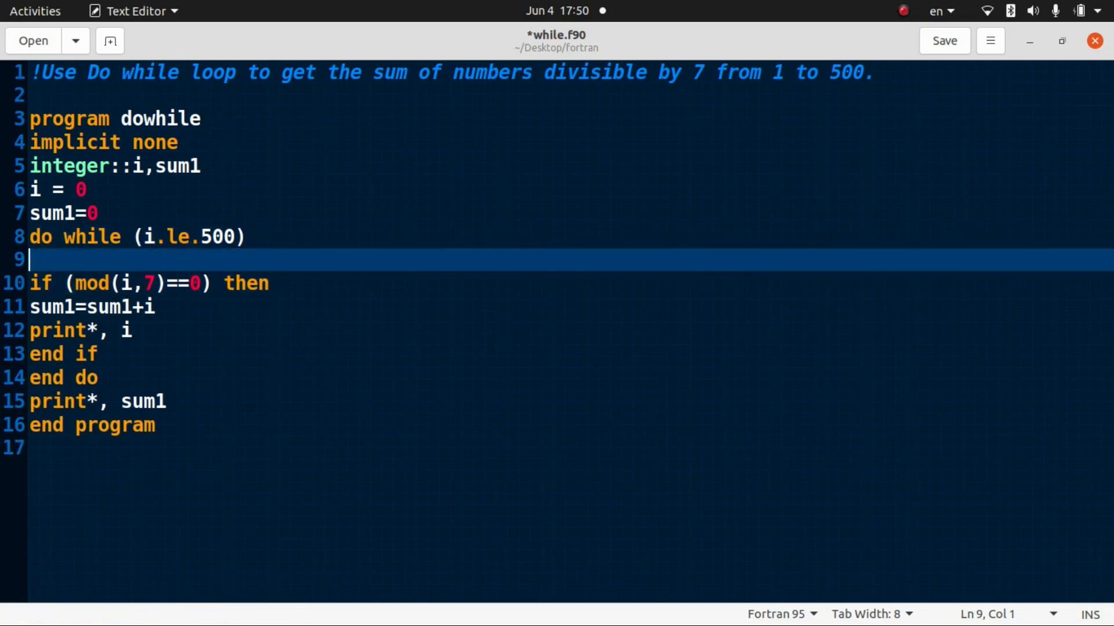
pyautogui.write('i=i+1')
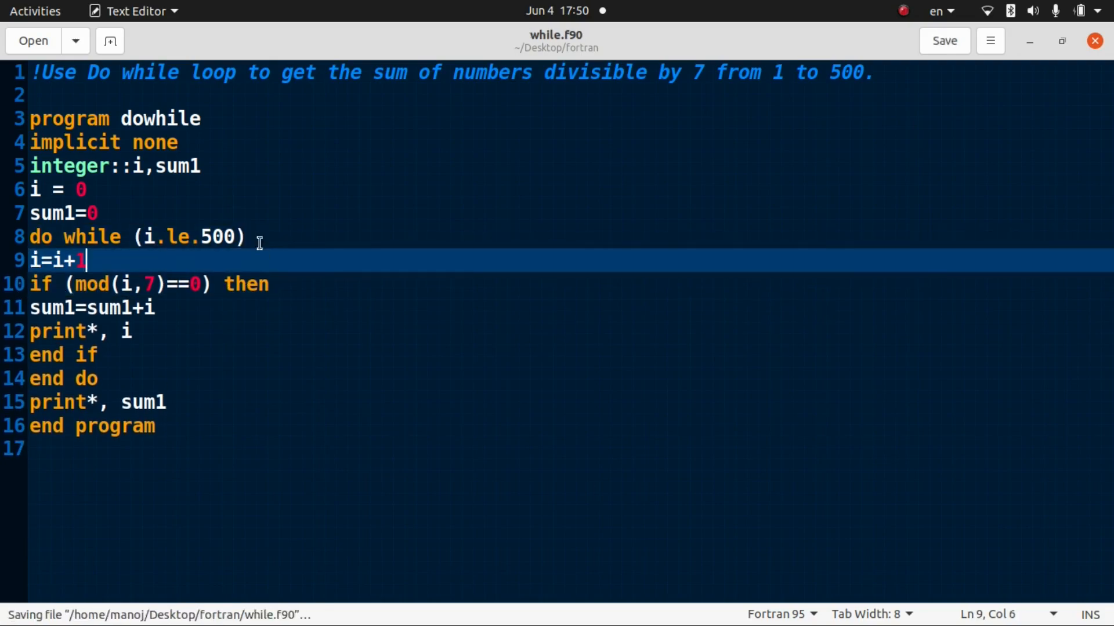
pyautogui.moveTo(163, 461)
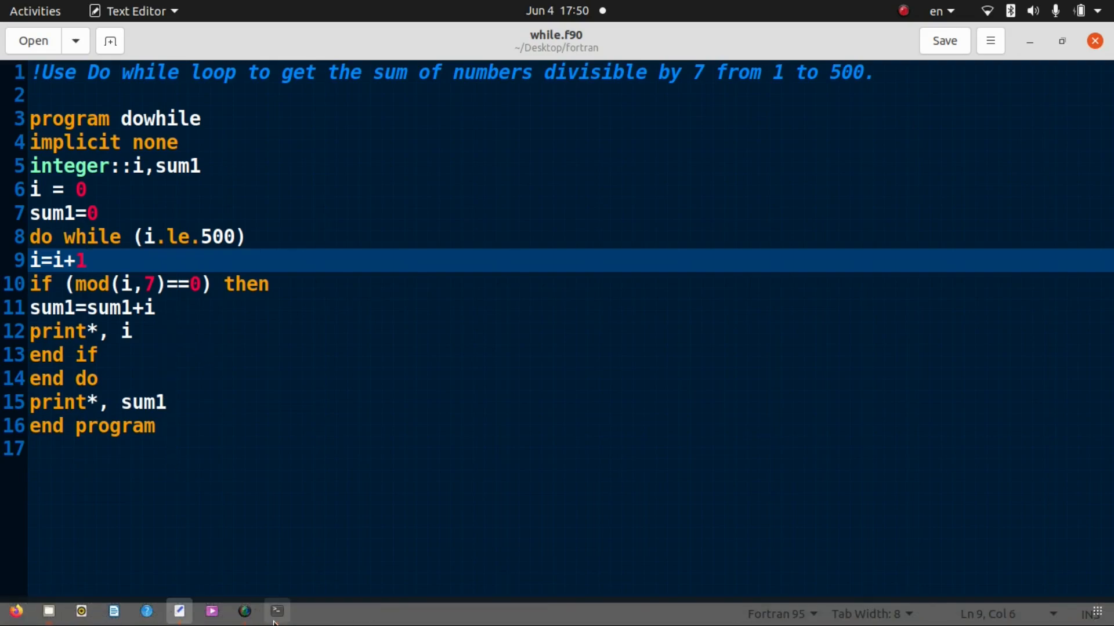
pyautogui.click(276, 610)
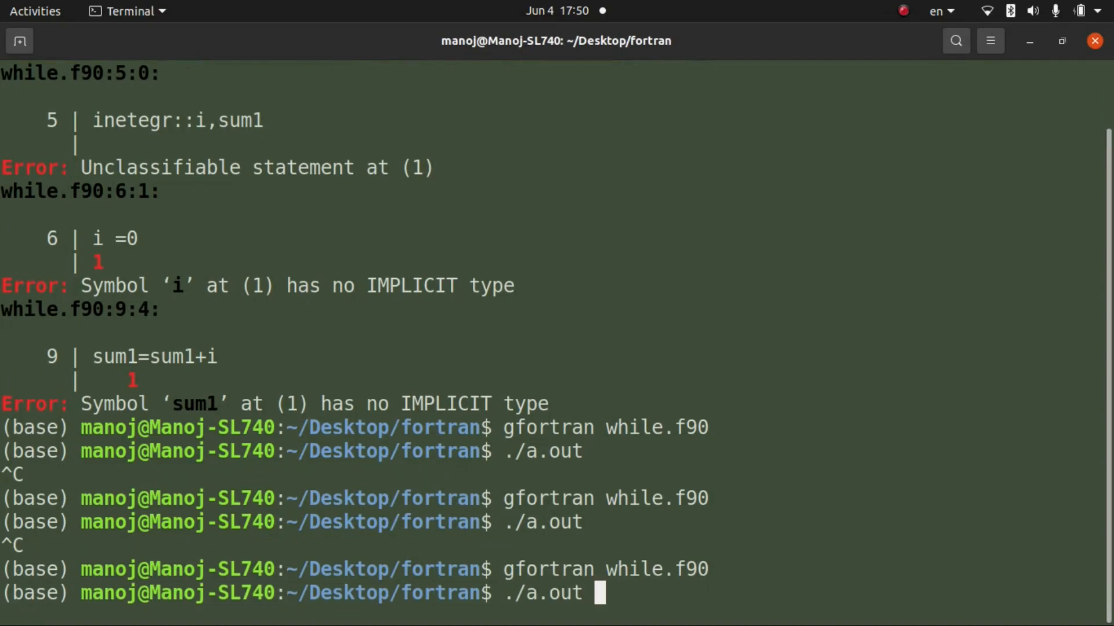
# - Run ./a.out and scroll the output to check multiples 7 through 497 and sum 17892
pyautogui.press('Return')
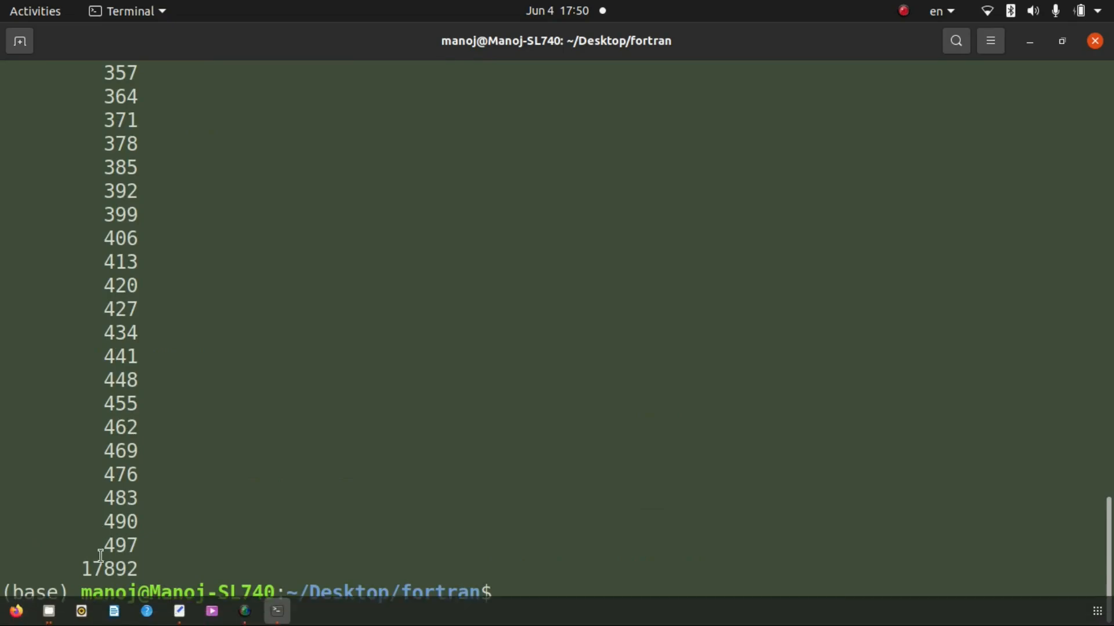
pyautogui.scroll(3)
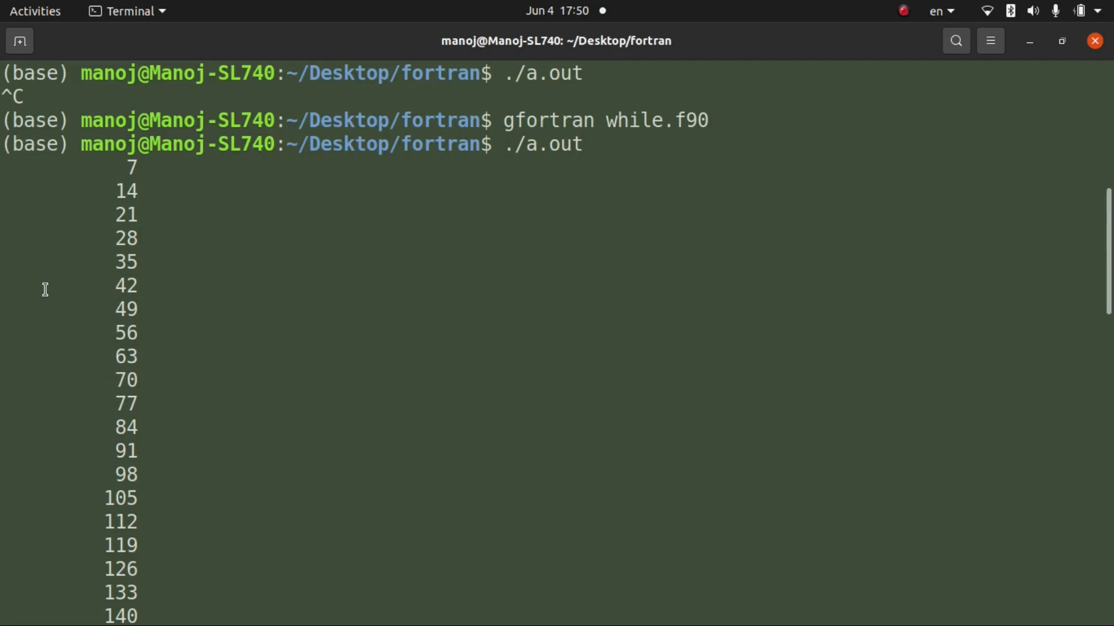
pyautogui.moveTo(170, 168)
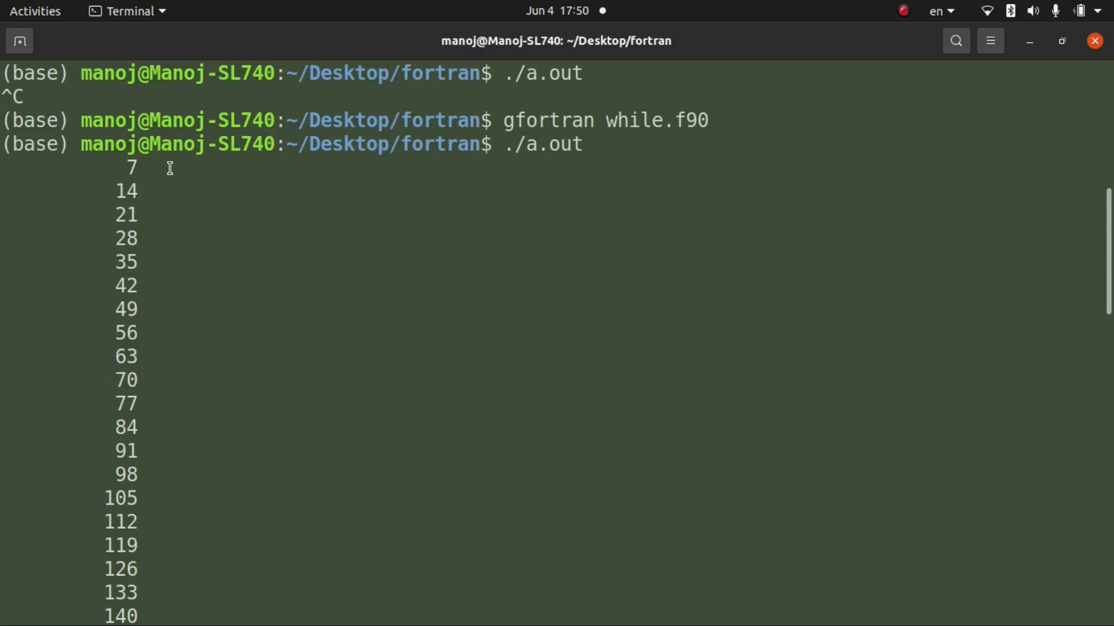
pyautogui.moveTo(46, 195)
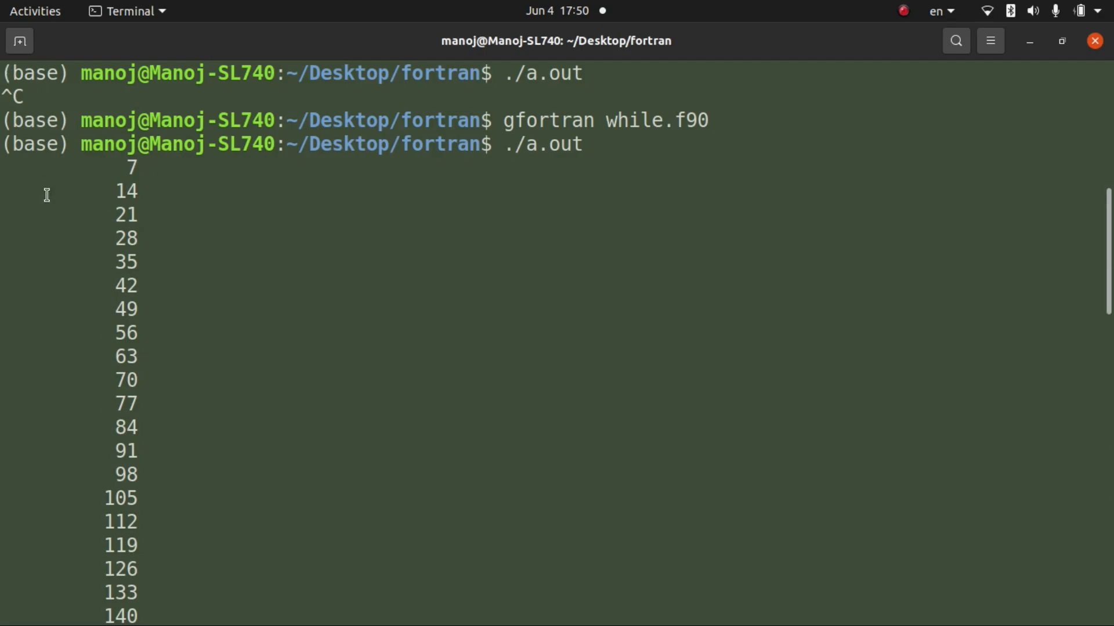
pyautogui.moveTo(78, 167)
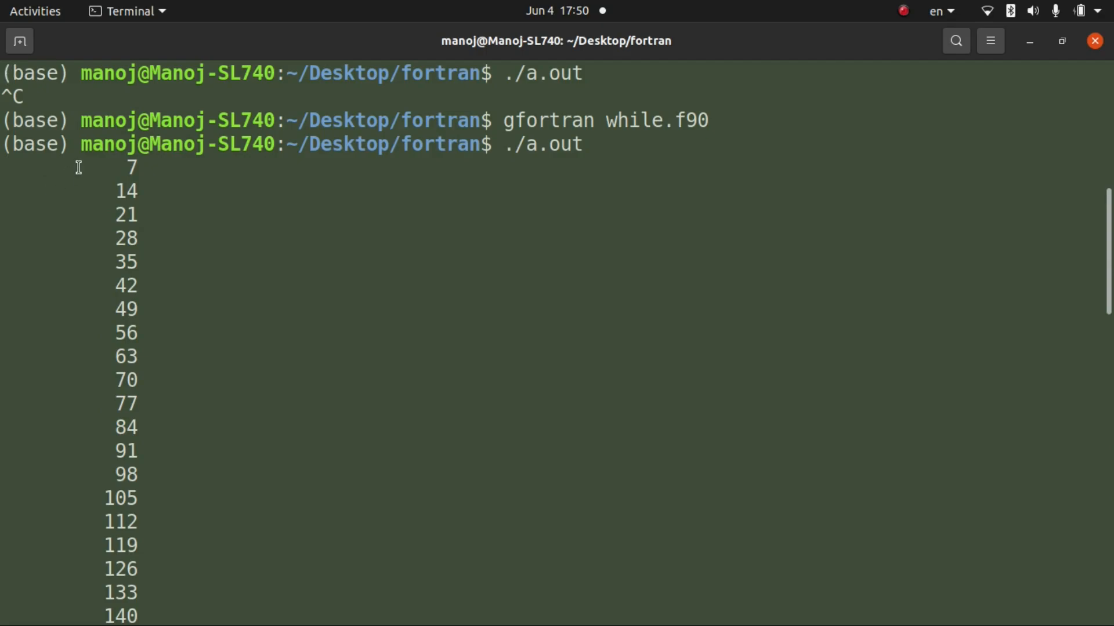
pyautogui.moveTo(104, 151)
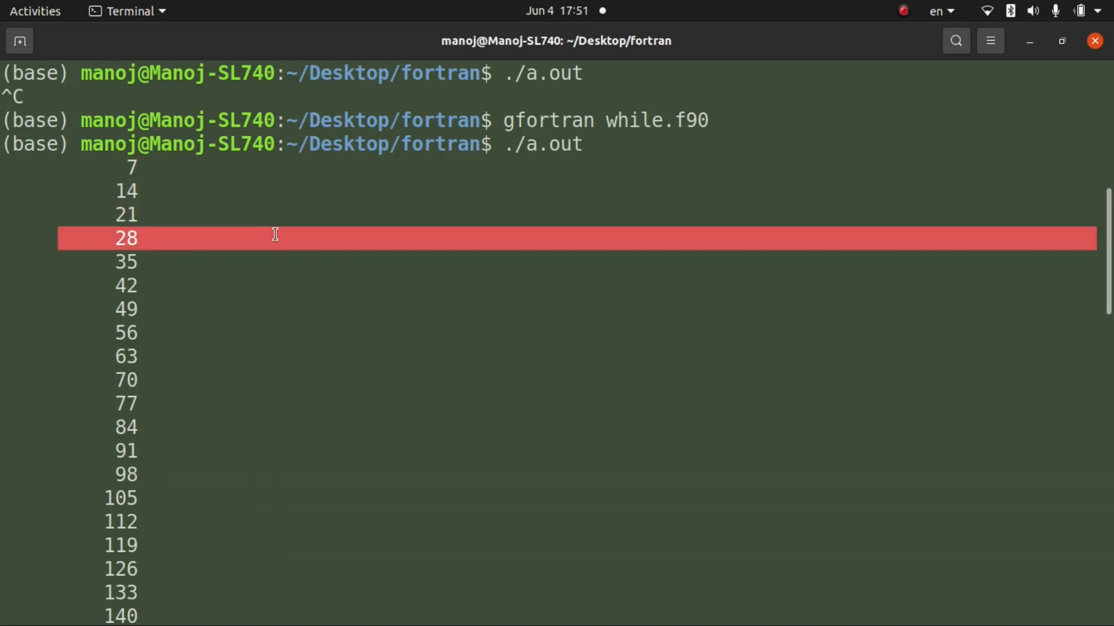
pyautogui.scroll(-3)
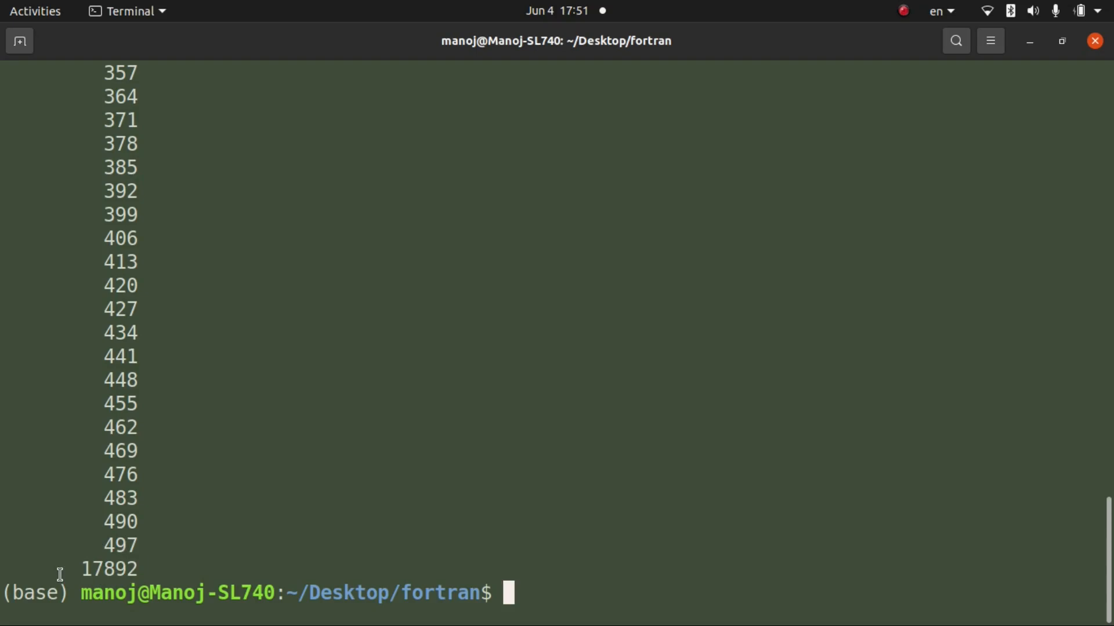
pyautogui.moveTo(110, 540)
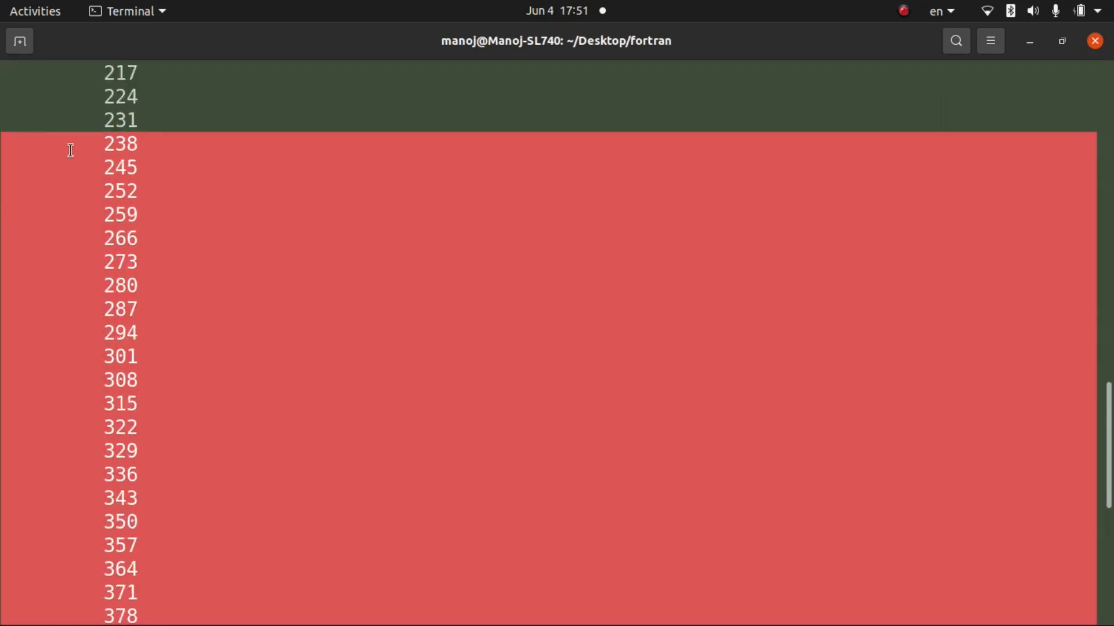
pyautogui.scroll(-3)
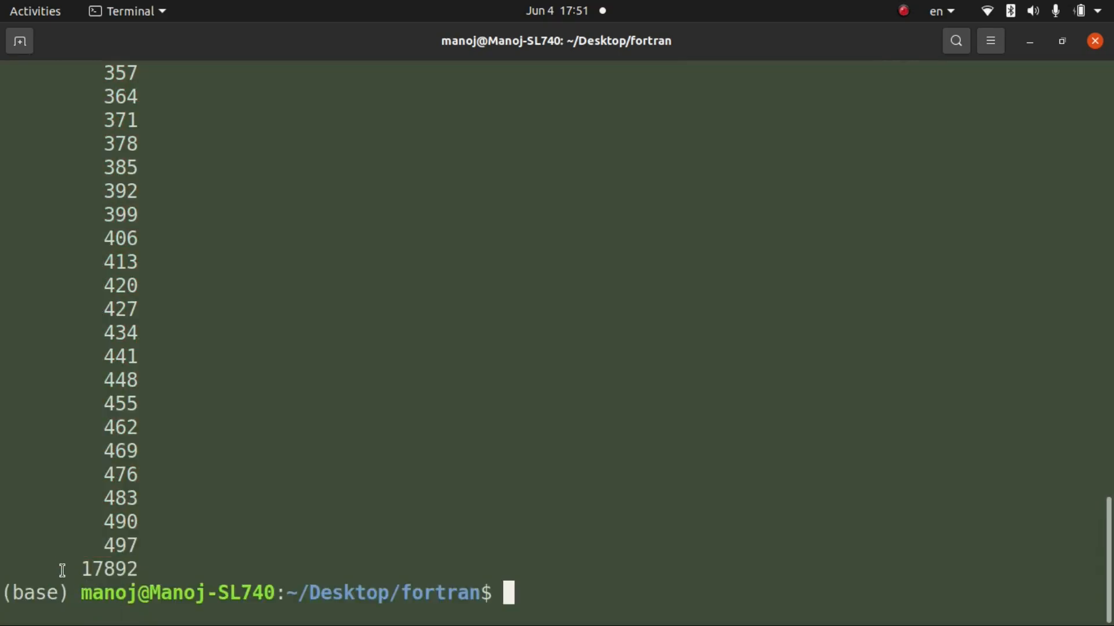
pyautogui.moveTo(184, 568)
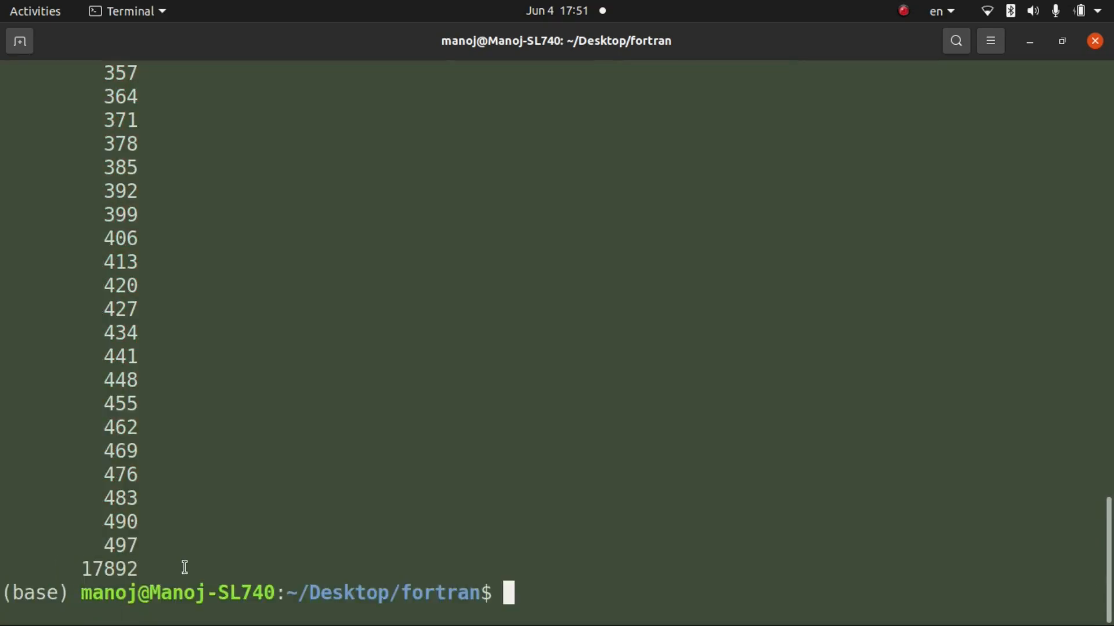
pyautogui.moveTo(487, 213)
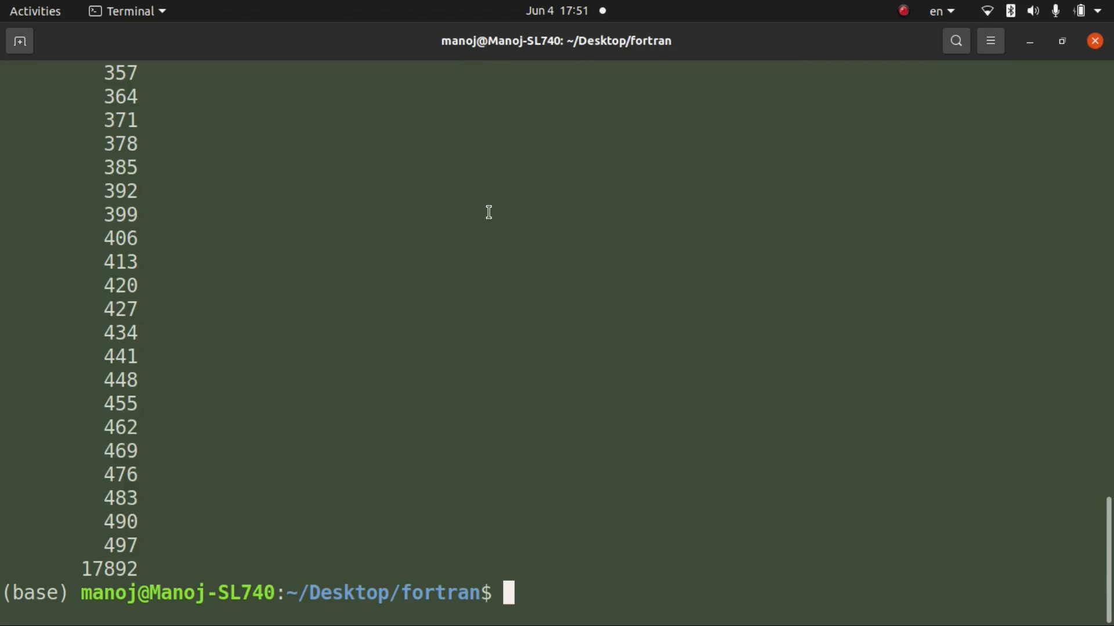
pyautogui.moveTo(815, 334)
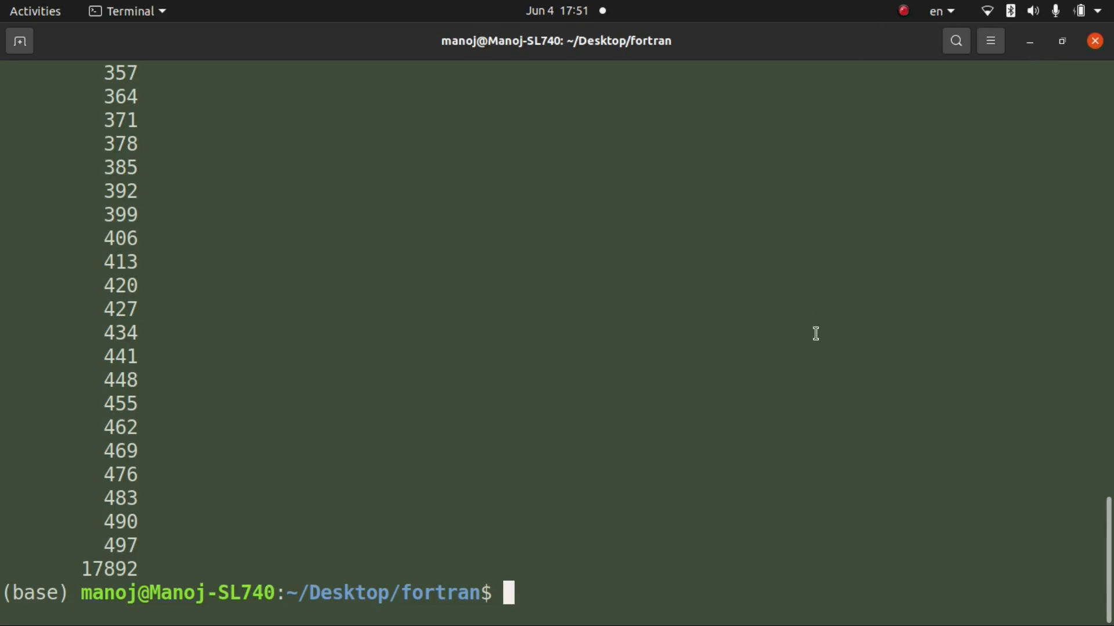
pyautogui.moveTo(785, 349)
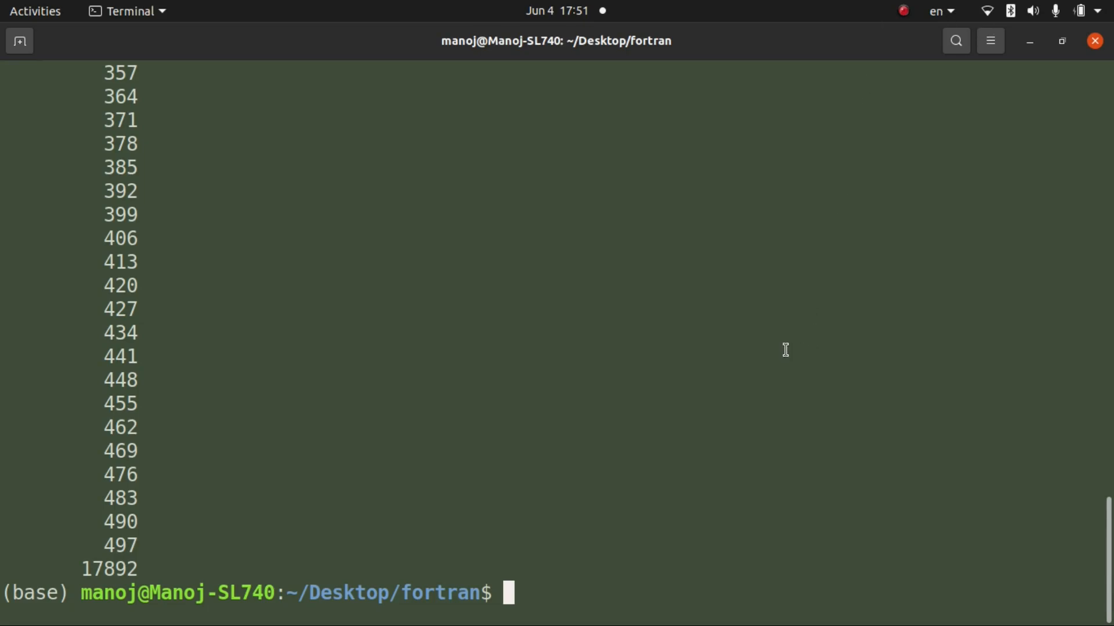
pyautogui.moveTo(769, 345)
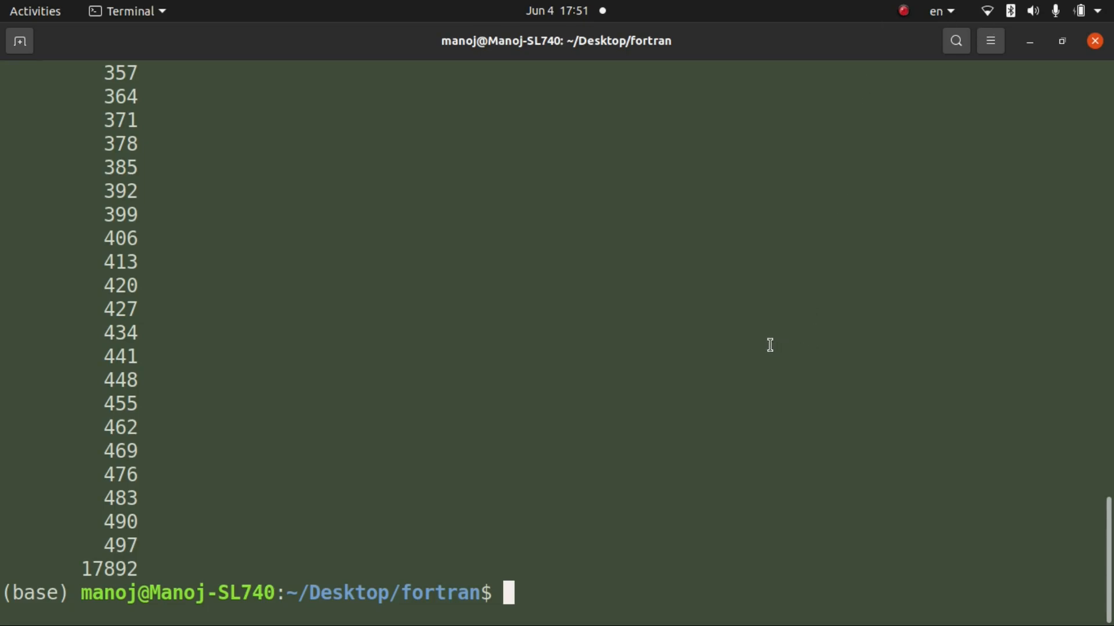
pyautogui.moveTo(50, 325)
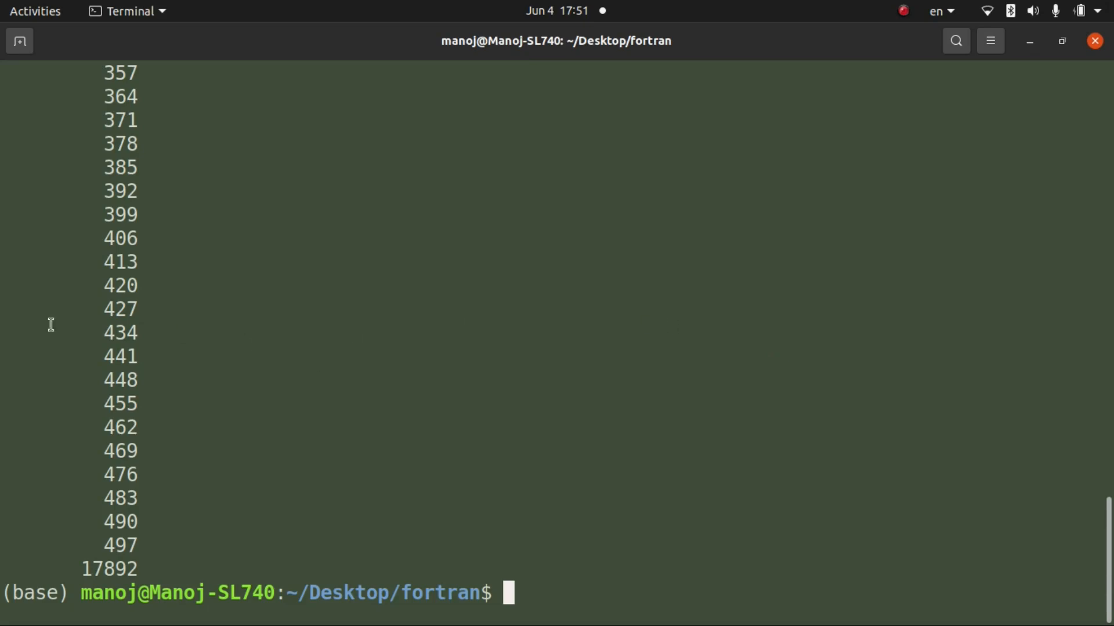
pyautogui.moveTo(205, 360)
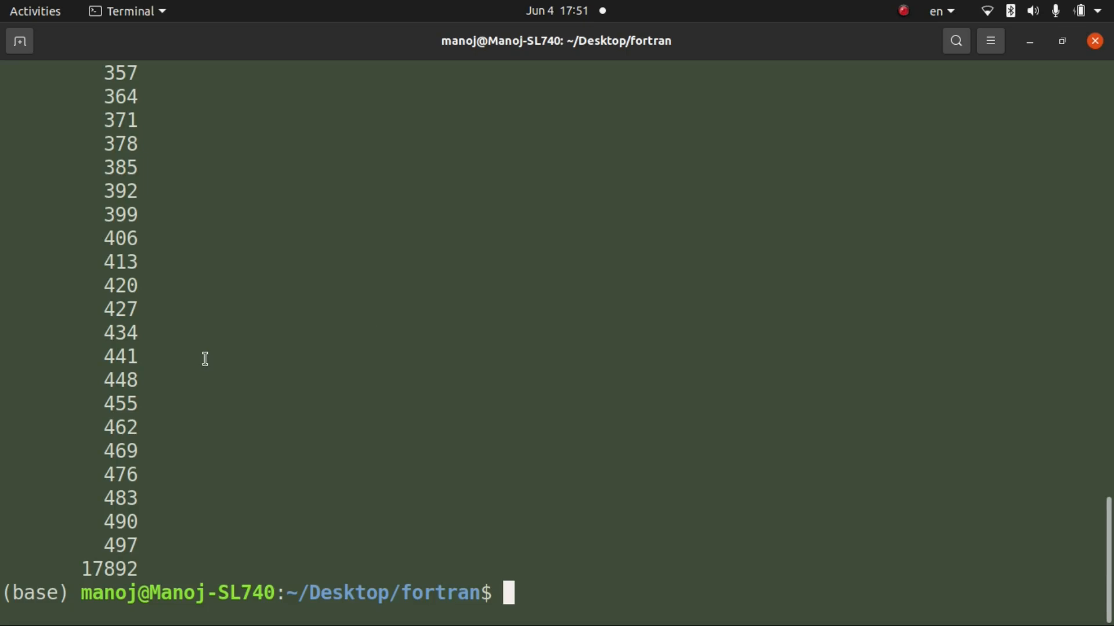
pyautogui.moveTo(667, 351)
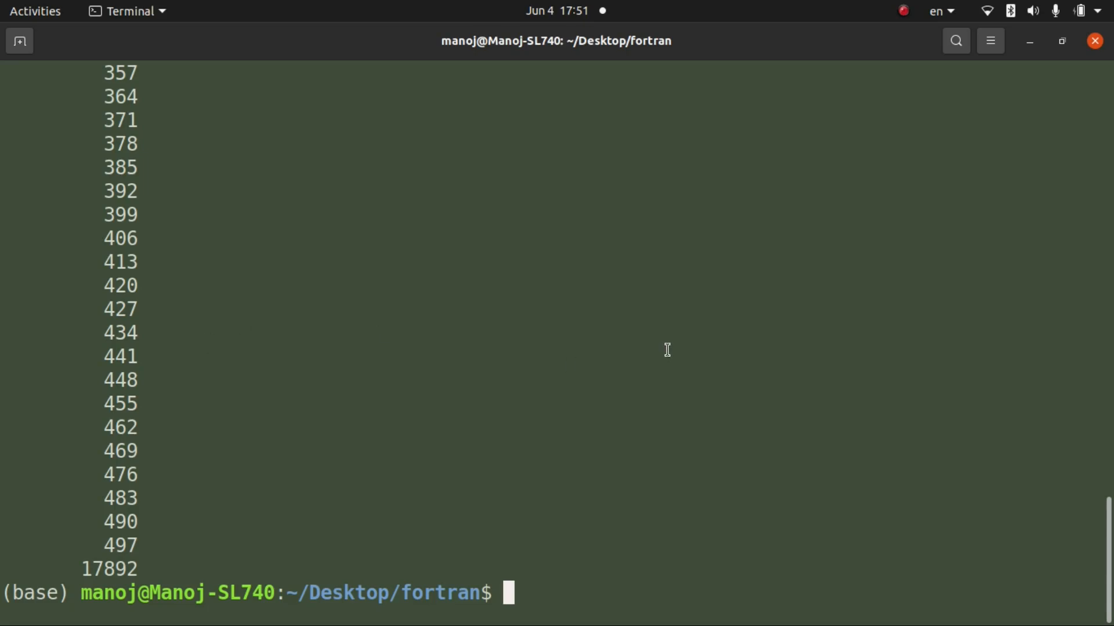
pyautogui.moveTo(615, 210)
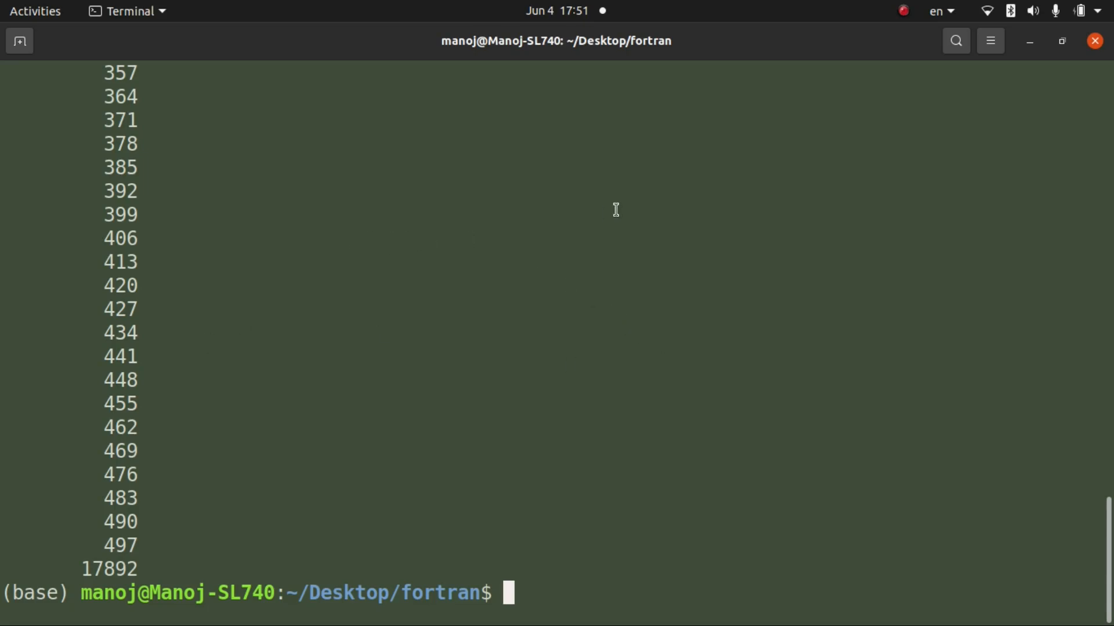